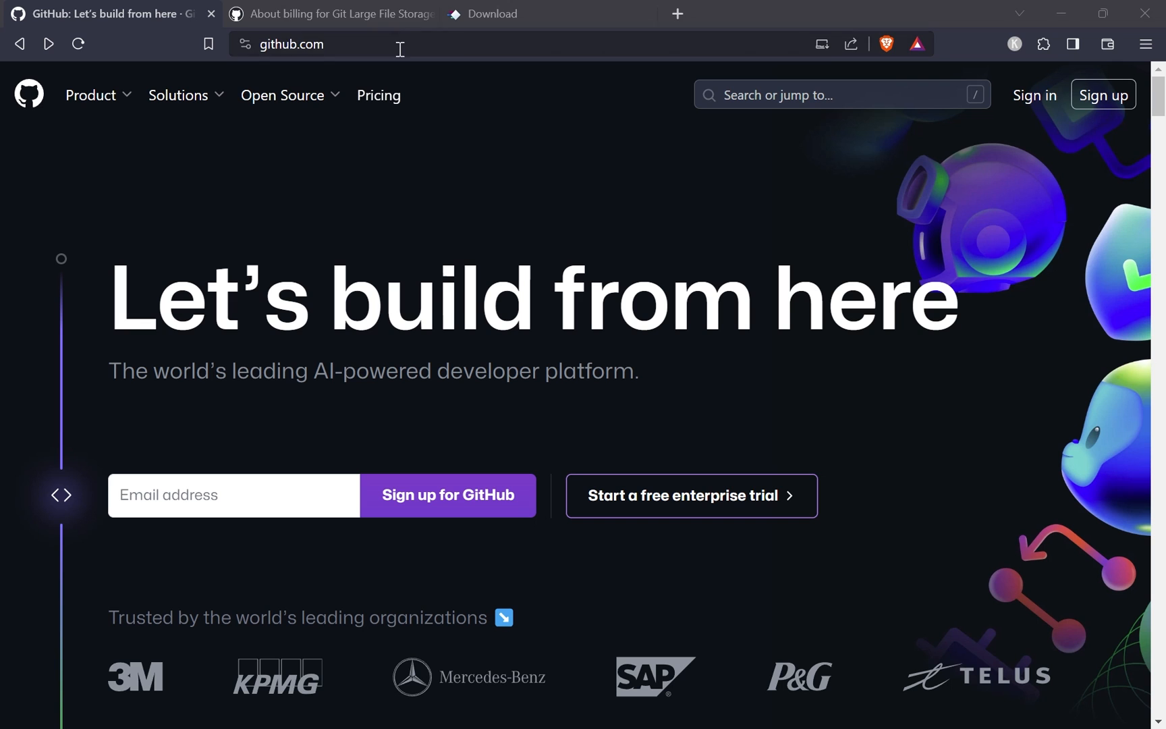
{"action": "mouse_move", "coordinate": [1103, 94]}
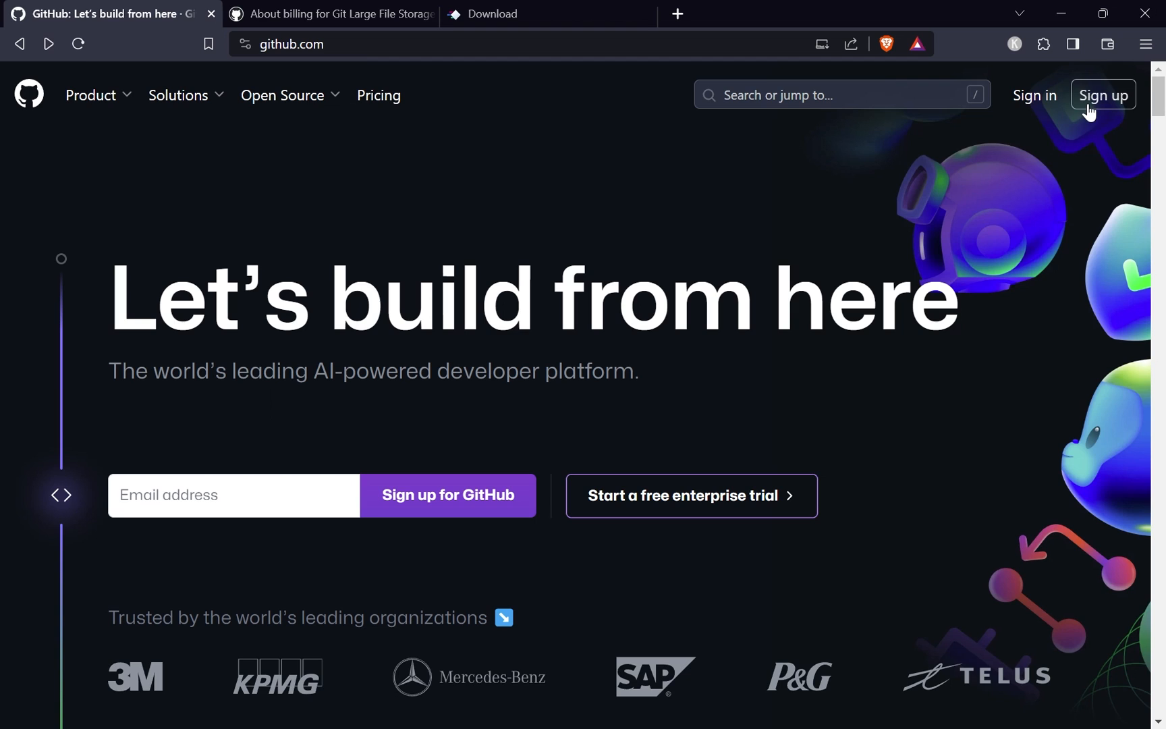
{"action": "left_click", "coordinate": [1103, 95]}
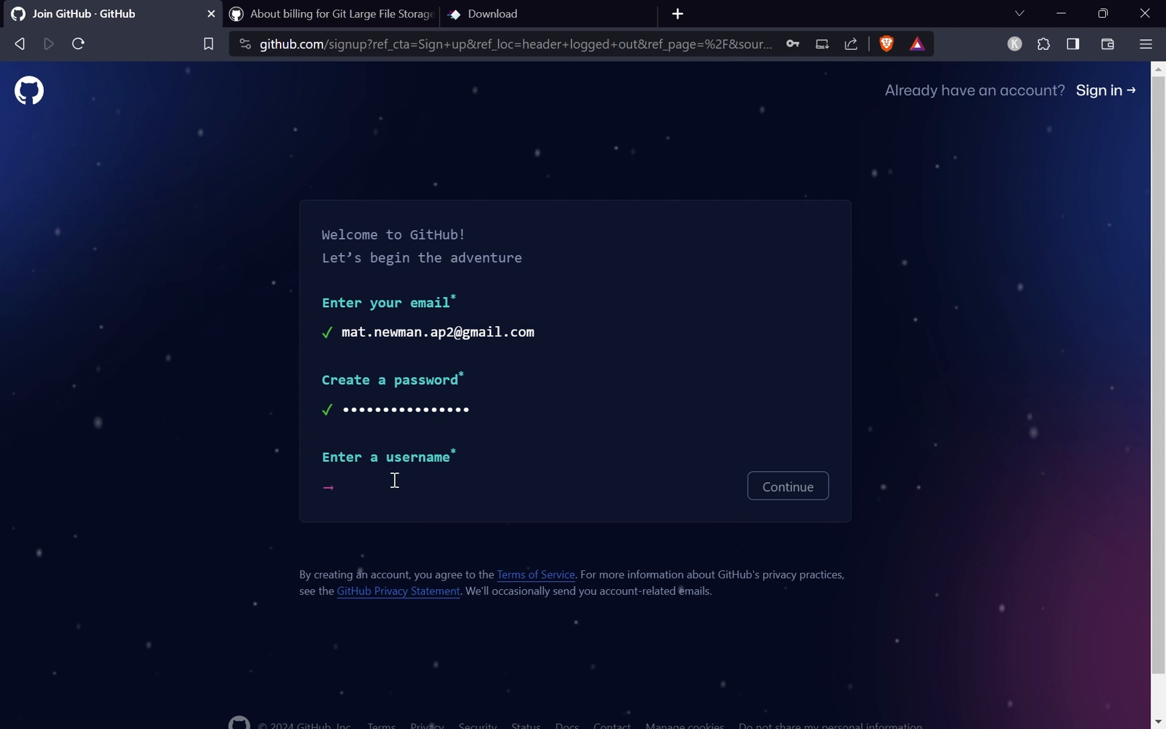
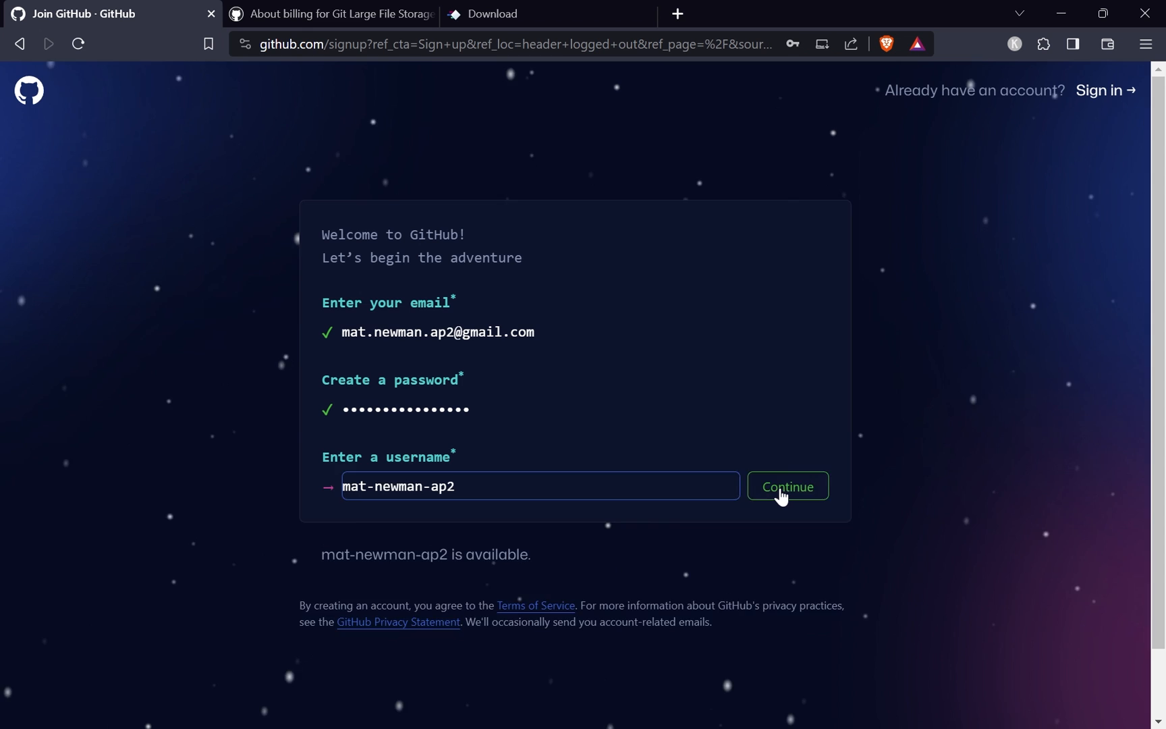
{"action": "left_click", "coordinate": [787, 486]}
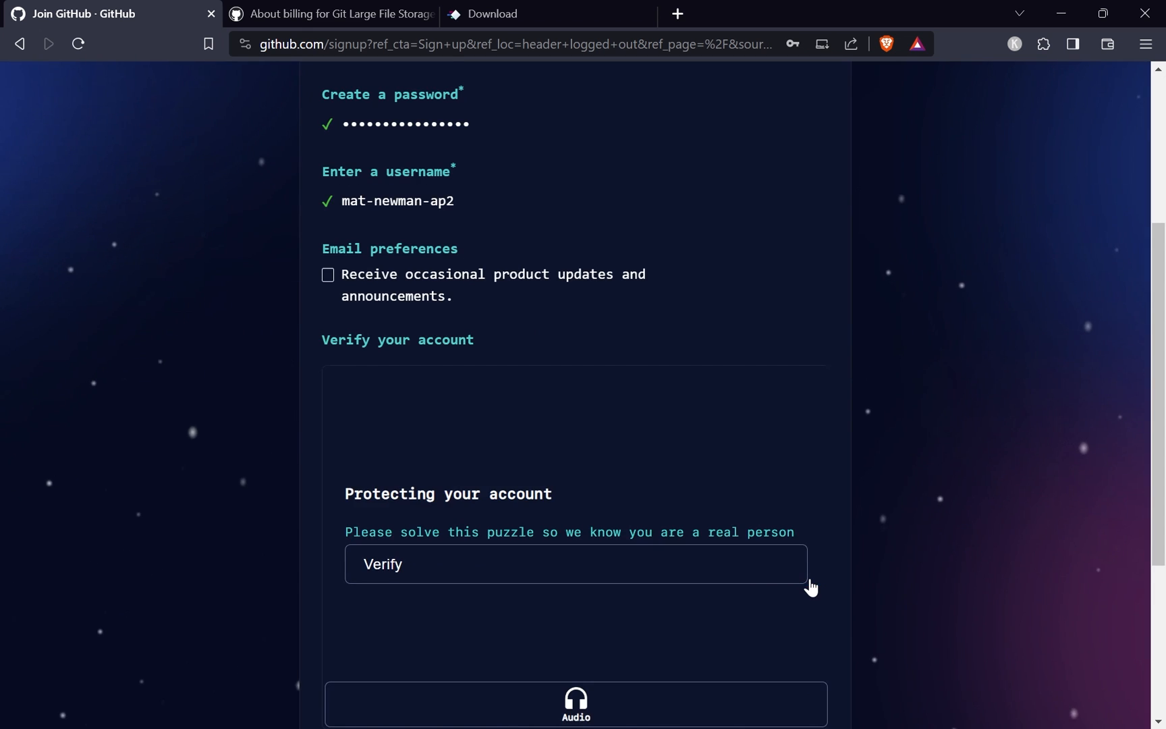
{"action": "scroll", "scroll_direction": "down", "scroll_amount": 3}
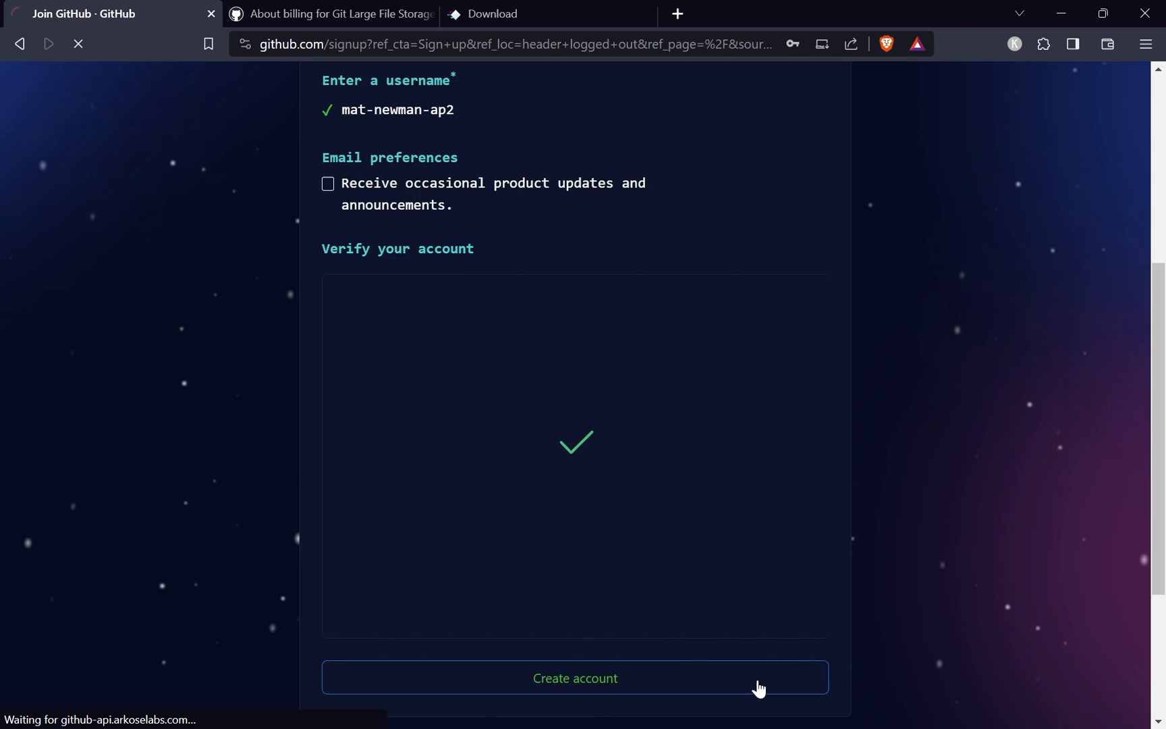
{"action": "left_click", "coordinate": [573, 677]}
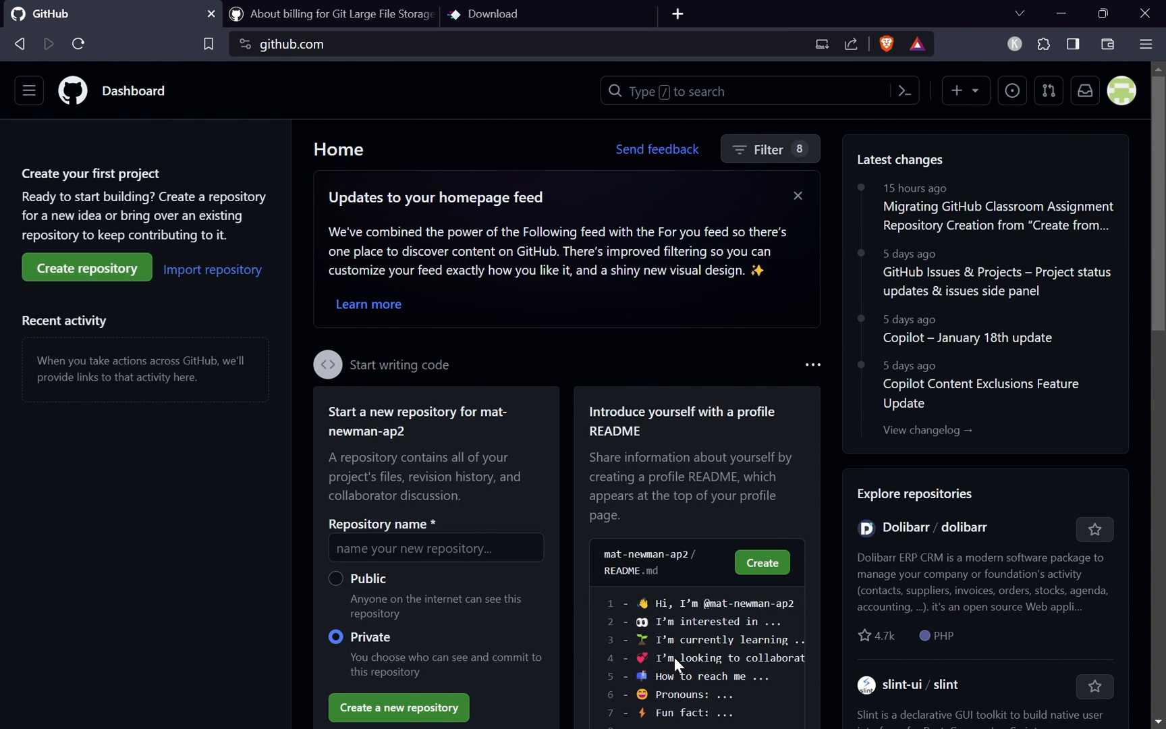
{"action": "mouse_move", "coordinate": [832, 394]}
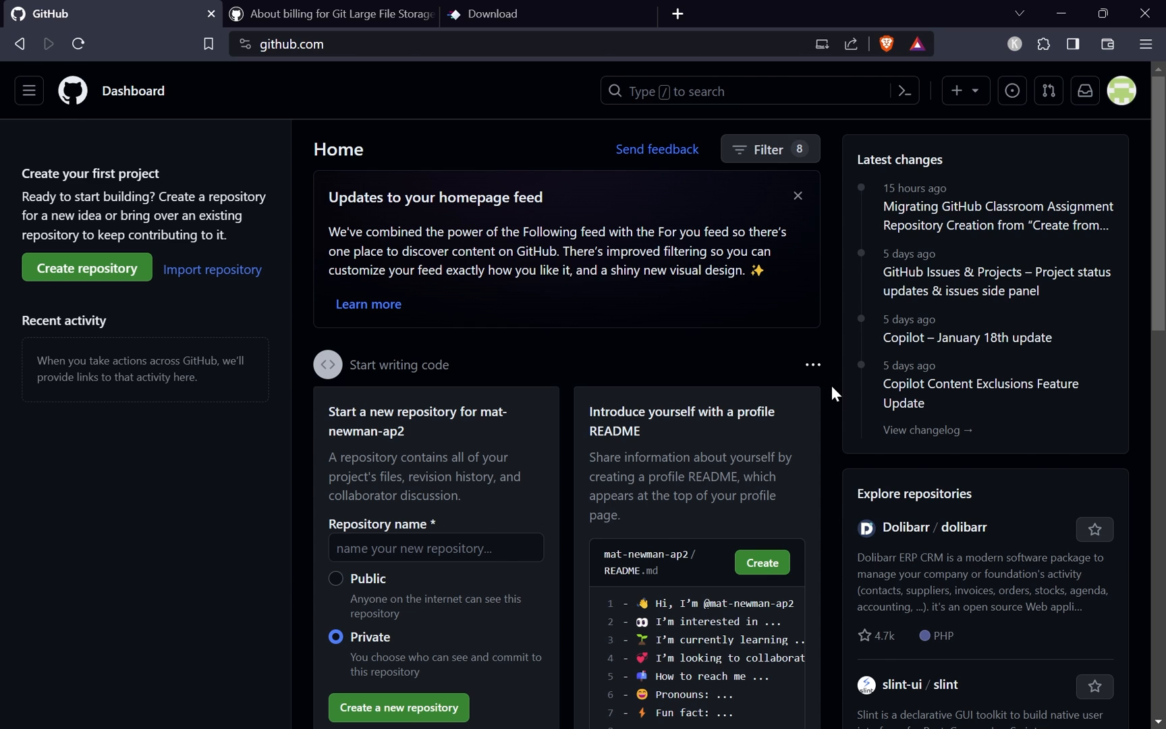
{"action": "mouse_move", "coordinate": [339, 32]}
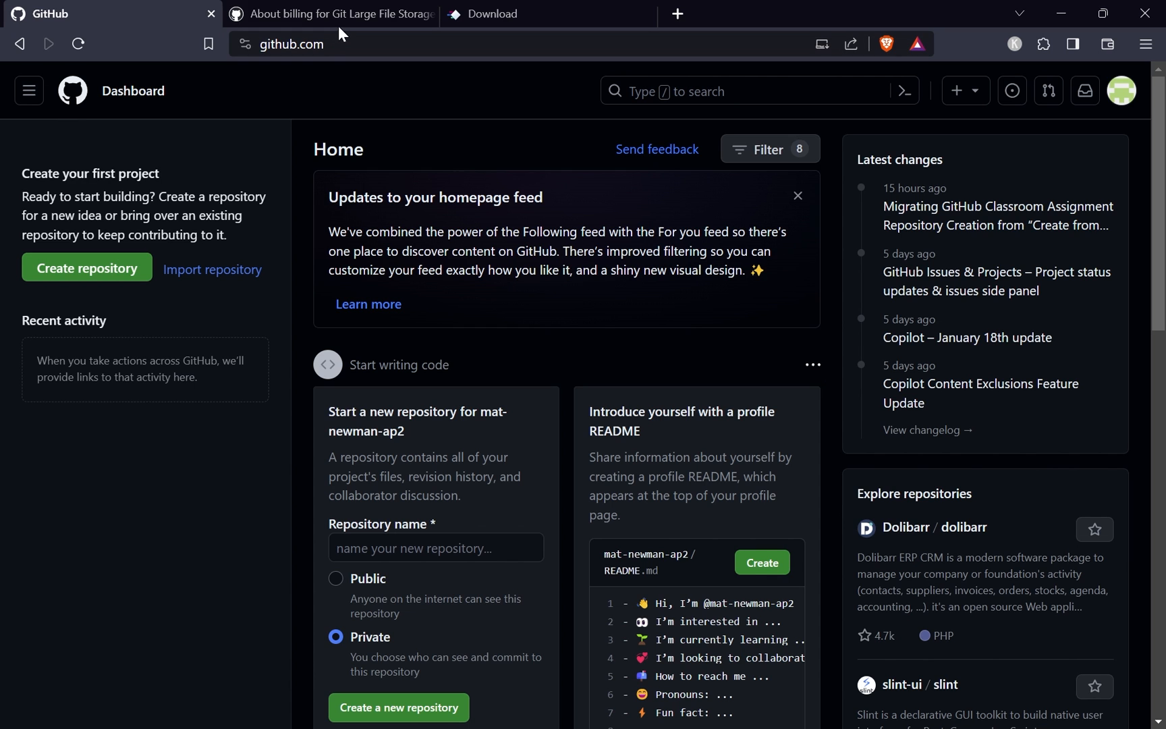
{"action": "left_click", "coordinate": [330, 13]}
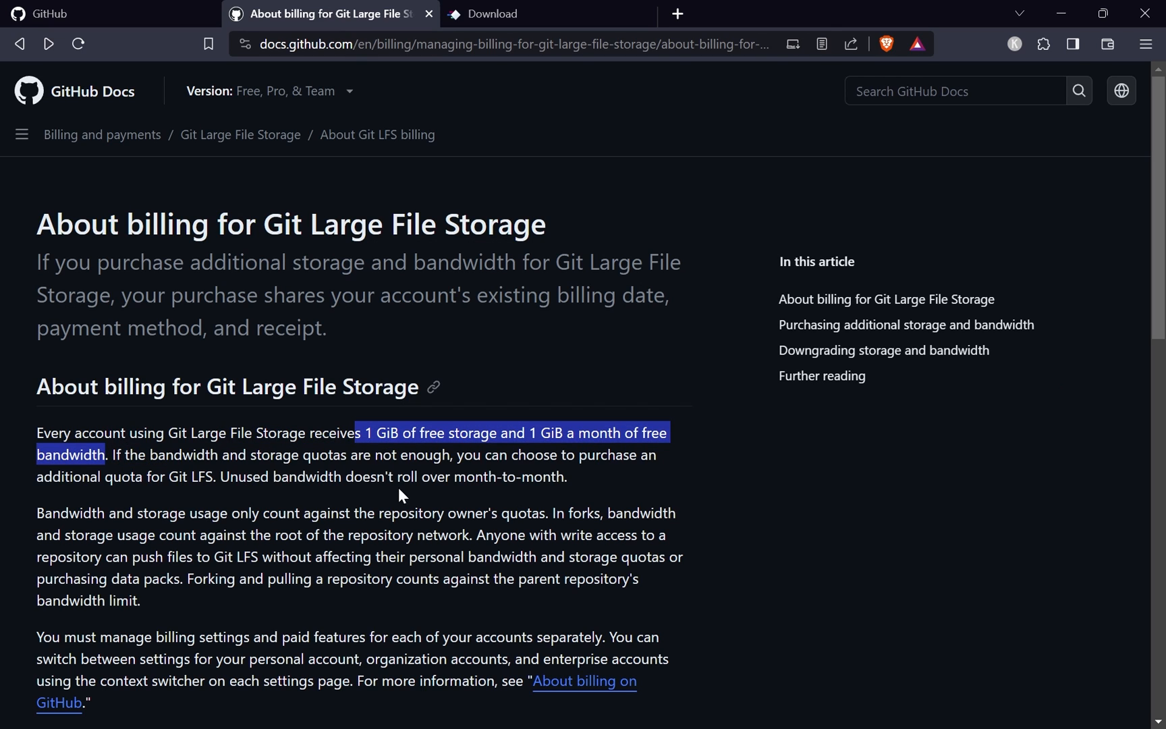
{"action": "mouse_move", "coordinate": [22, 460]}
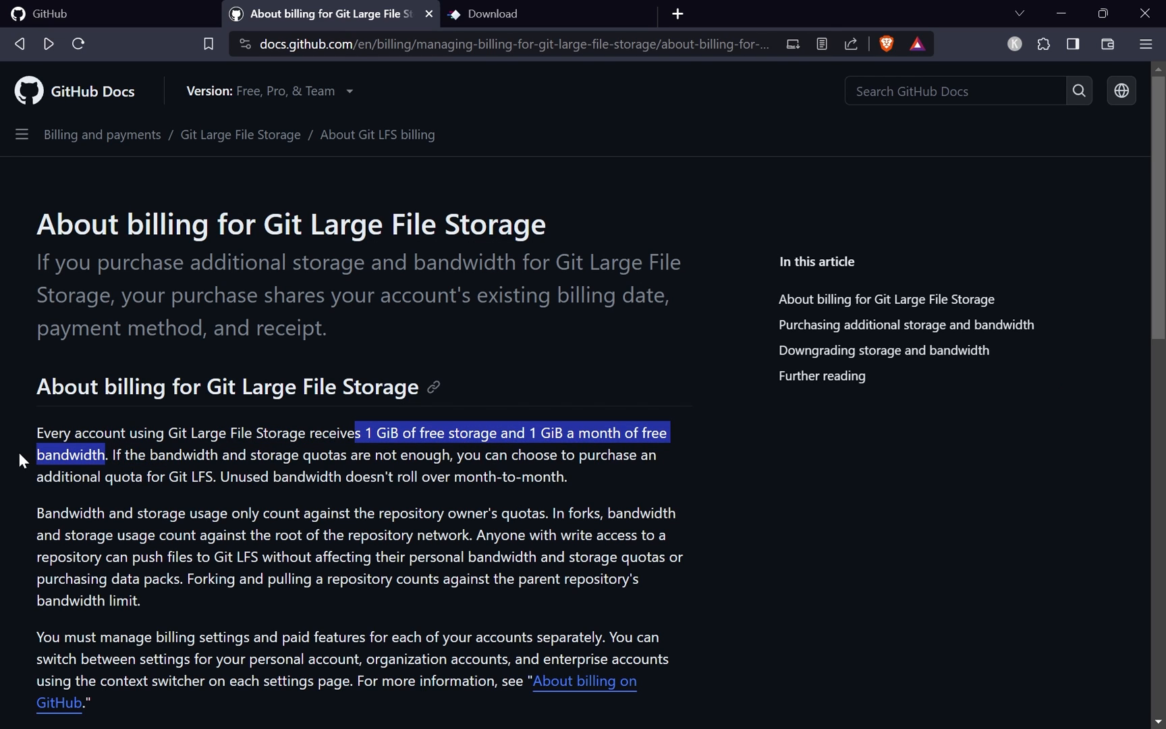
{"action": "mouse_move", "coordinate": [115, 454]}
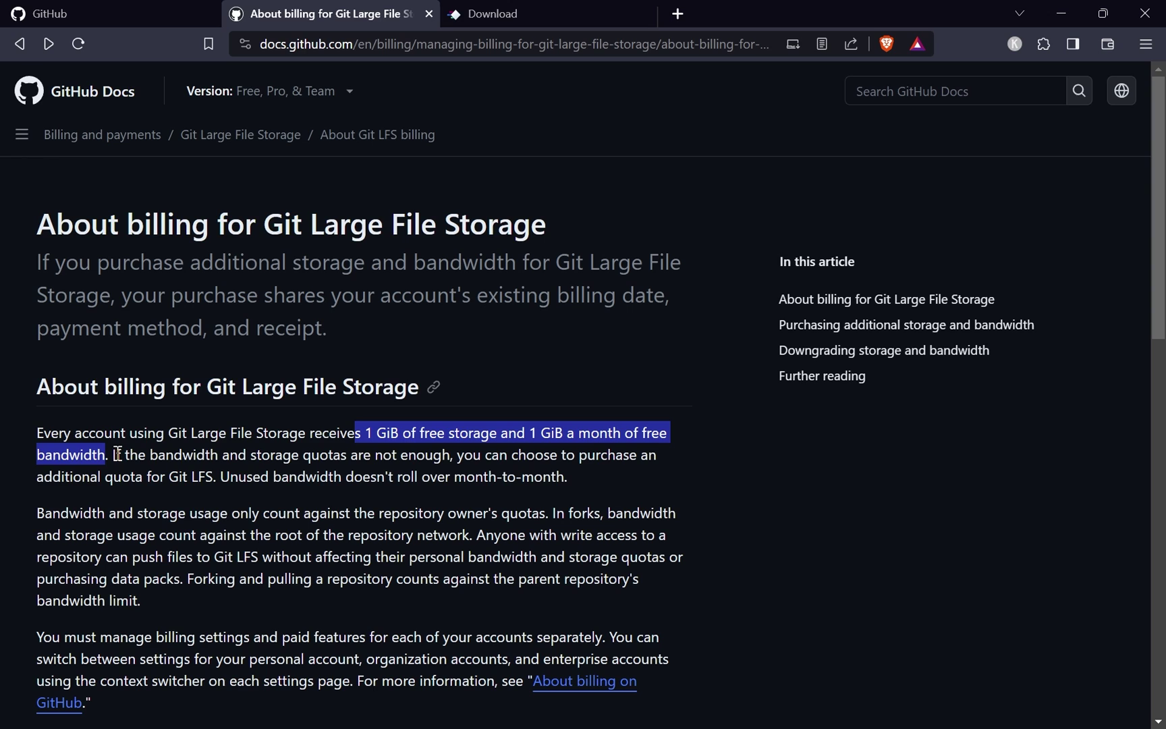
{"action": "mouse_move", "coordinate": [484, 432]}
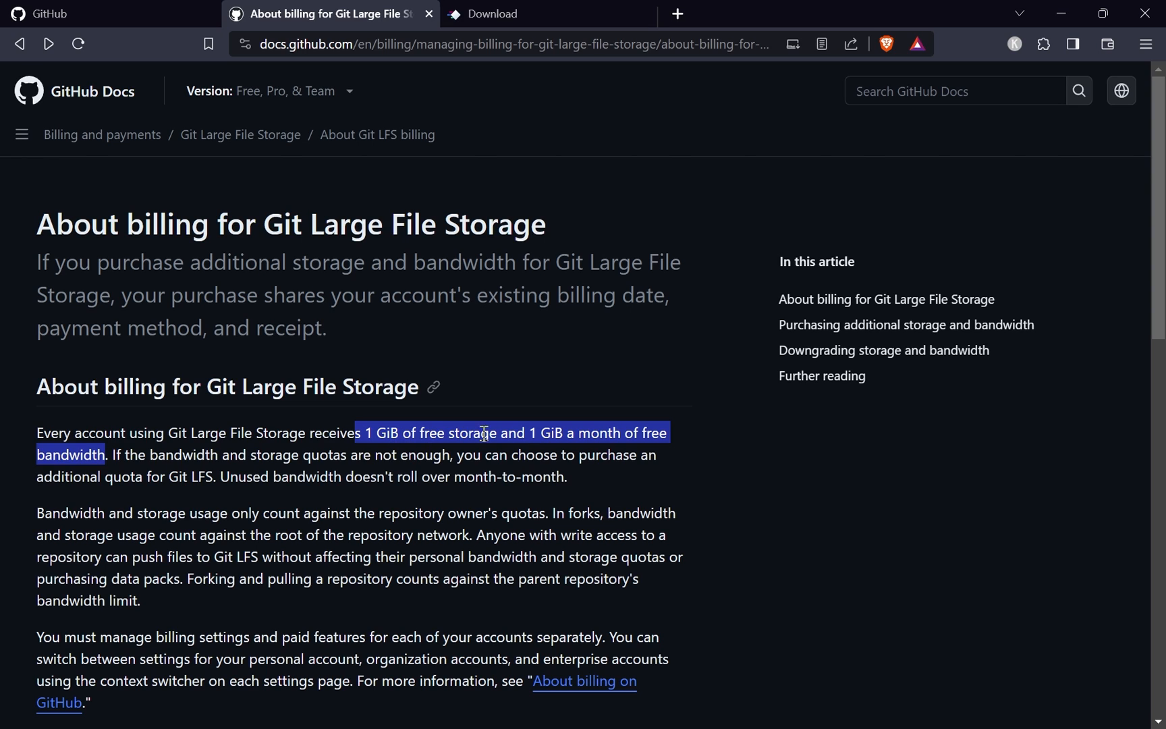
{"action": "left_click", "coordinate": [50, 455]}
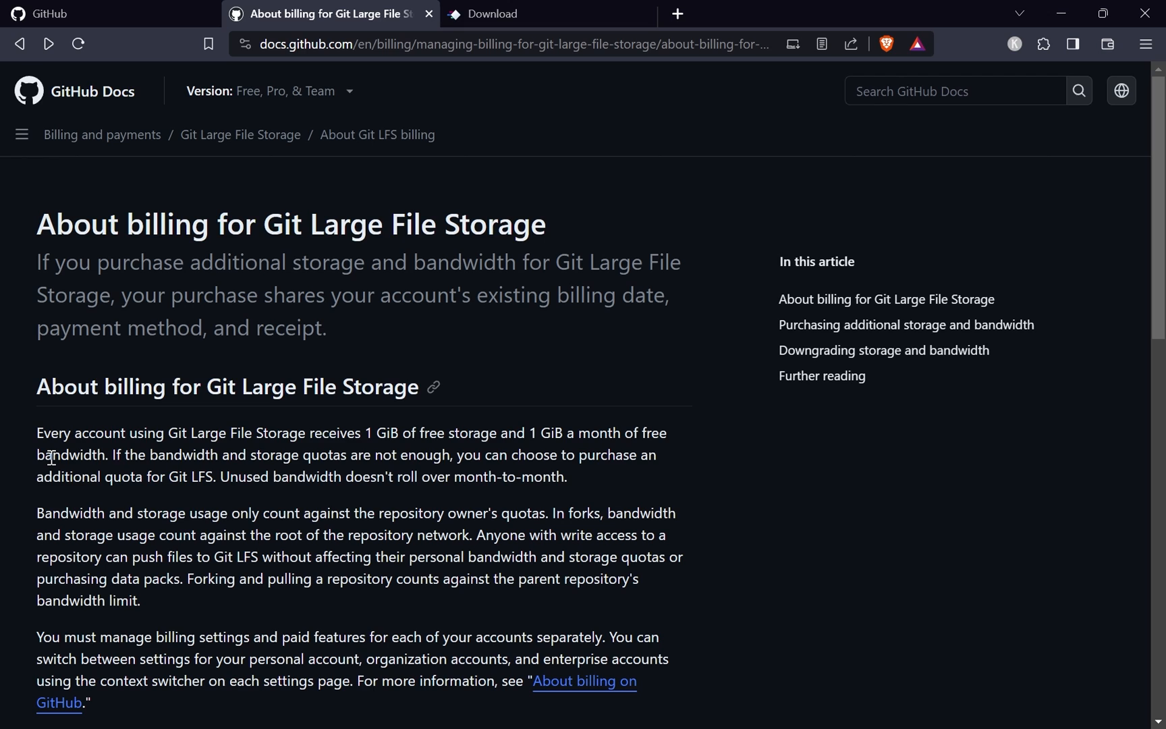
{"action": "mouse_move", "coordinate": [584, 432]}
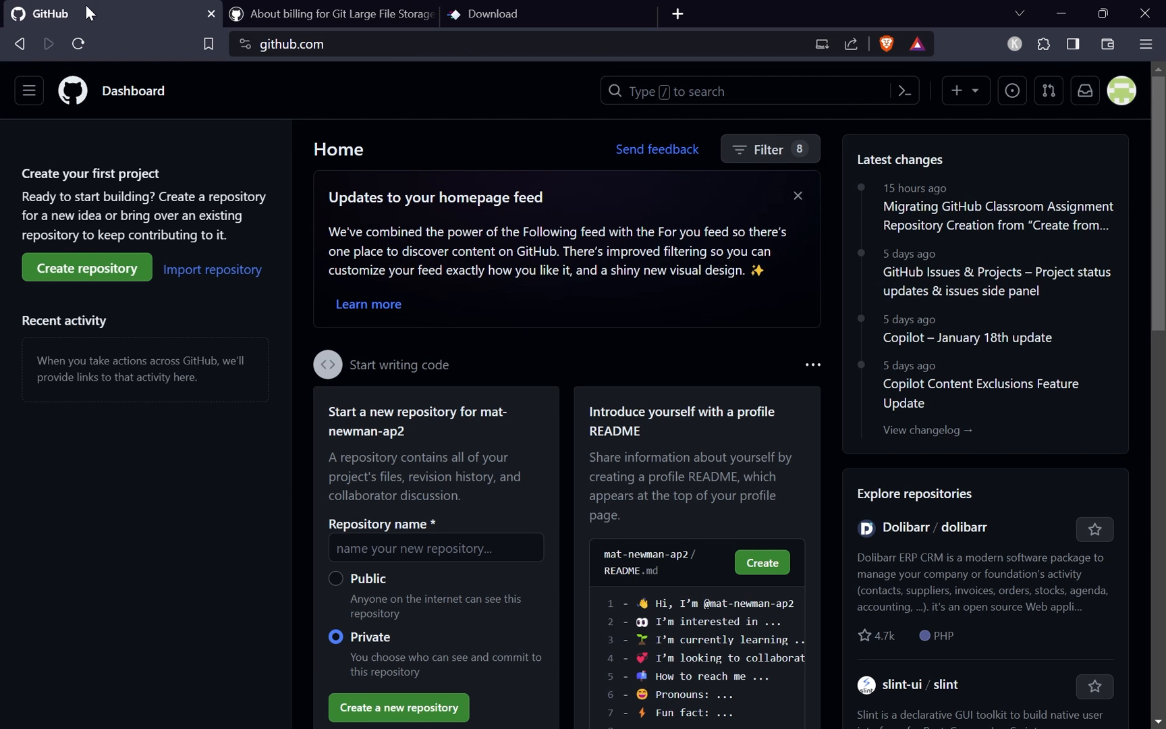
{"action": "left_click", "coordinate": [1122, 90]}
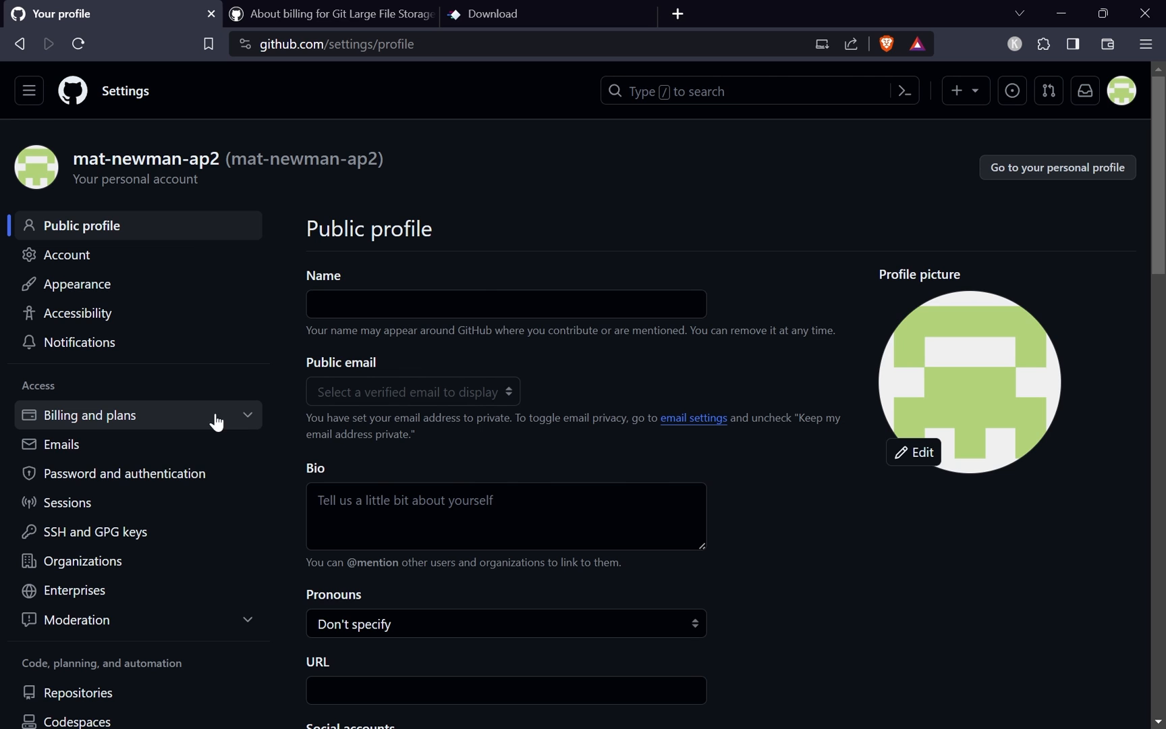
{"action": "left_click", "coordinate": [90, 415]}
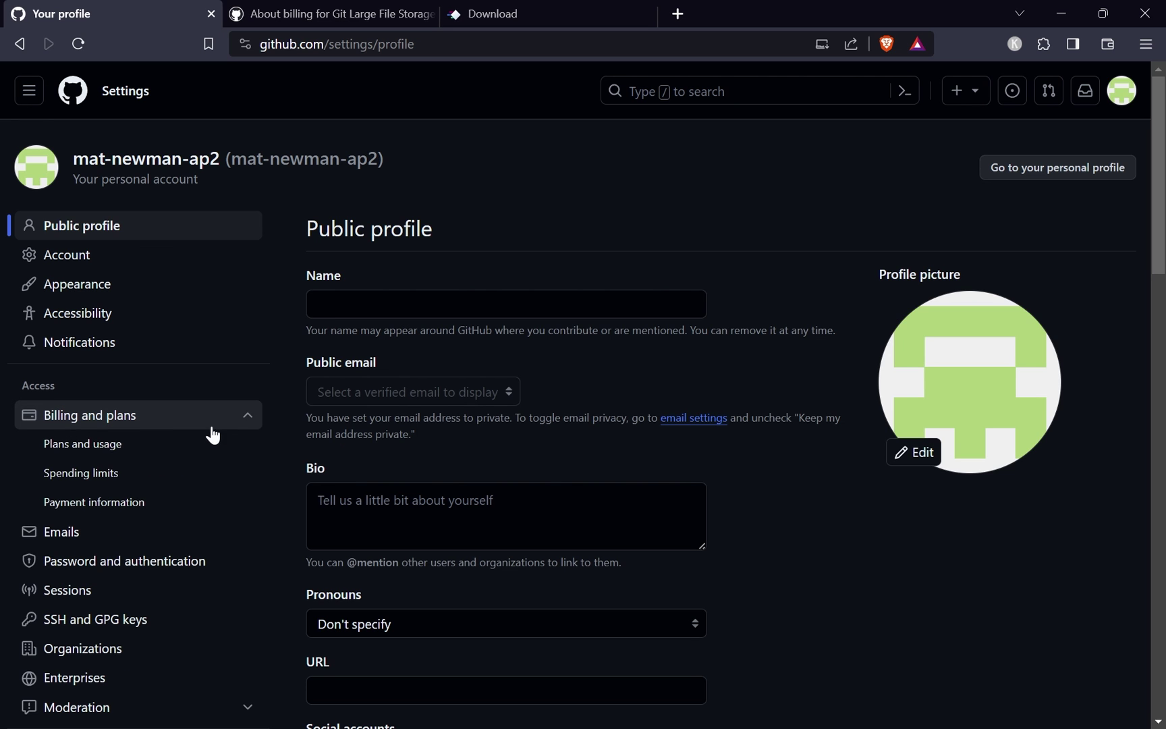
{"action": "left_click", "coordinate": [82, 443]}
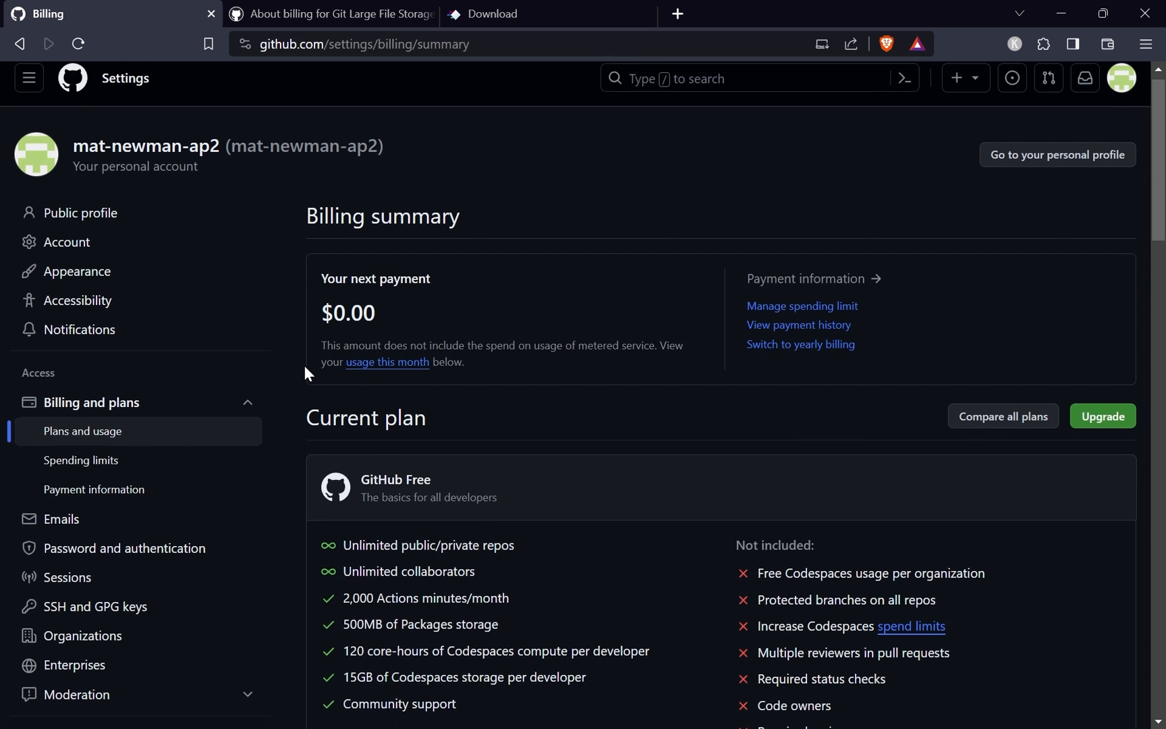
{"action": "scroll", "scroll_direction": "down", "scroll_amount": 3}
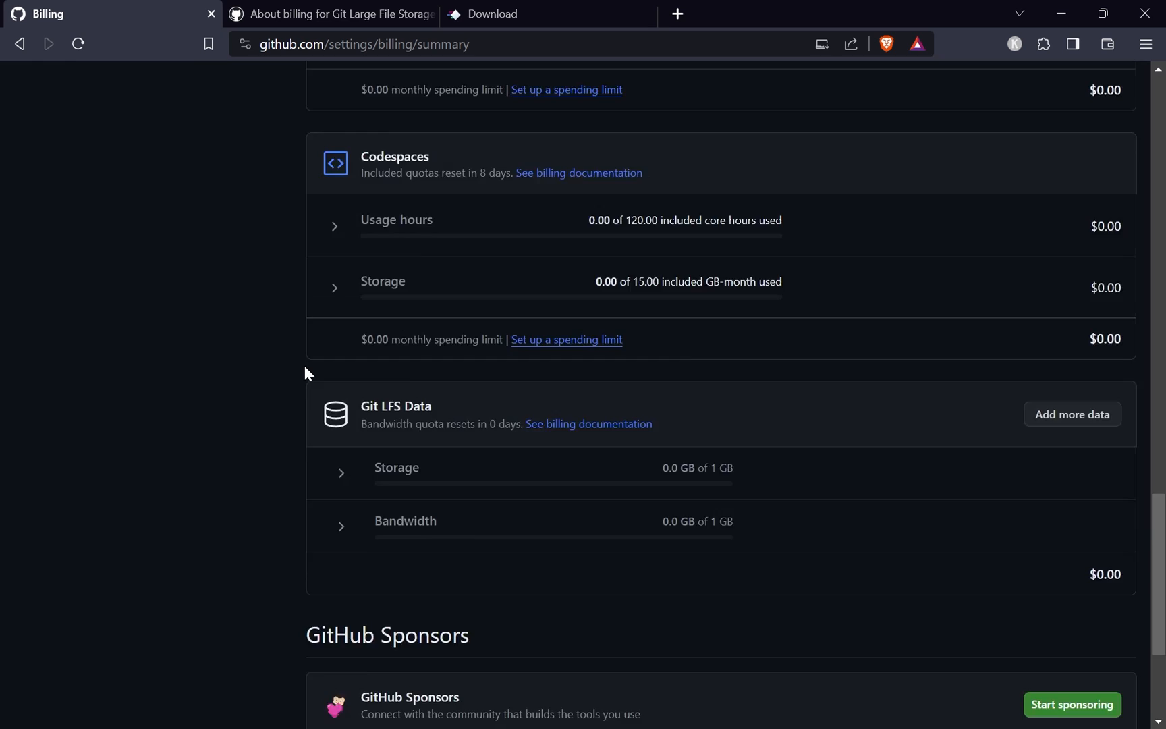
{"action": "scroll", "scroll_direction": "down", "scroll_amount": 3}
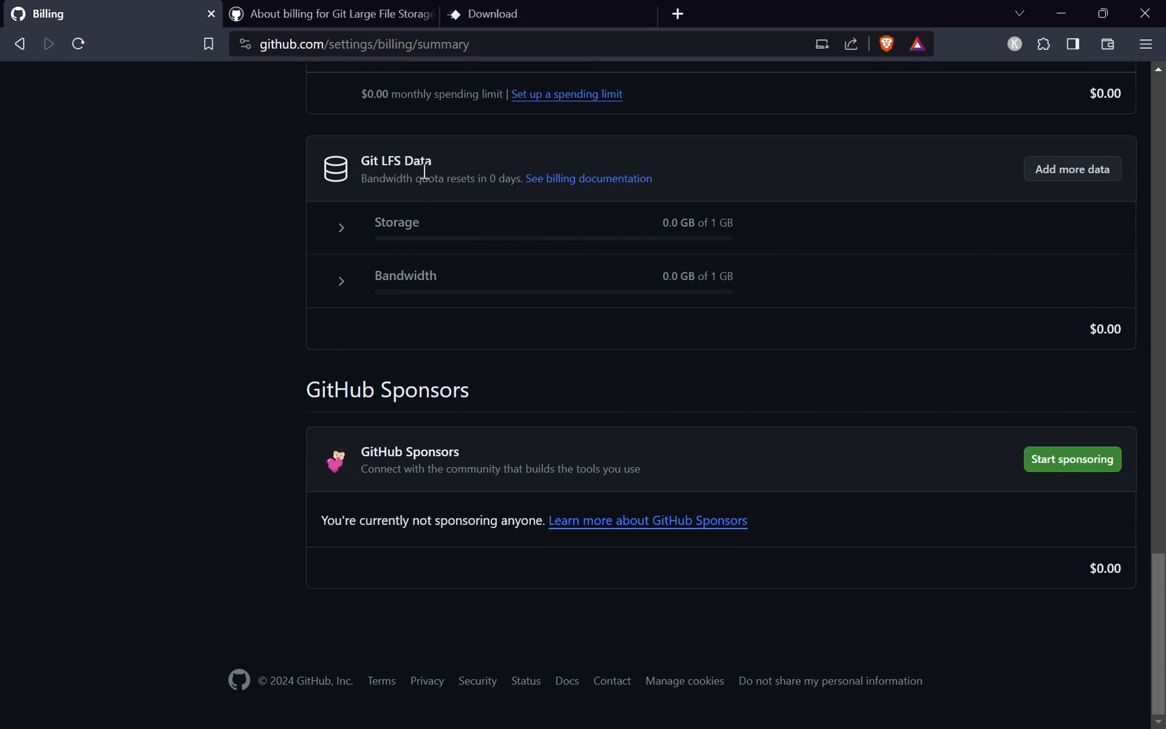
{"action": "left_click", "coordinate": [1070, 169]}
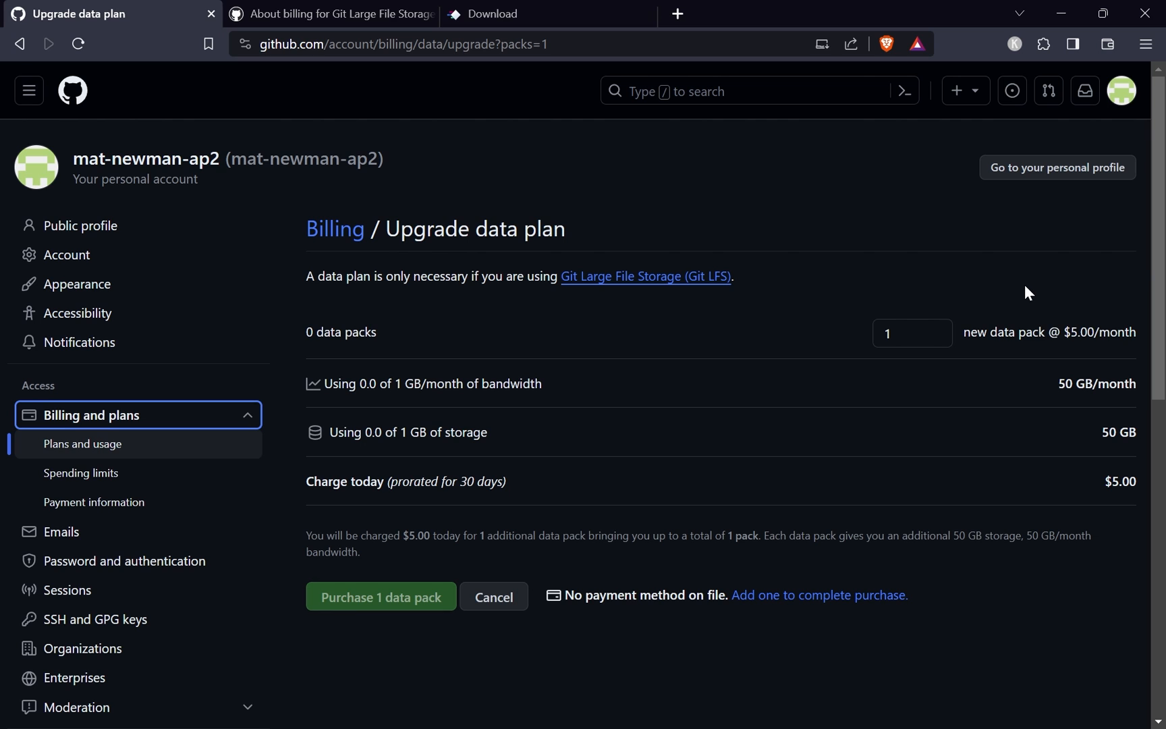
{"action": "mouse_move", "coordinate": [950, 325]}
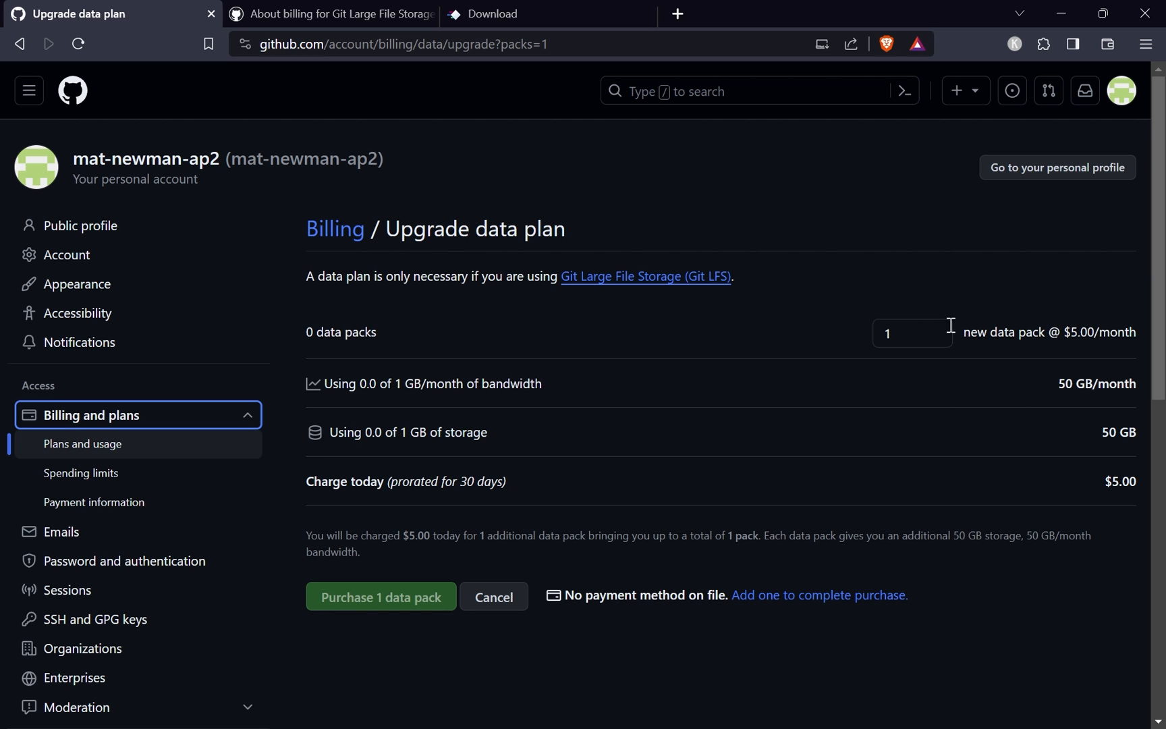
{"action": "mouse_move", "coordinate": [946, 293]}
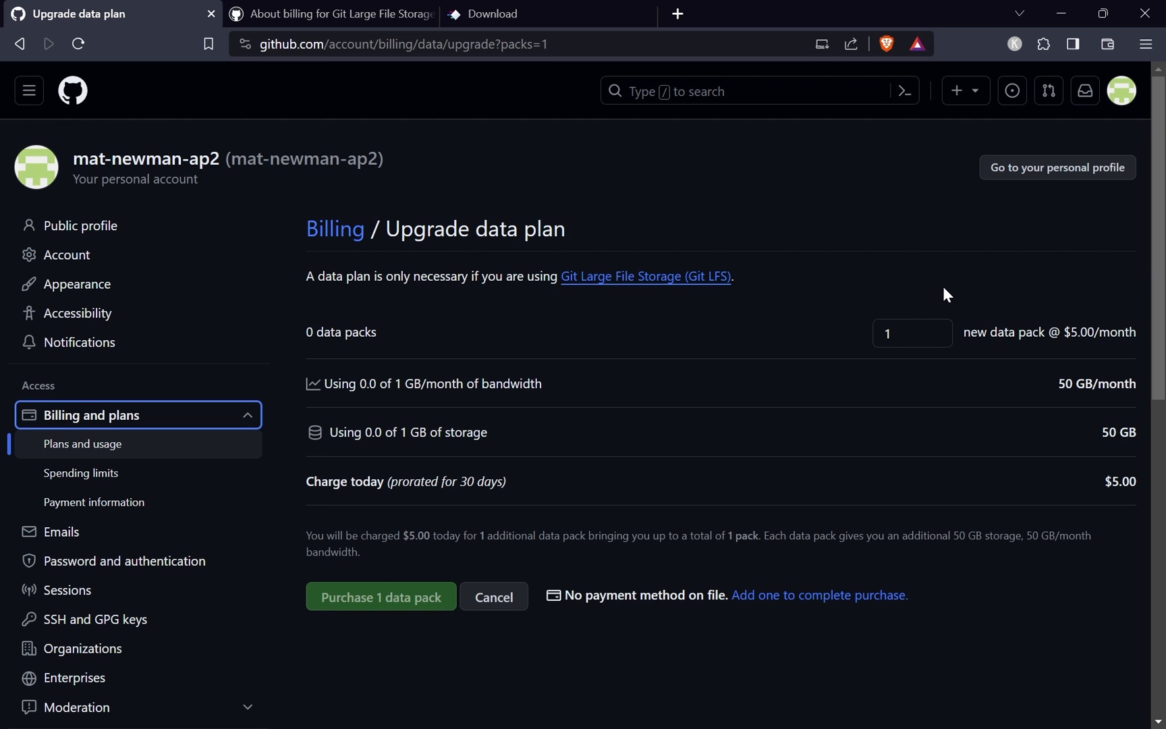
{"action": "left_click", "coordinate": [72, 89]}
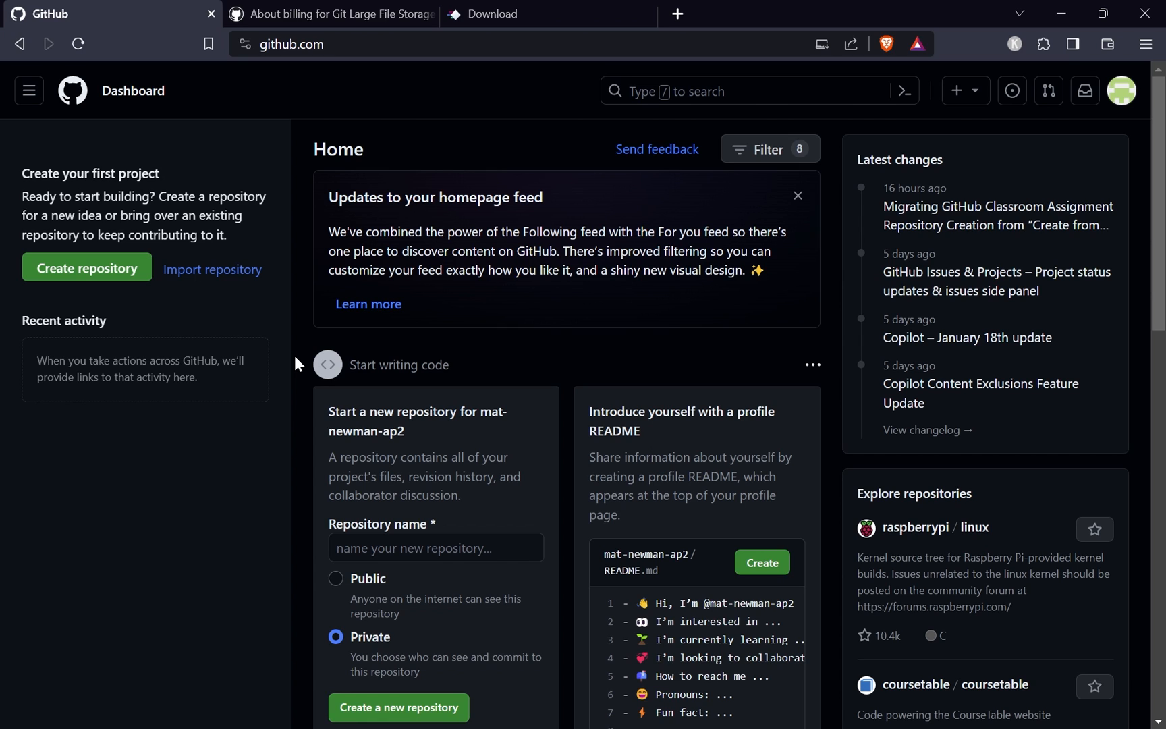
{"action": "mouse_move", "coordinate": [260, 307]}
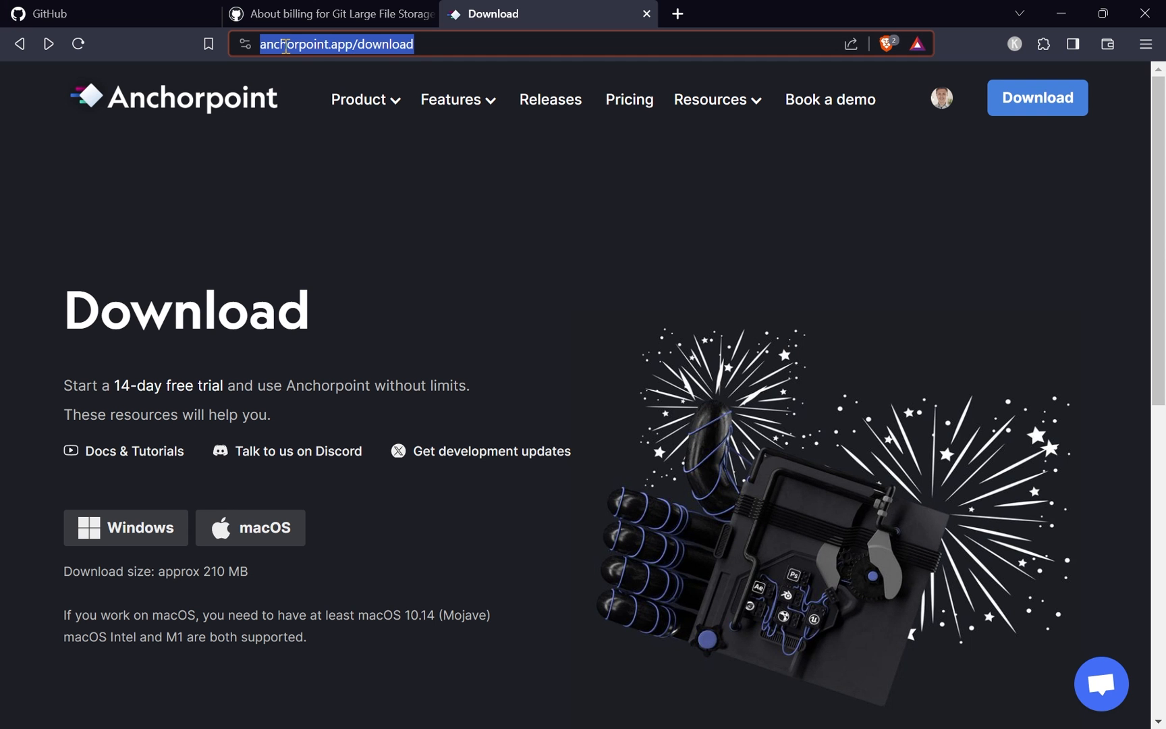
Step: Show the anchorpoint.app/download page with its Windows and macOS installers
{"action": "left_click", "coordinate": [282, 190]}
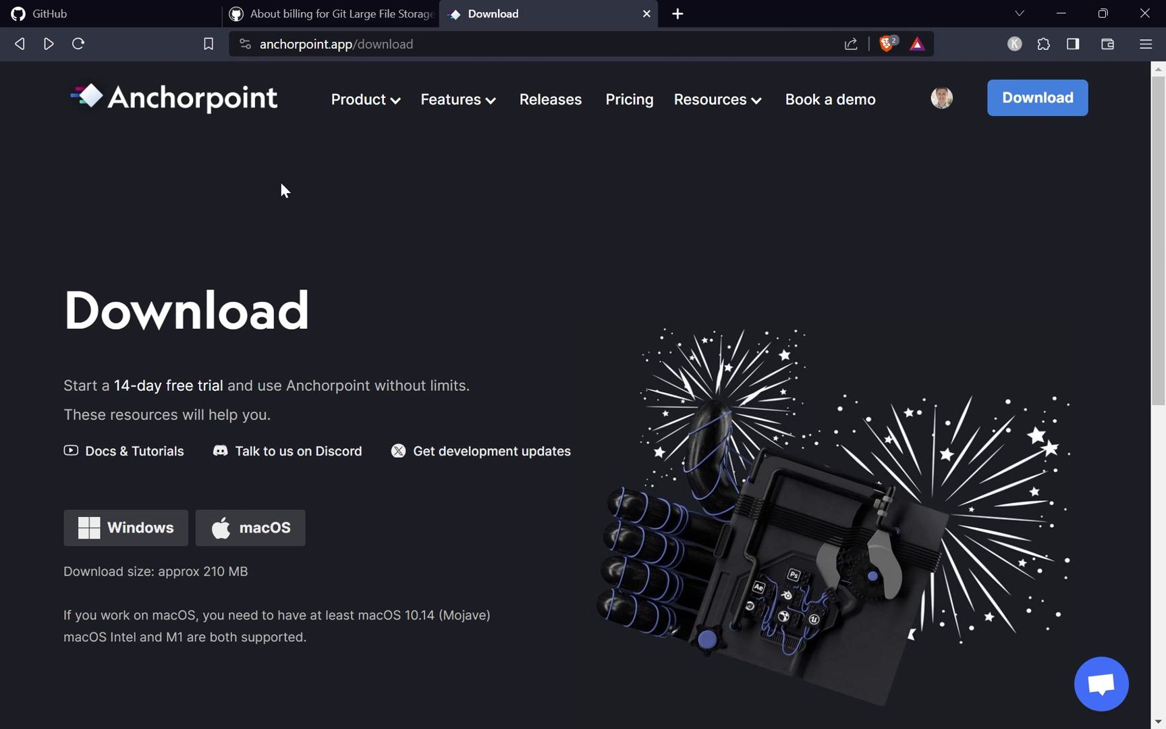
{"action": "mouse_move", "coordinate": [331, 577]}
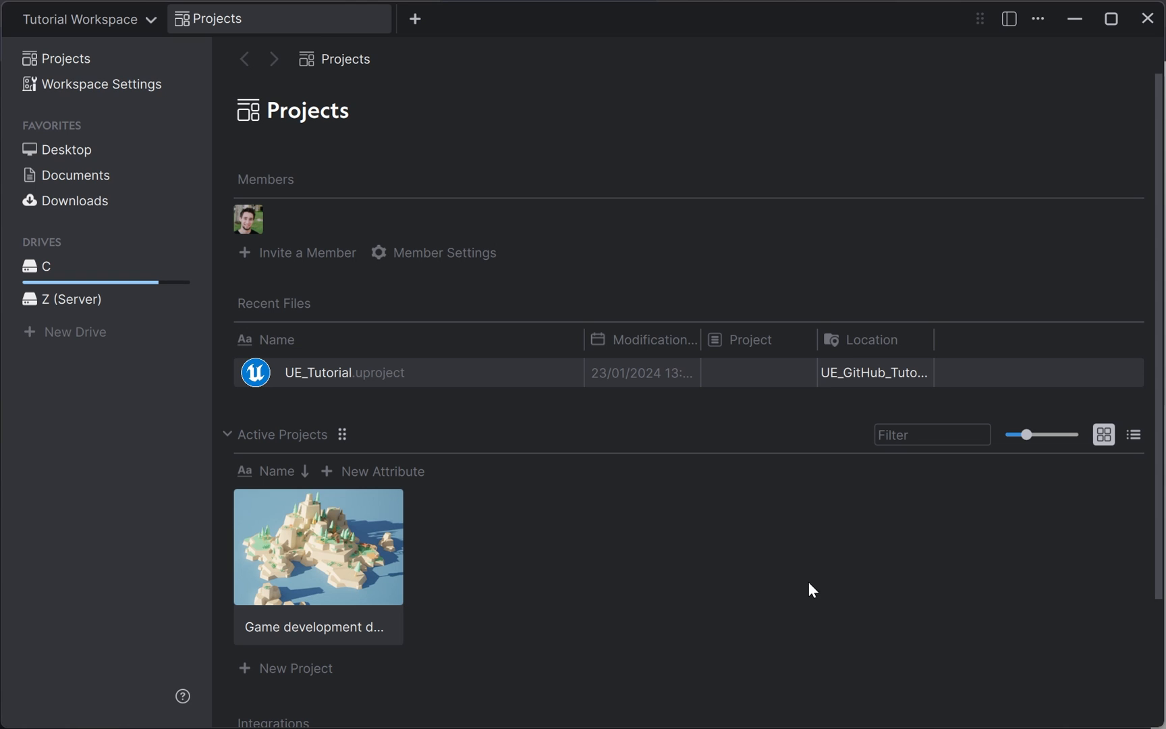
{"action": "mouse_move", "coordinate": [788, 575]}
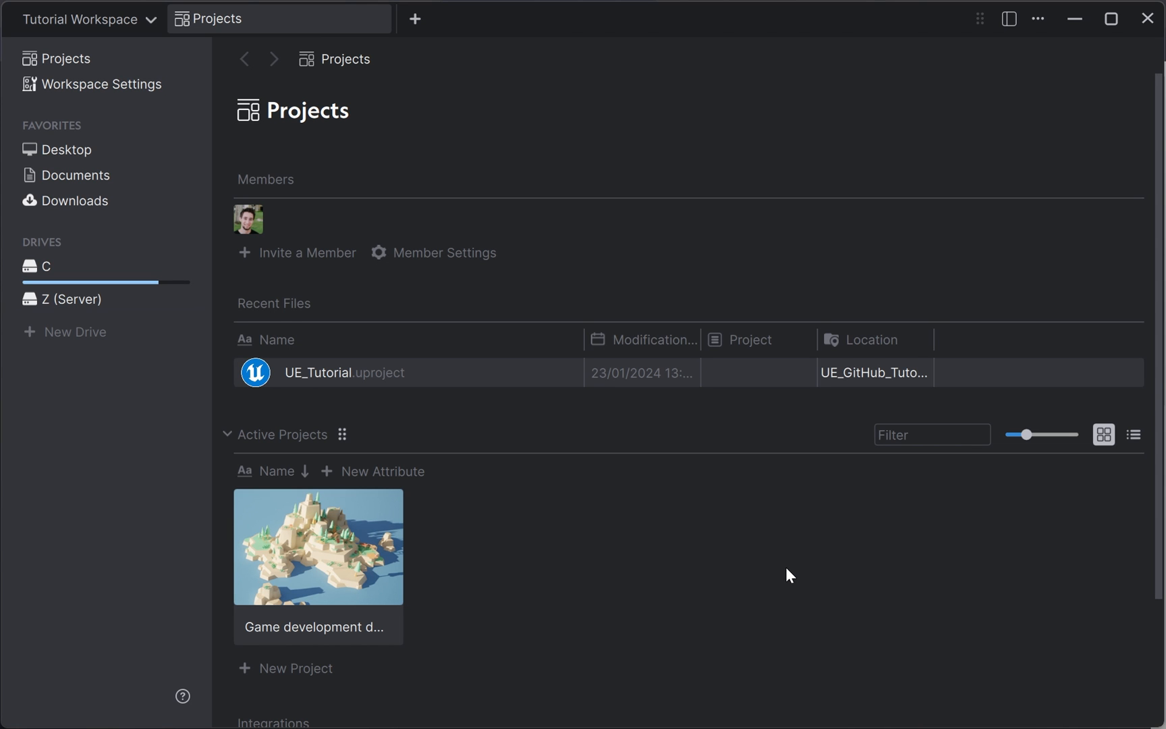
Step: Connect the GitHub integration in Workspace Settings, then close the settings window
{"action": "scroll", "scroll_direction": "down", "scroll_amount": 3}
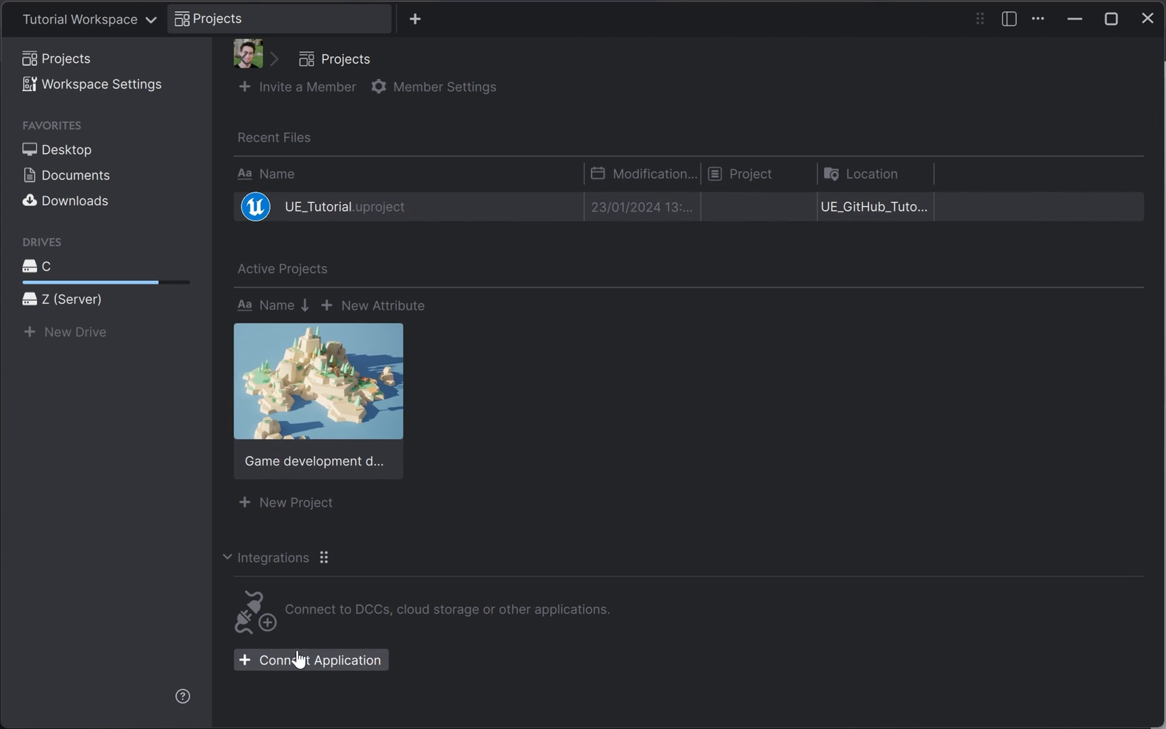
{"action": "left_click", "coordinate": [311, 660]}
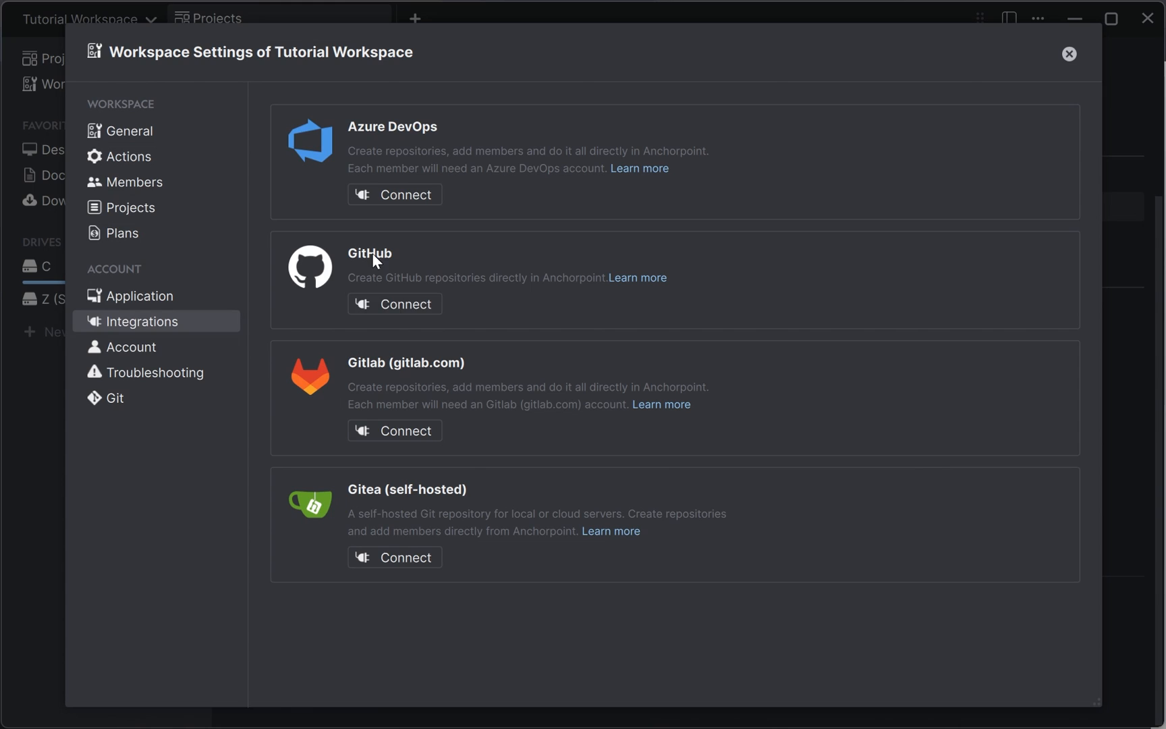
{"action": "left_click", "coordinate": [395, 304]}
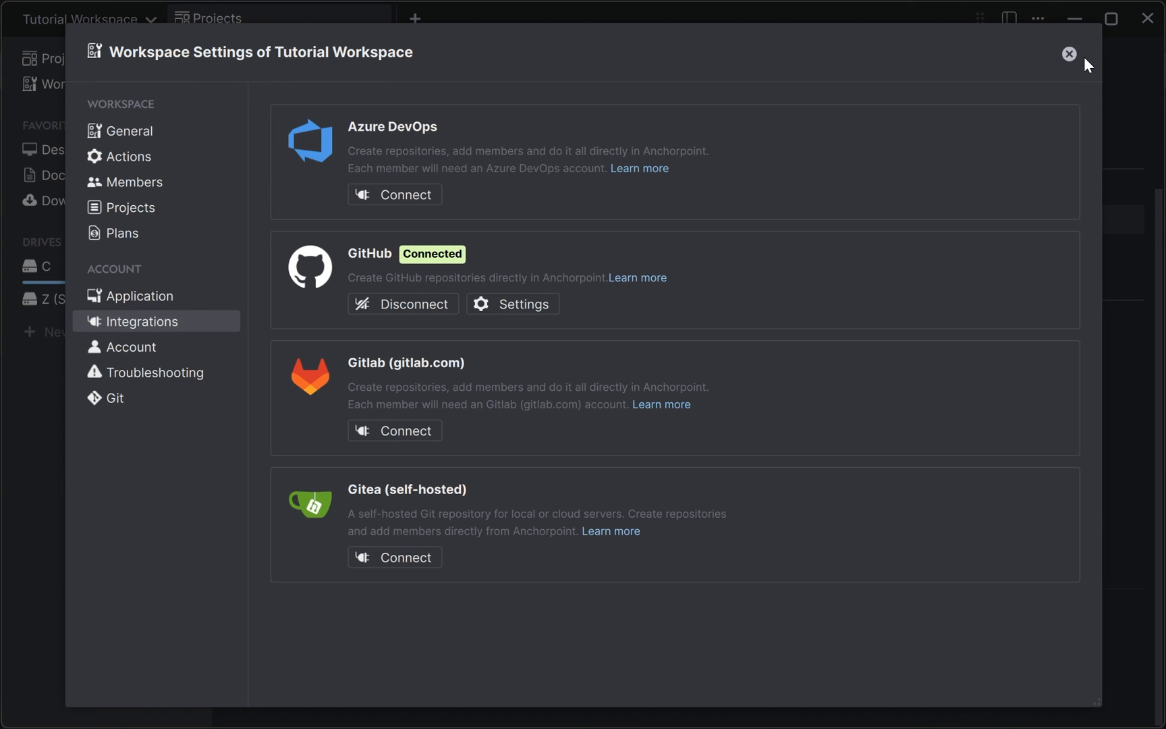
{"action": "mouse_move", "coordinate": [1069, 54]}
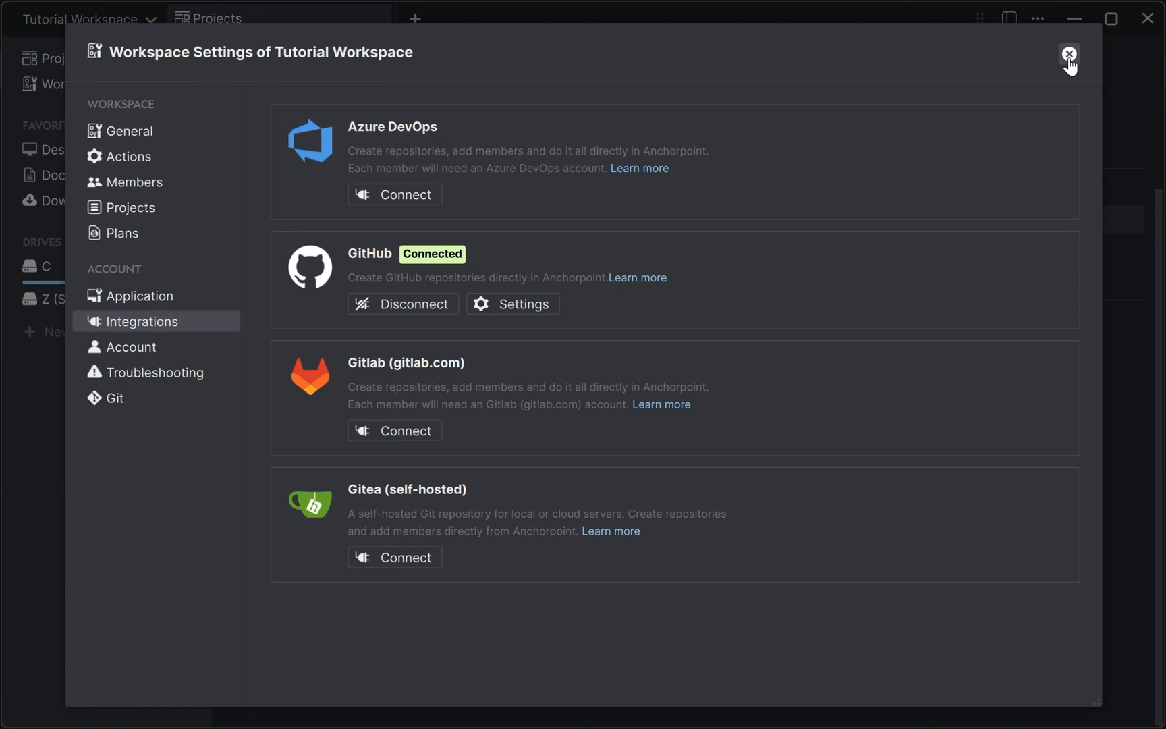
{"action": "left_click", "coordinate": [1069, 54]}
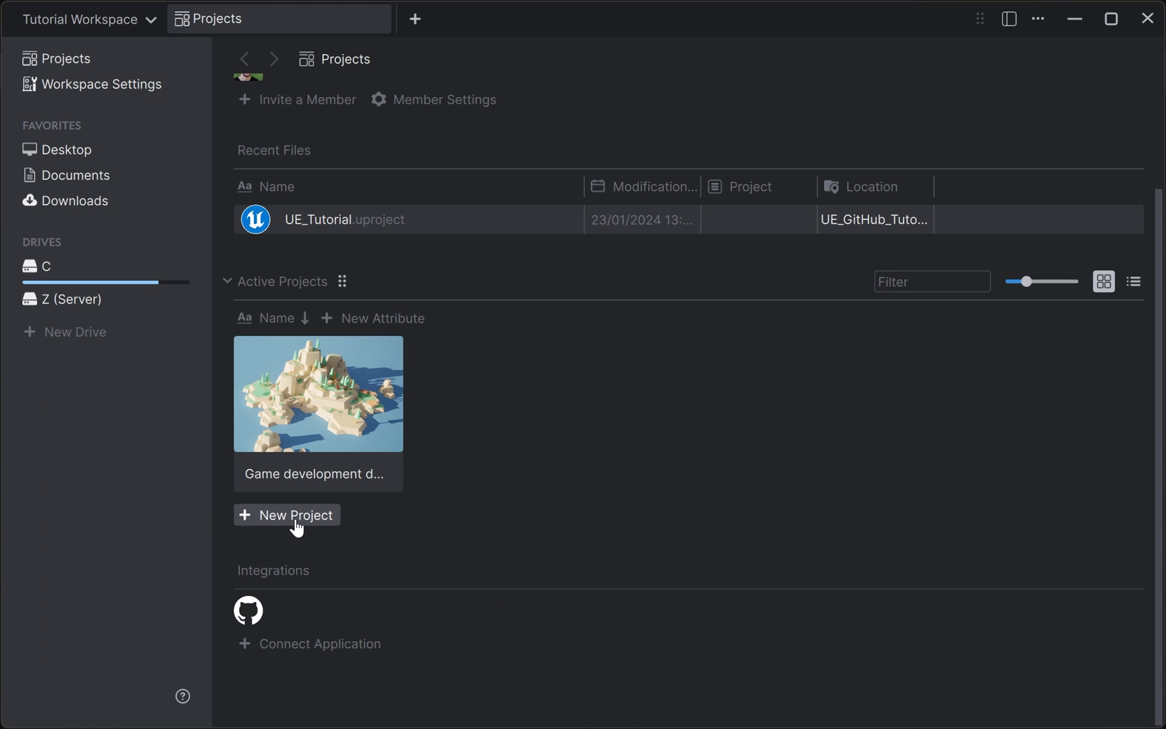
Step: Start a new Git Repository project using the folder C:/Repositories/UE_GitHub_Tutorial
{"action": "left_click", "coordinate": [286, 515]}
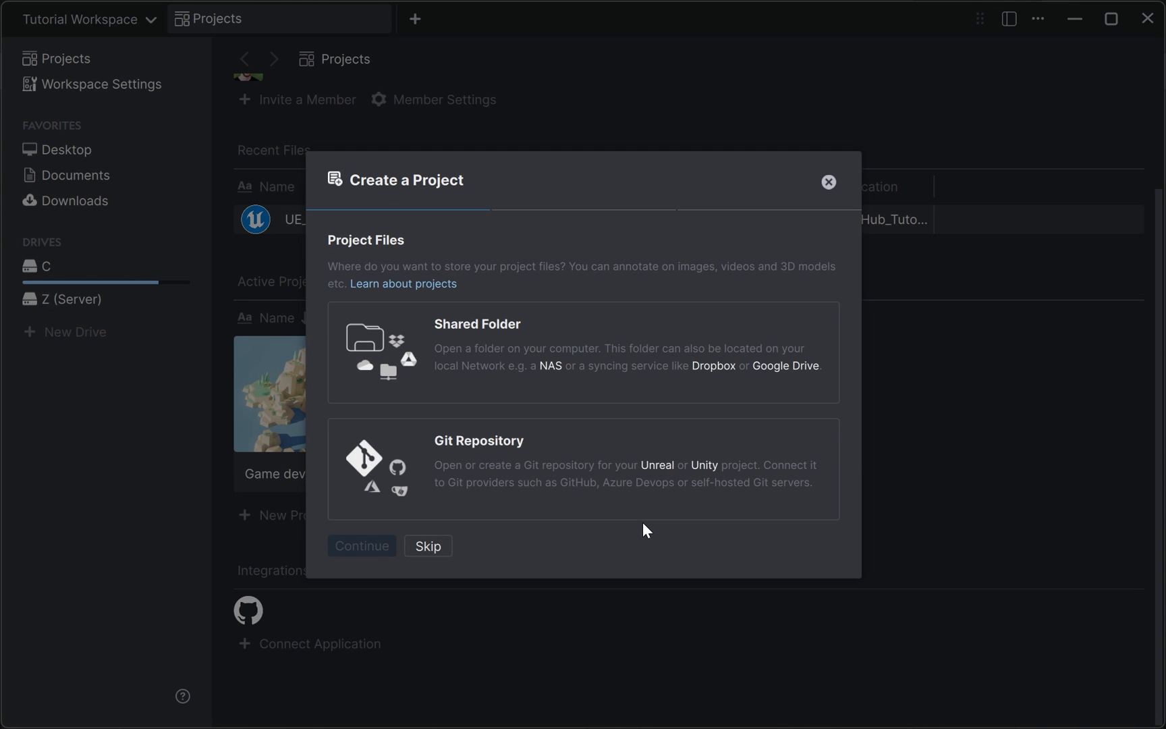
{"action": "mouse_move", "coordinate": [609, 360]}
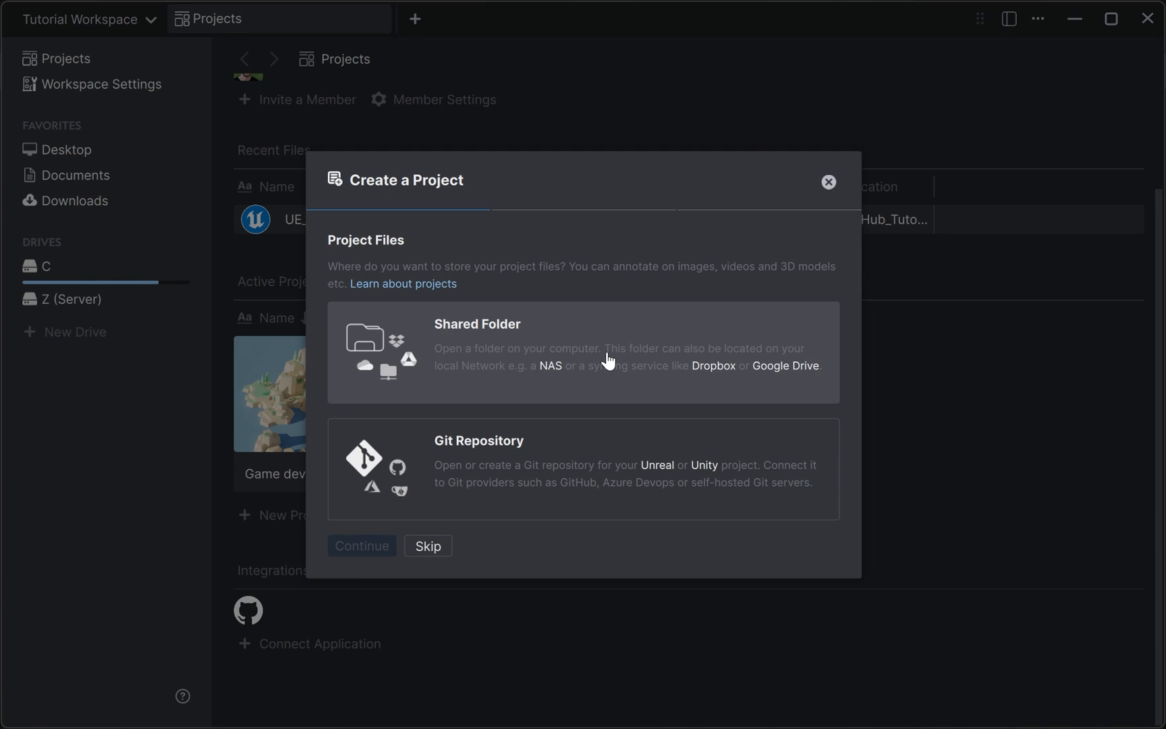
{"action": "mouse_move", "coordinate": [742, 357]}
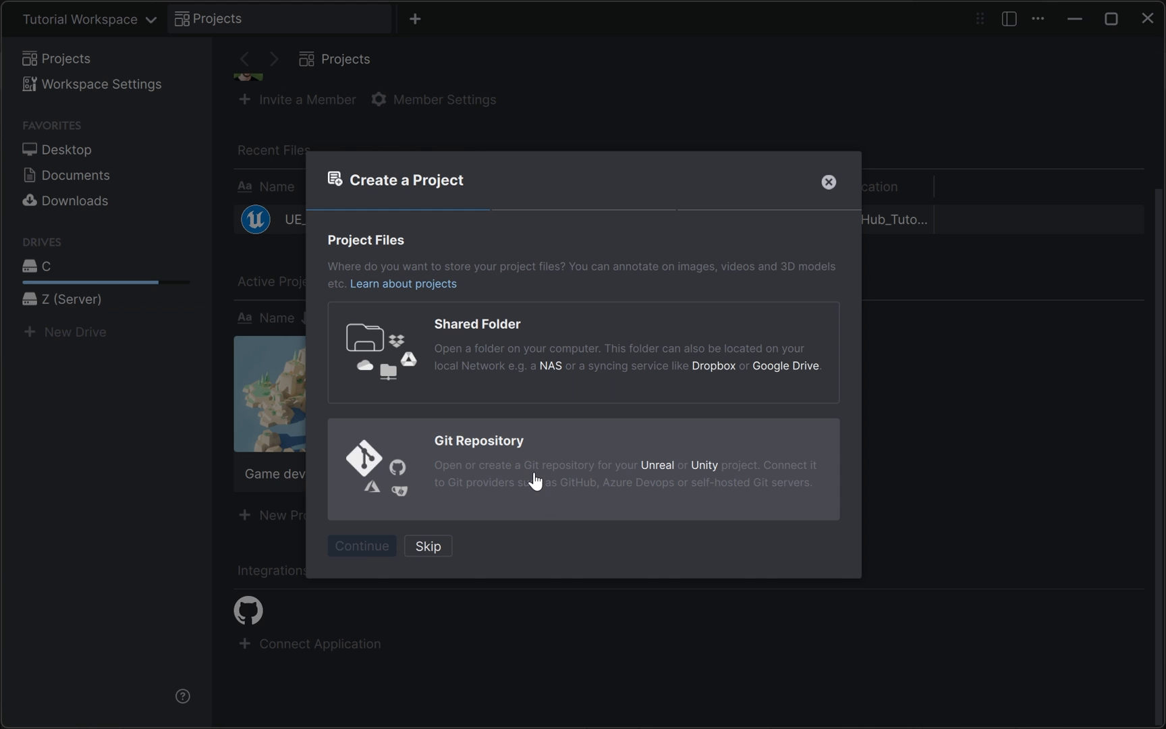
{"action": "mouse_move", "coordinate": [660, 475]}
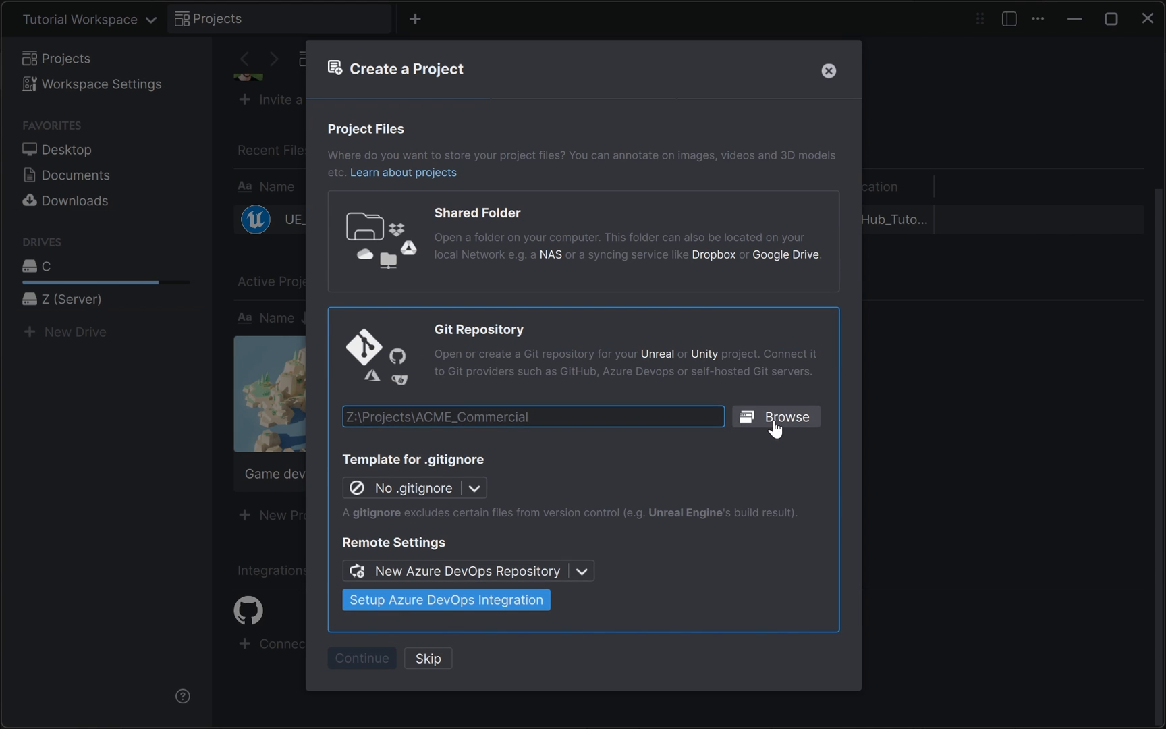
{"action": "left_click", "coordinate": [785, 416]}
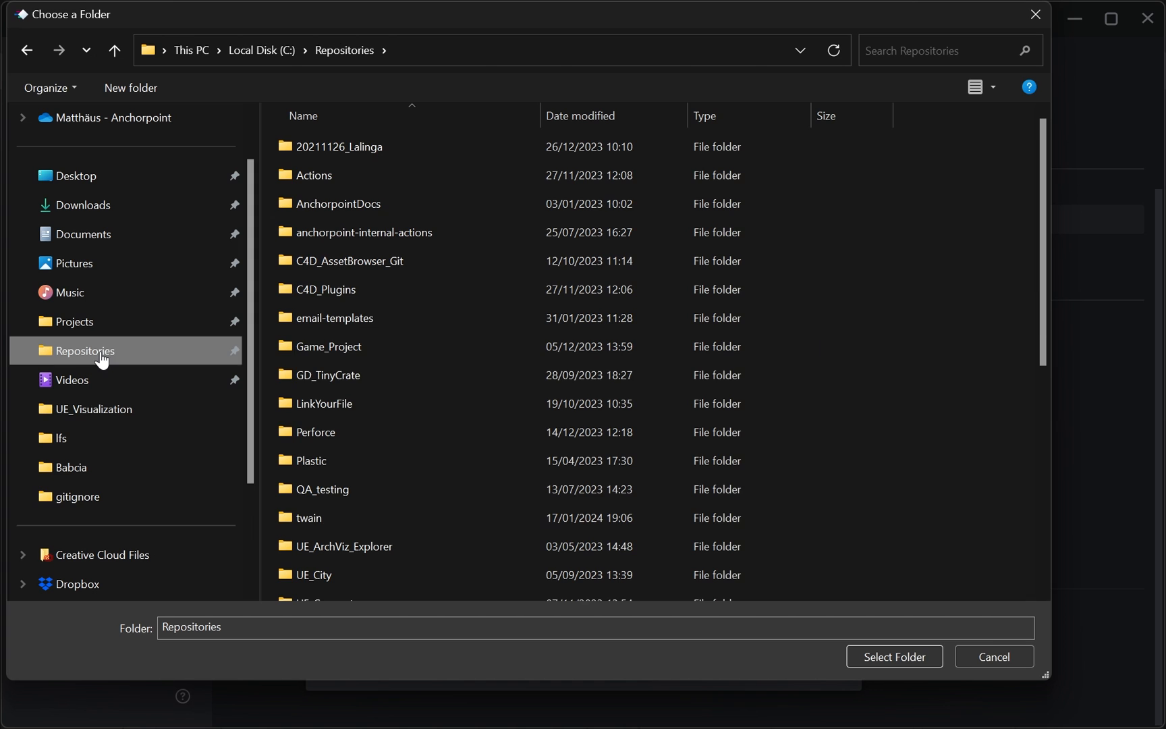
{"action": "left_click", "coordinate": [350, 276]}
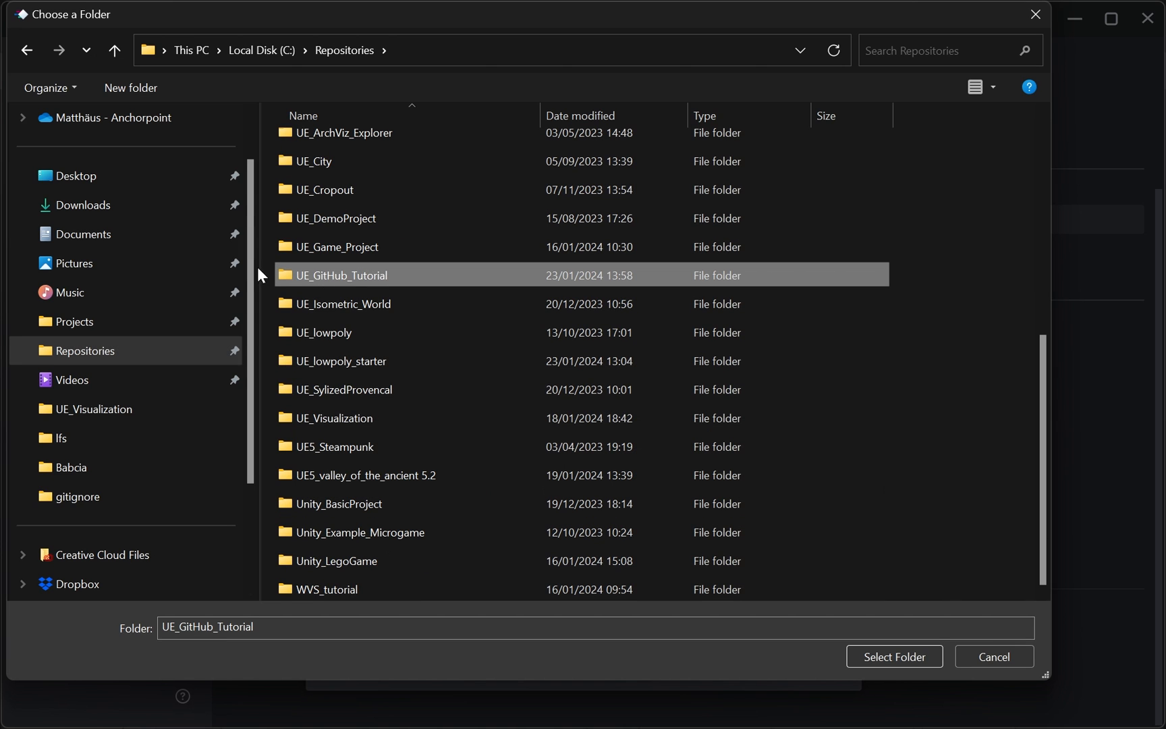
{"action": "left_click", "coordinate": [894, 655]}
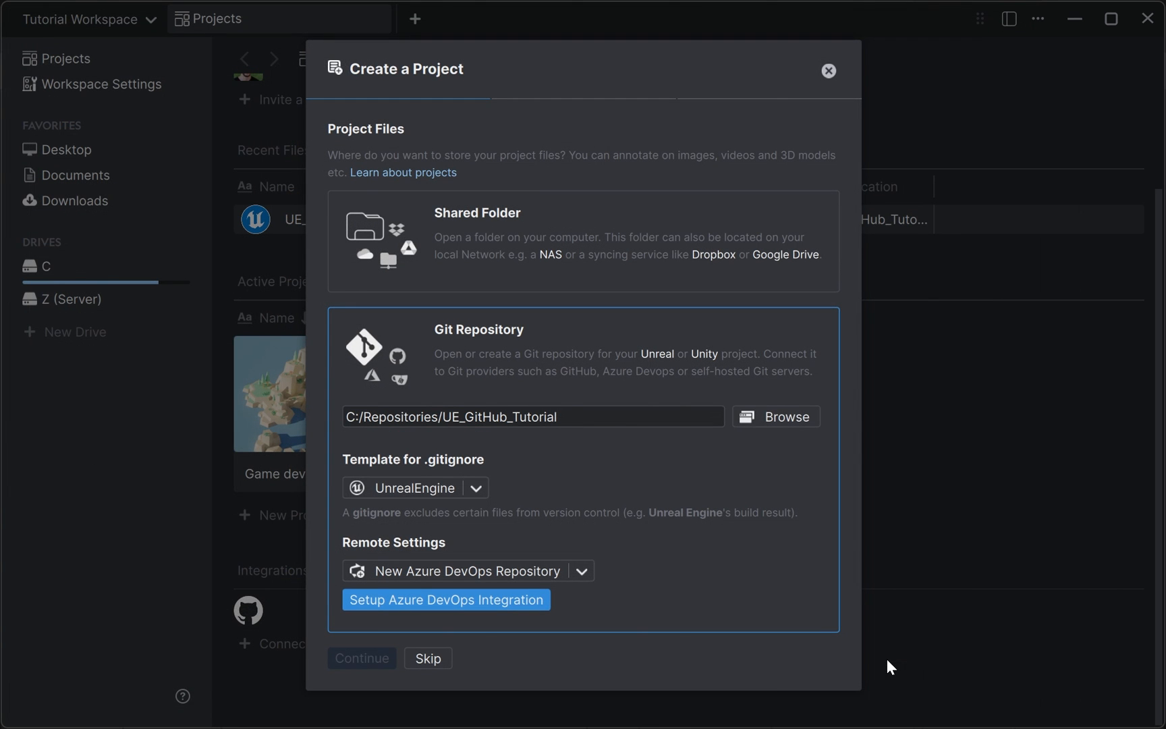
{"action": "mouse_move", "coordinate": [340, 480]}
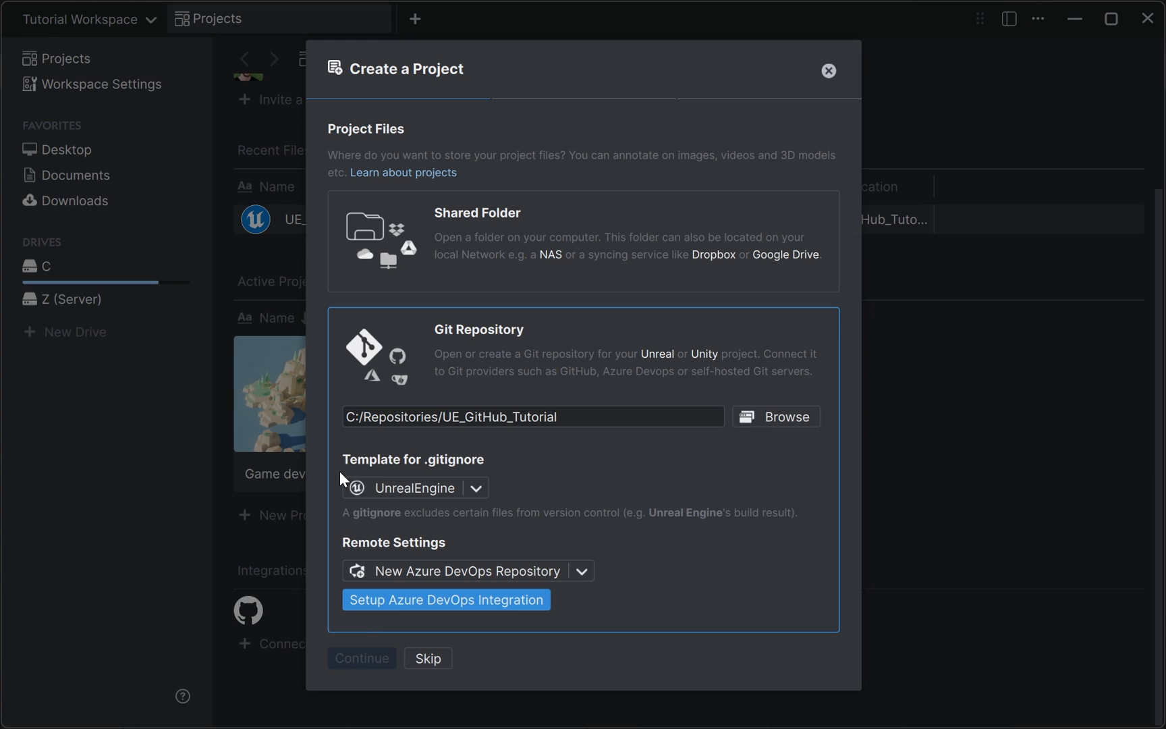
{"action": "mouse_move", "coordinate": [502, 476]}
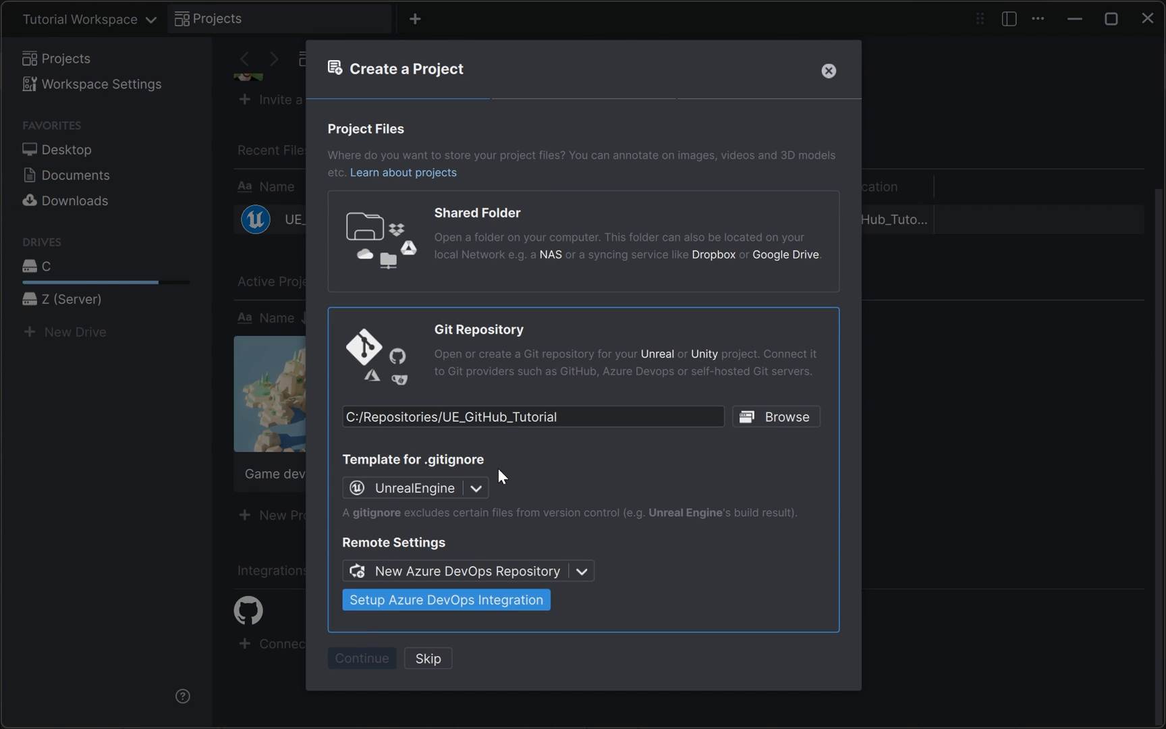
{"action": "mouse_move", "coordinate": [461, 463]}
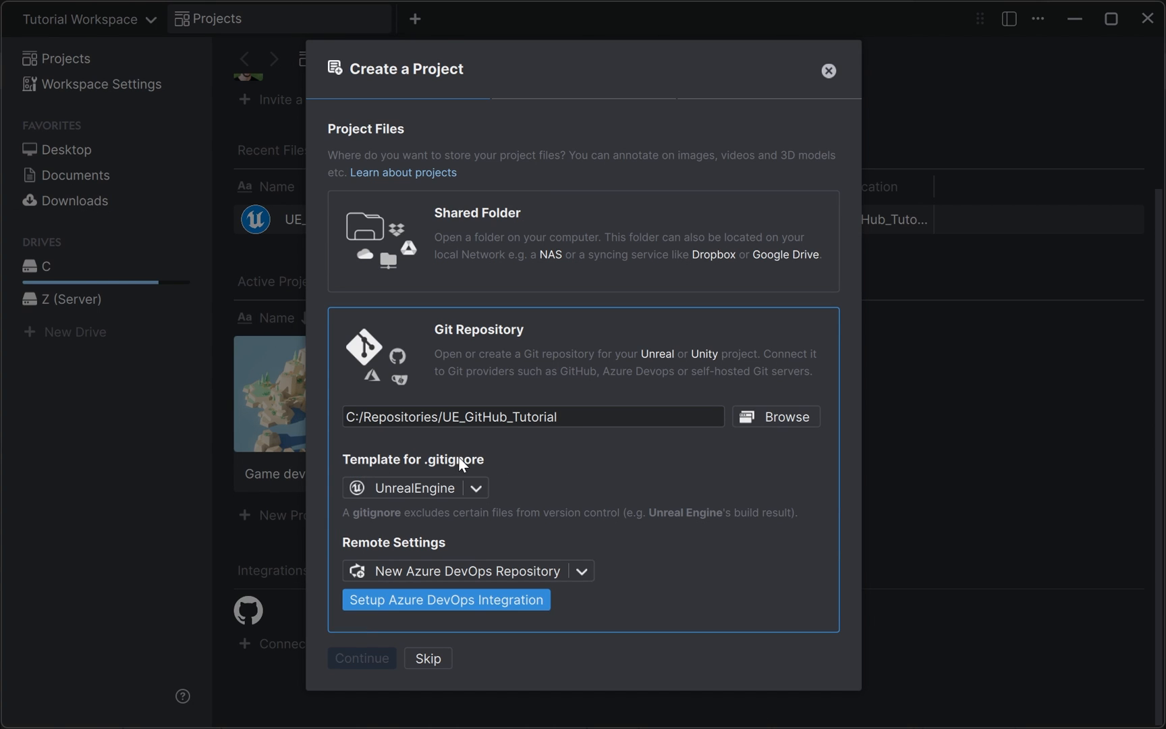
{"action": "mouse_move", "coordinate": [519, 472]}
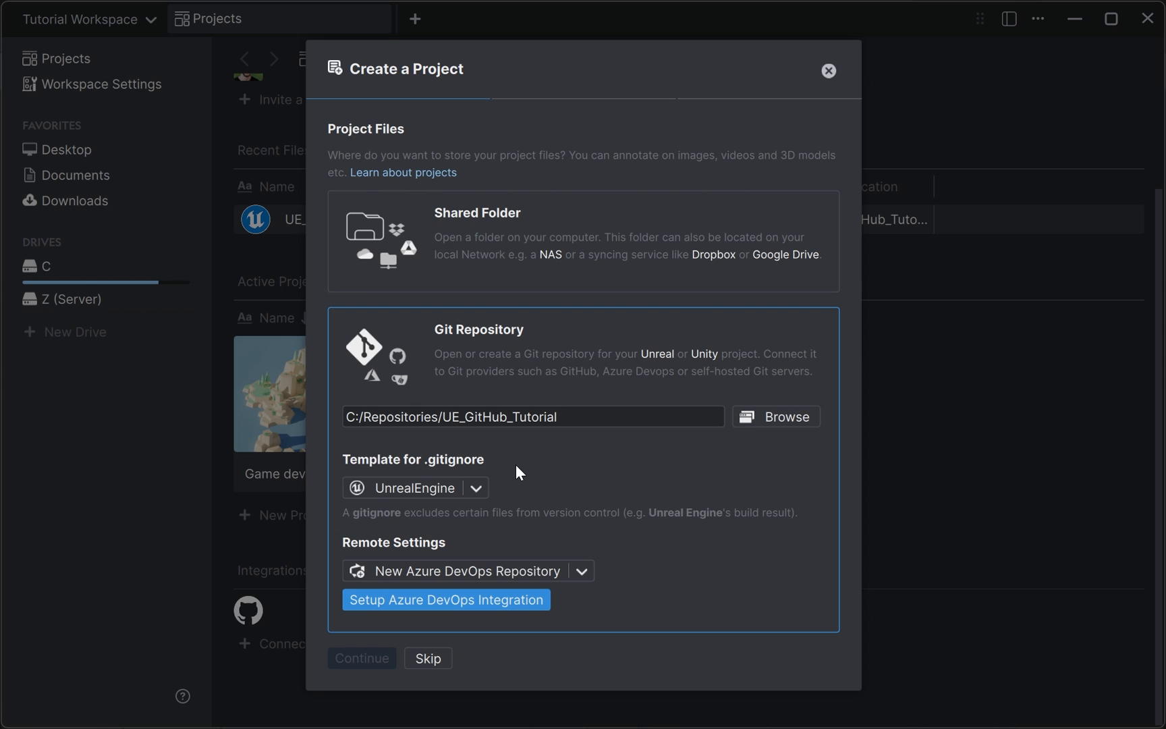
{"action": "mouse_move", "coordinate": [433, 474]}
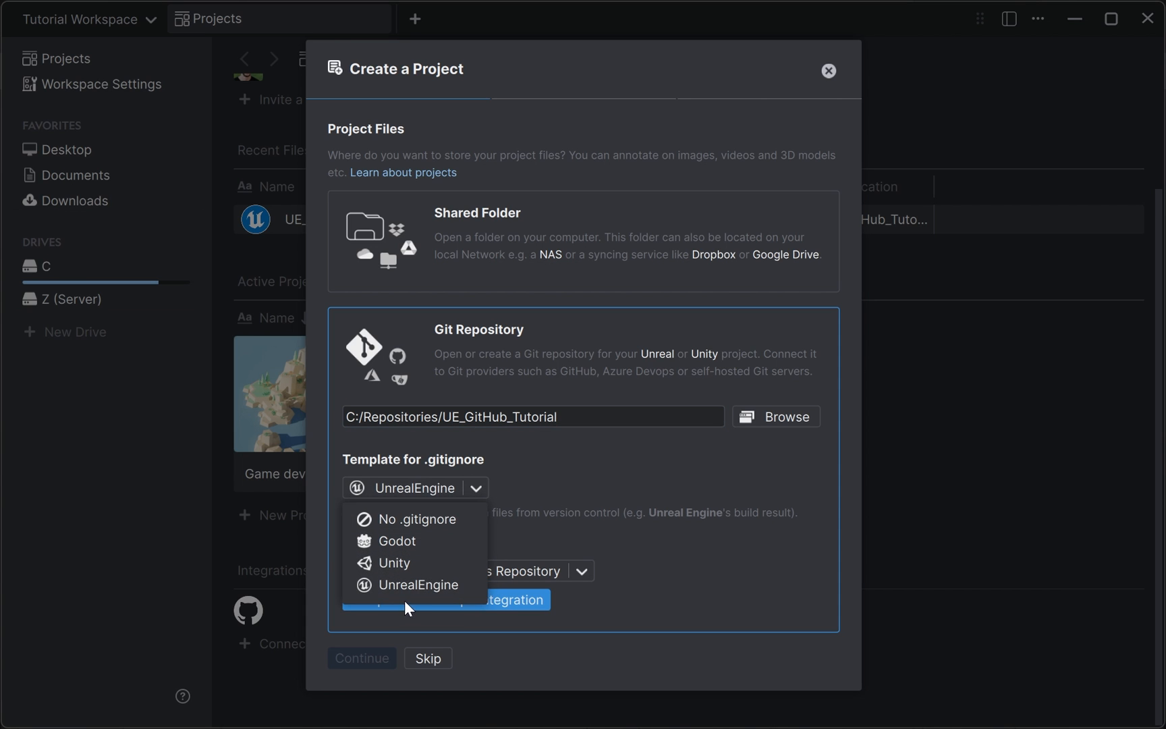
Step: Create project UE_GitHub_Tutorial with the UnrealEngine gitignore and a new GitHub repository remote
{"action": "left_click", "coordinate": [417, 584]}
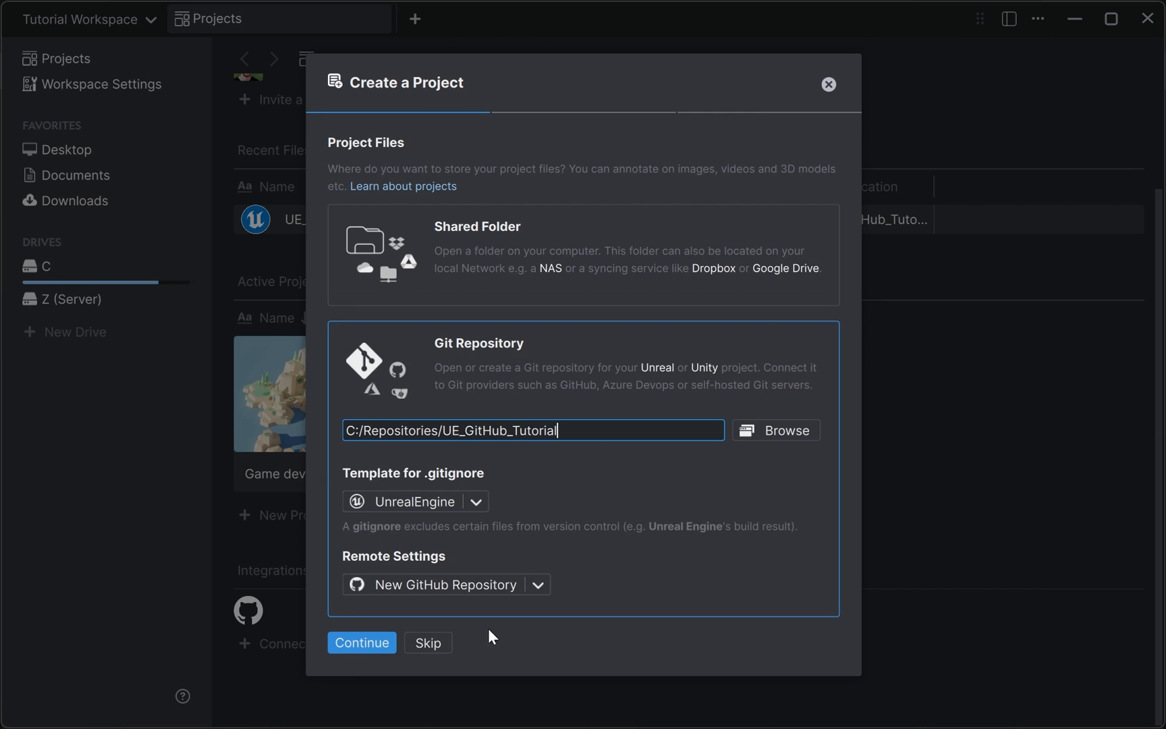
{"action": "mouse_move", "coordinate": [591, 588]}
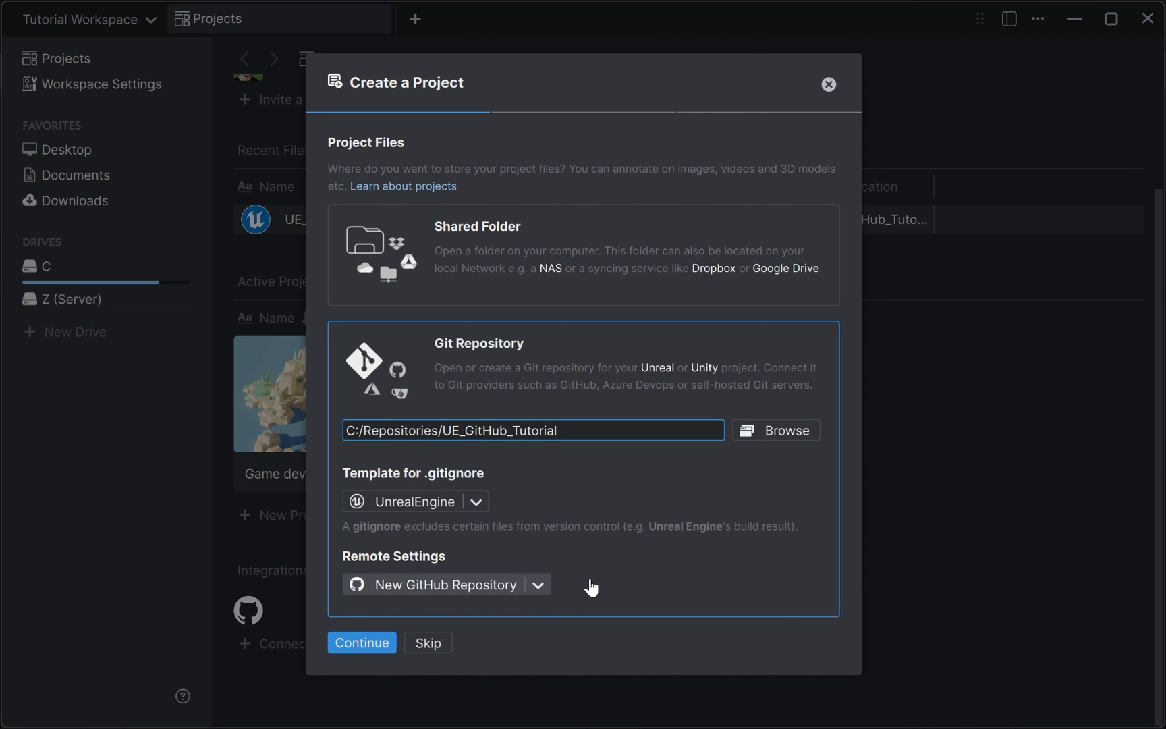
{"action": "mouse_move", "coordinate": [559, 590]}
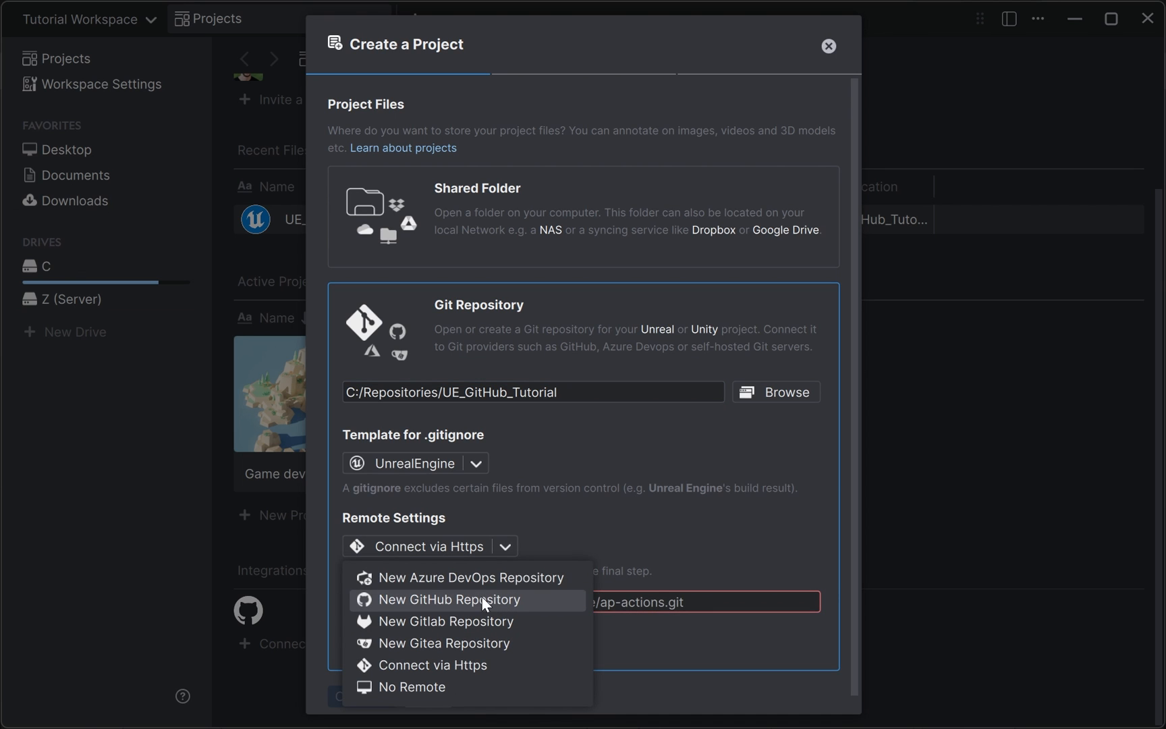
{"action": "left_click", "coordinate": [449, 599]}
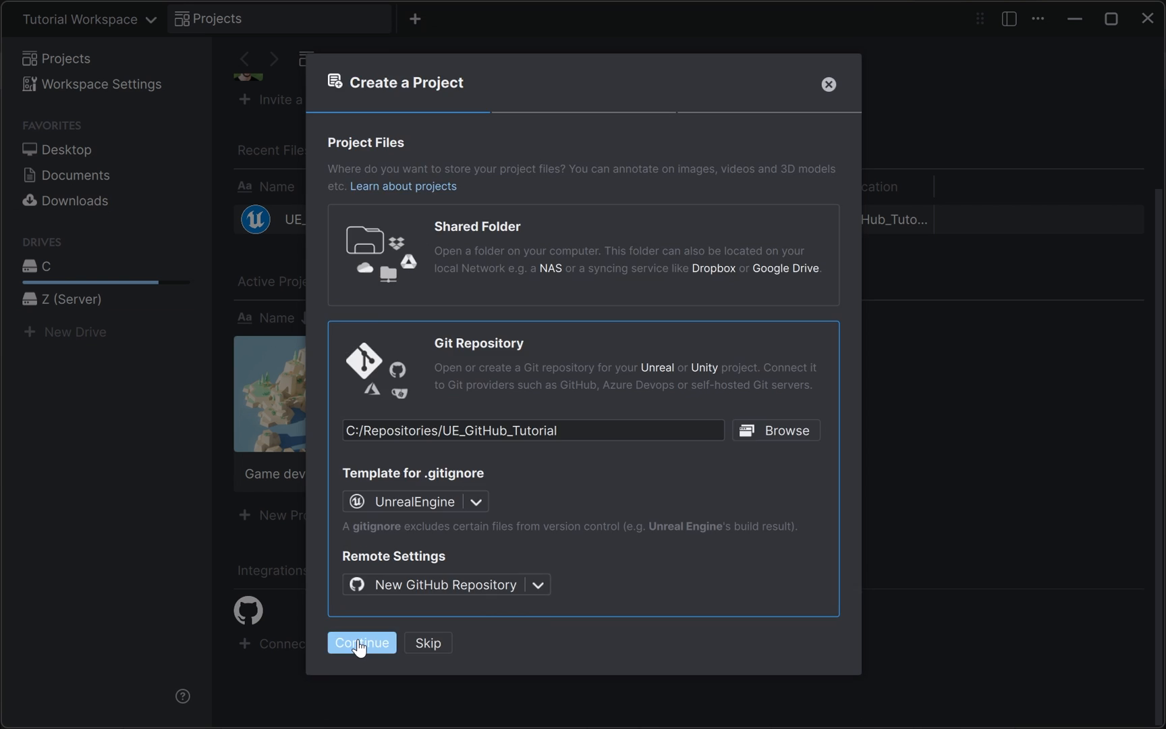
{"action": "left_click", "coordinate": [361, 641]}
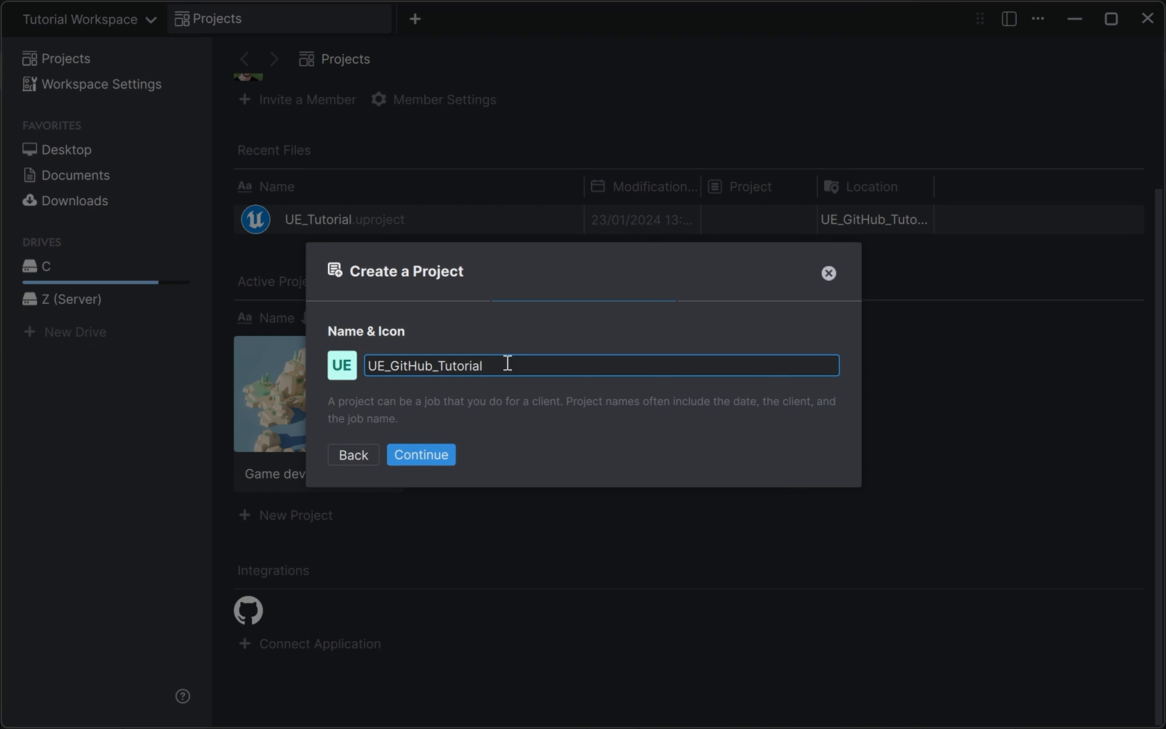
{"action": "left_click", "coordinate": [420, 454]}
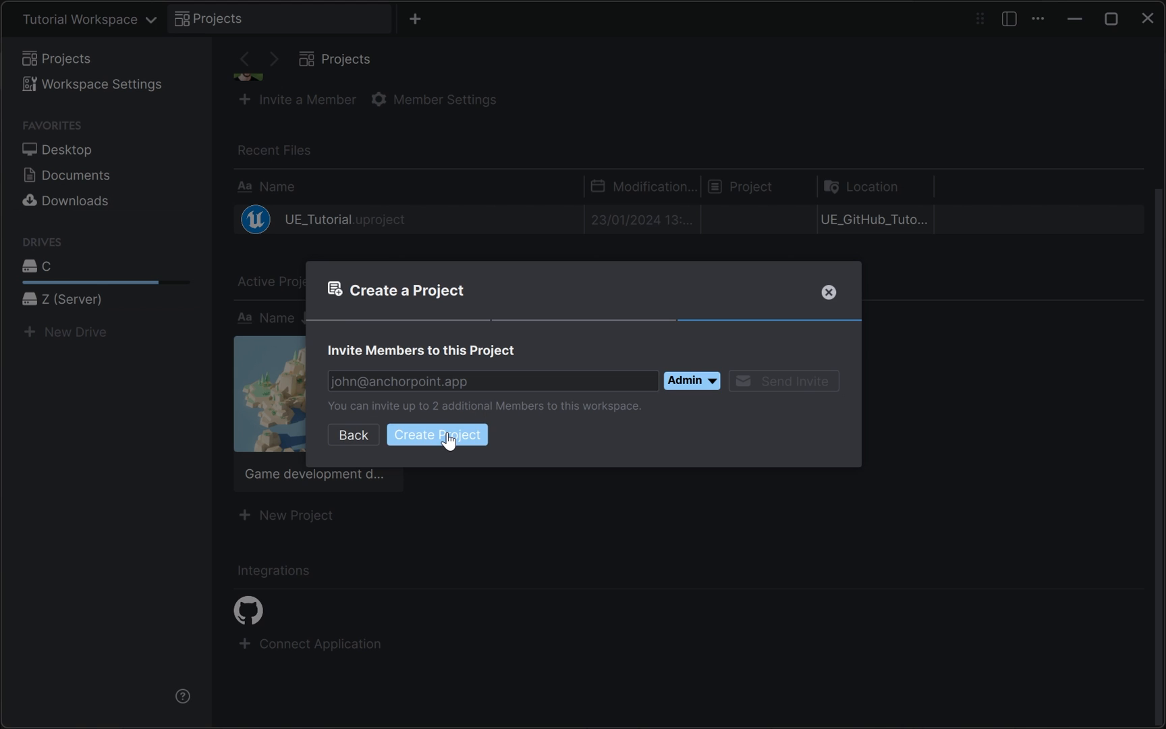
{"action": "left_click", "coordinate": [437, 434]}
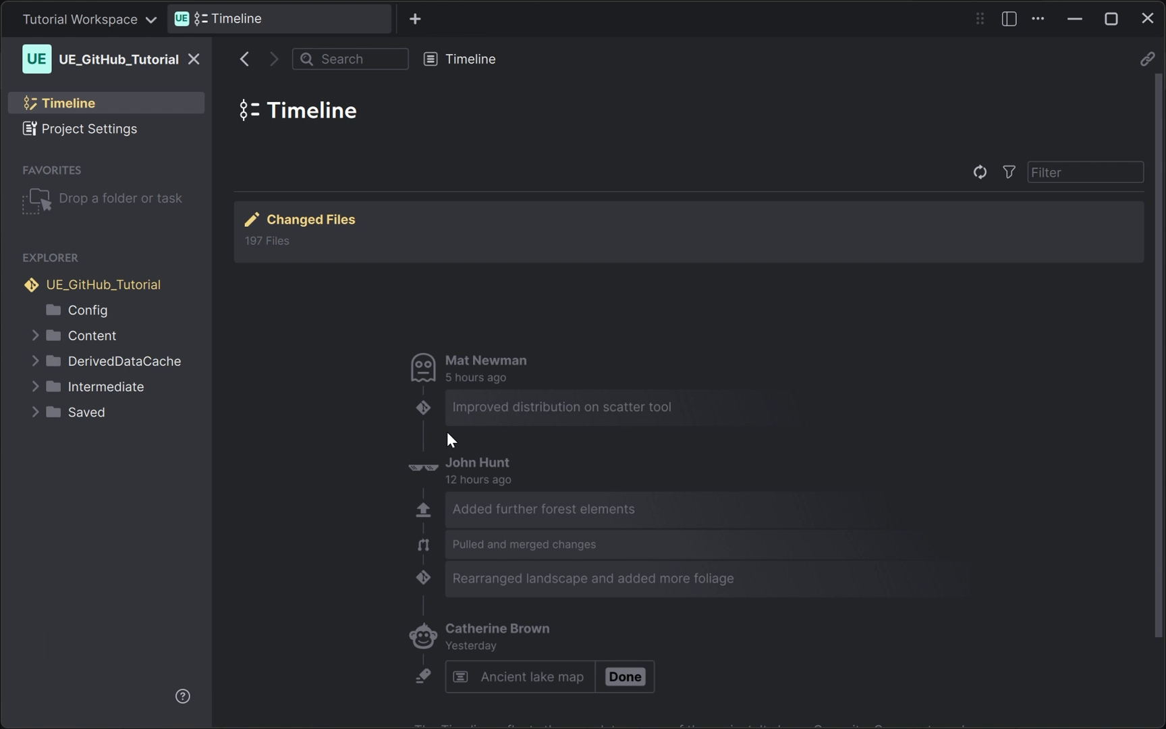
{"action": "mouse_move", "coordinate": [520, 576]}
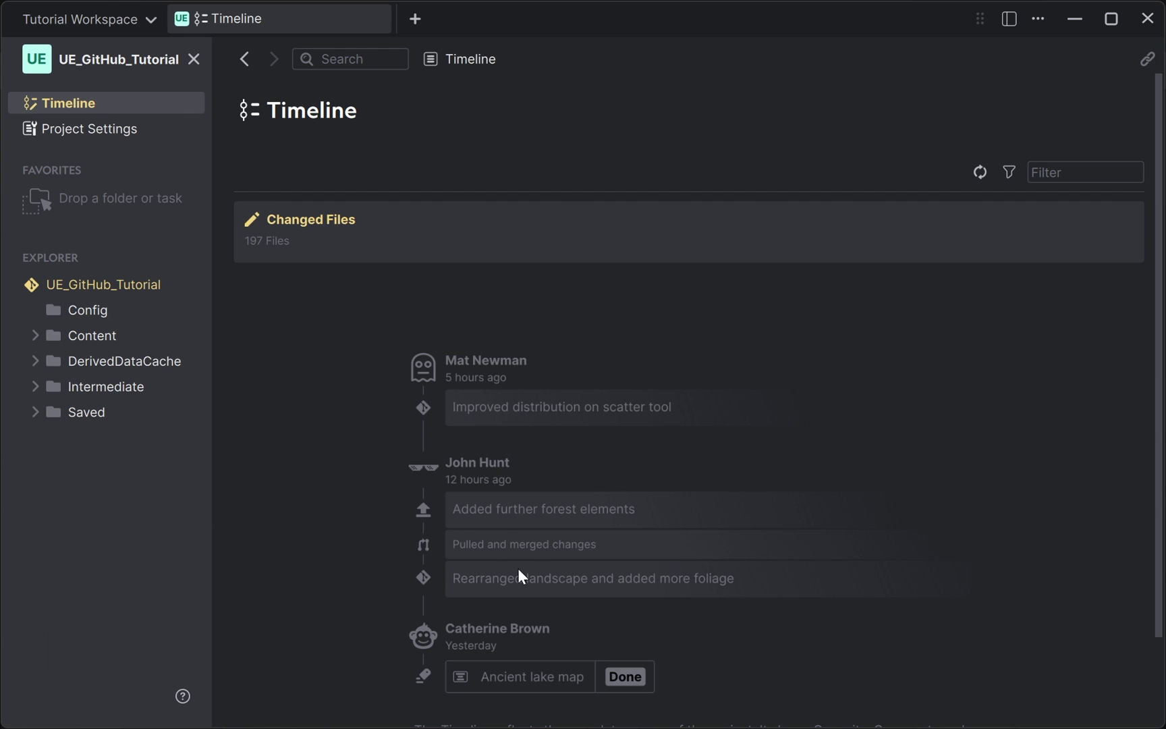
{"action": "mouse_move", "coordinate": [378, 357]}
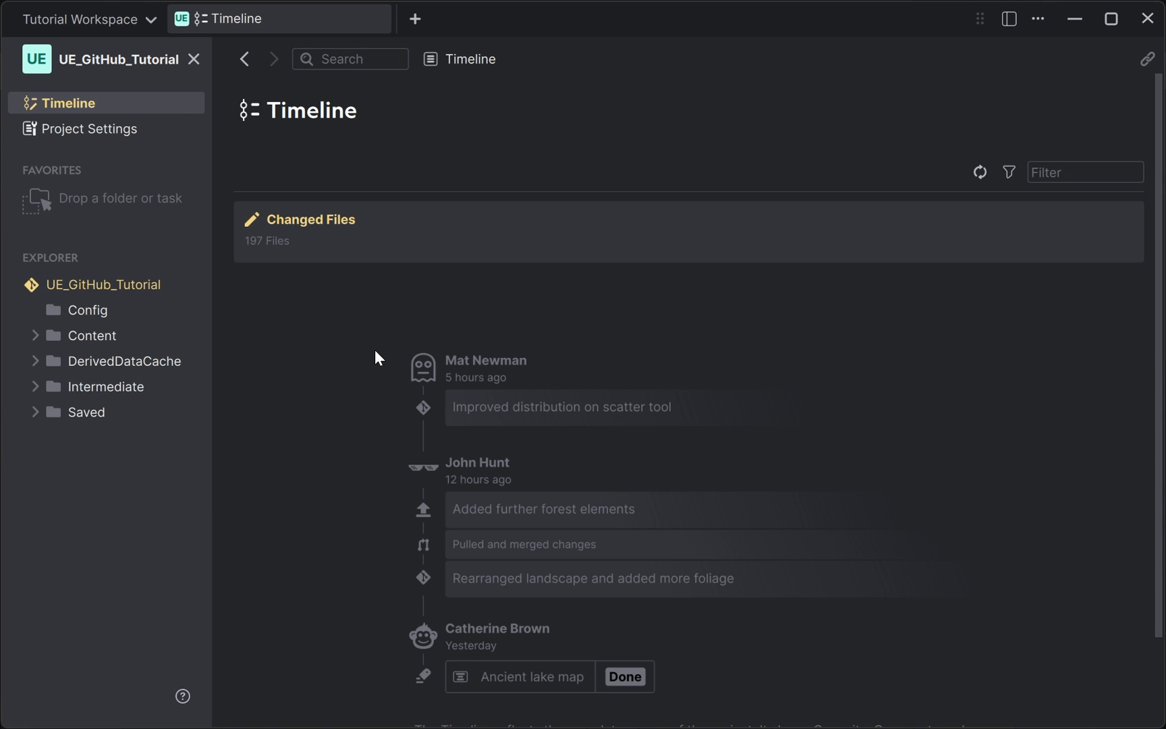
{"action": "mouse_move", "coordinate": [373, 217]}
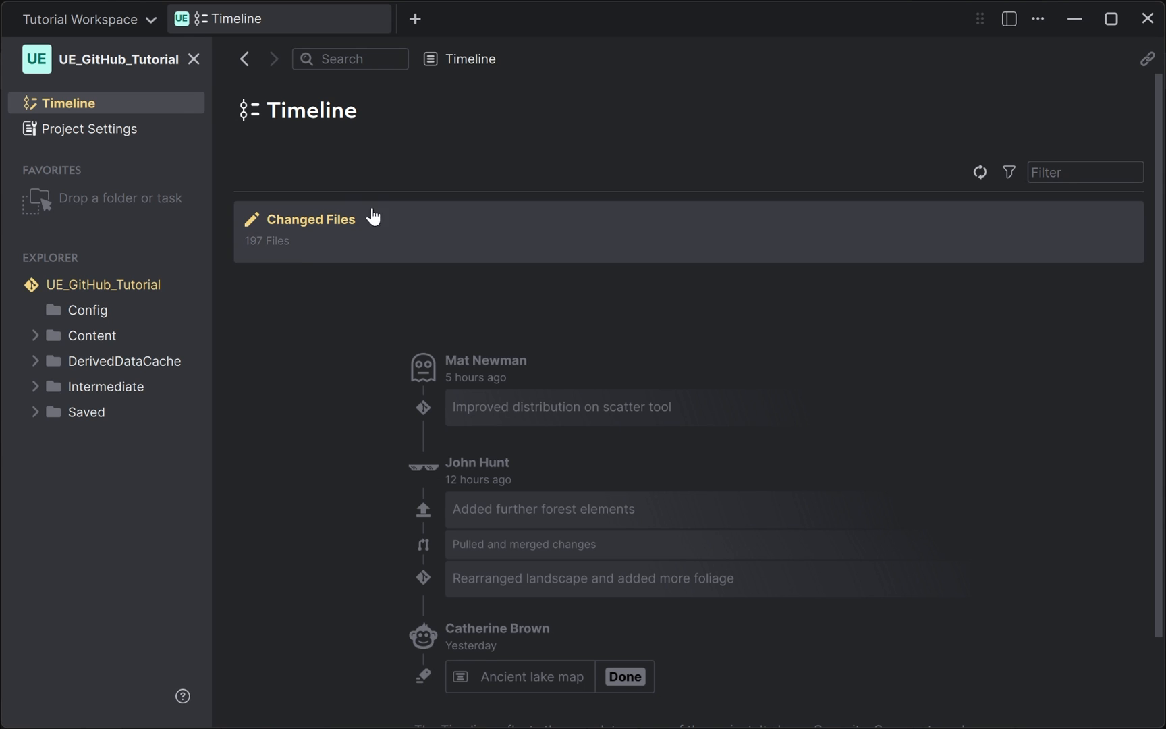
{"action": "mouse_move", "coordinate": [398, 246]}
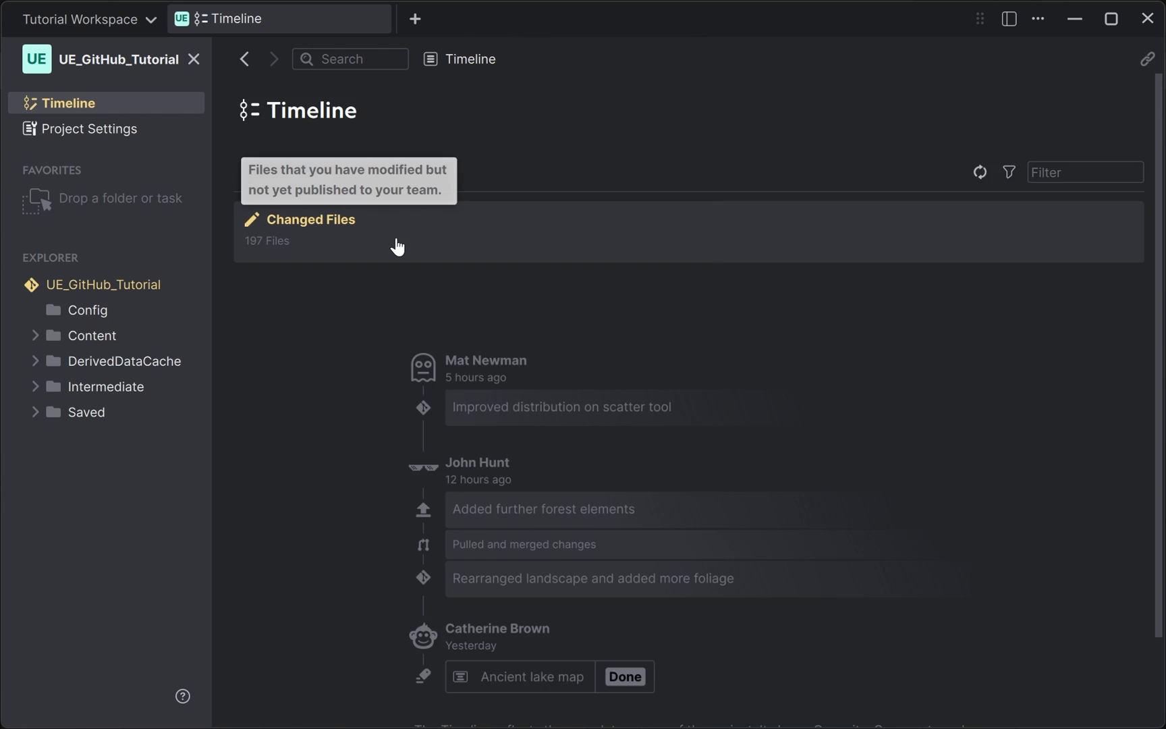
Step: Push all changed files as the Initial Commit to the GitHub repository
{"action": "left_click", "coordinate": [396, 231]}
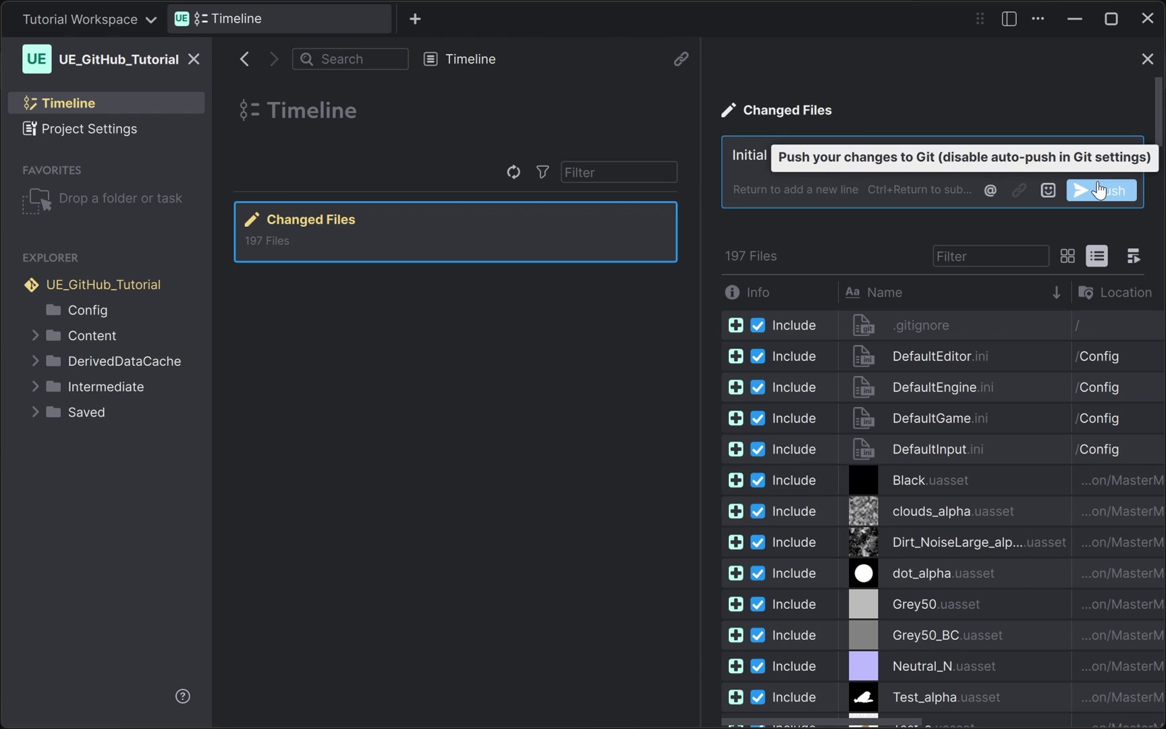
{"action": "left_click", "coordinate": [1101, 189]}
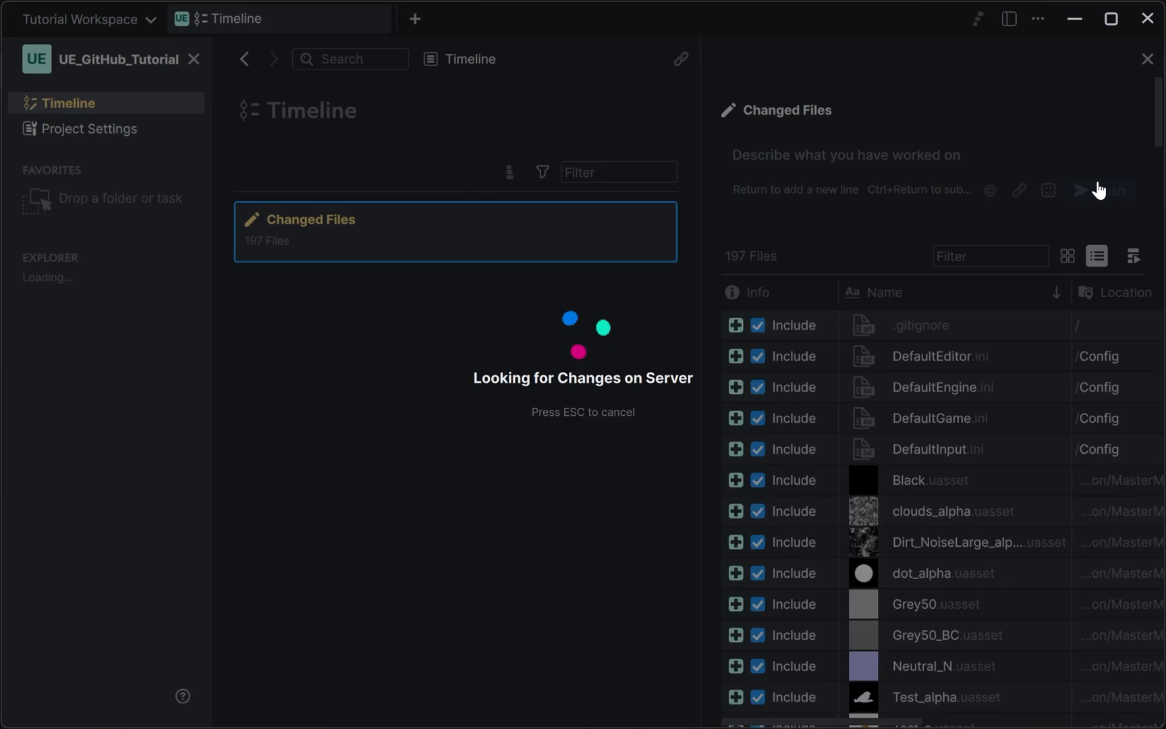
{"action": "left_click", "coordinate": [1109, 190]}
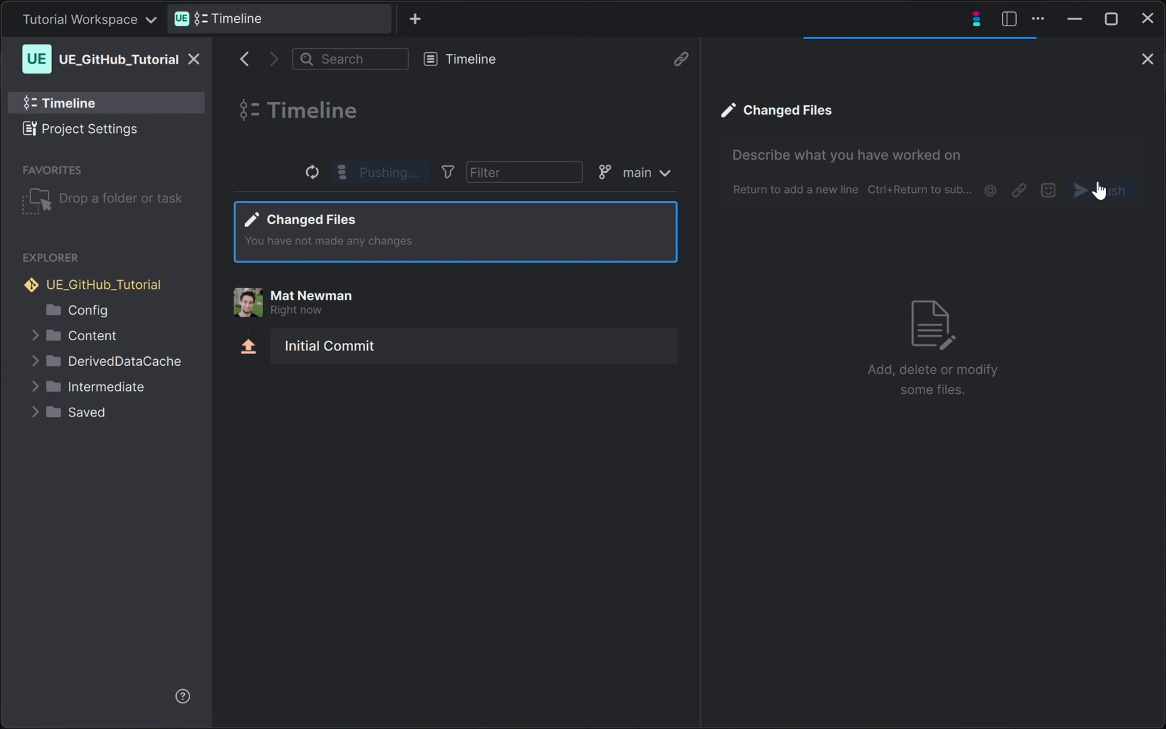
{"action": "mouse_move", "coordinate": [468, 524]}
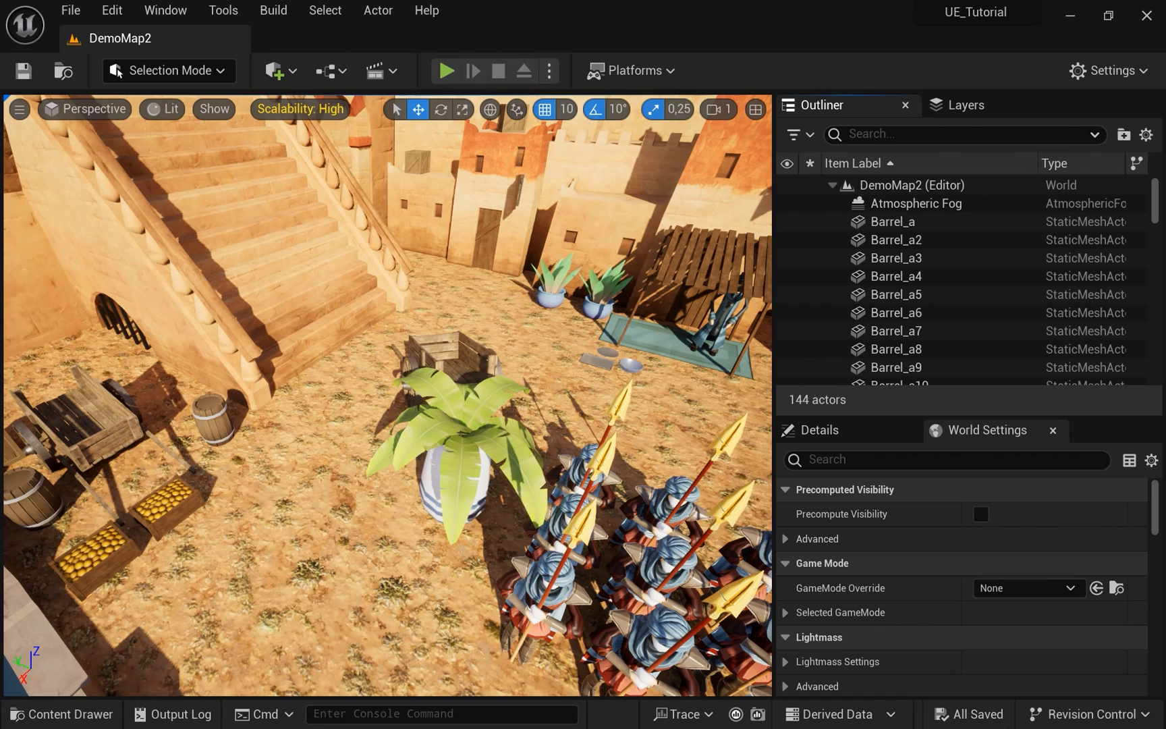
Step: Connect Unreal Engine's revision control with the Git (beta version) provider
{"action": "left_click", "coordinate": [1090, 713]}
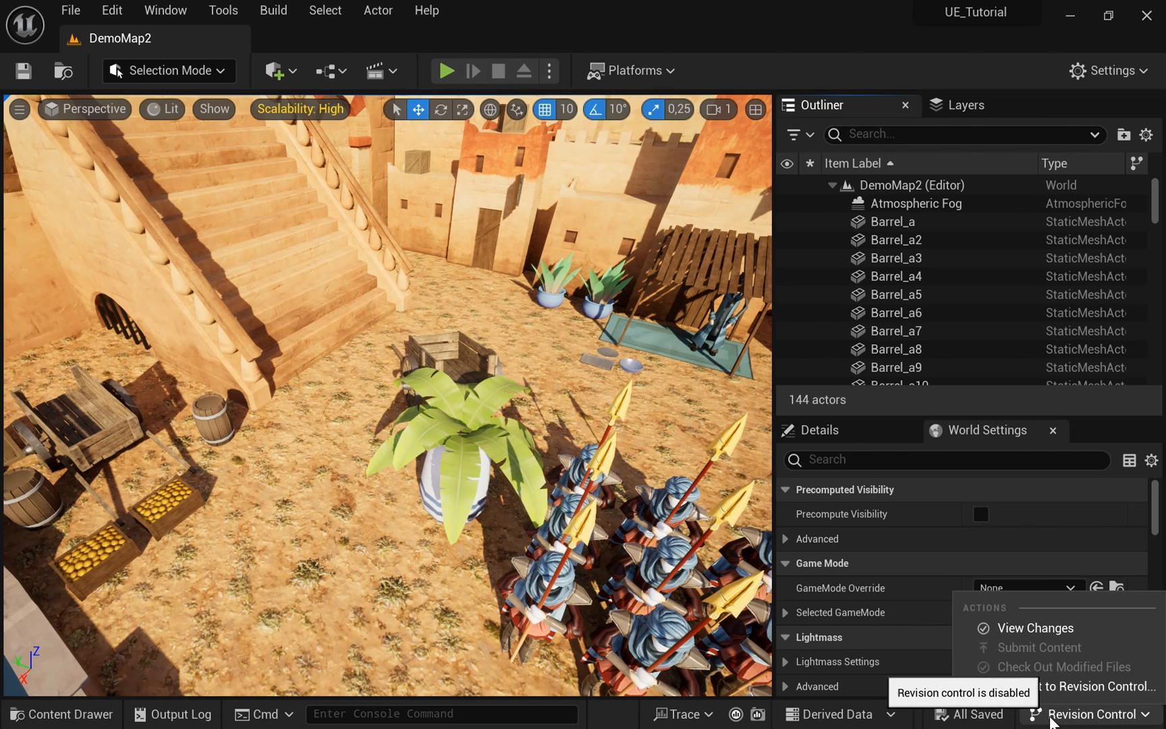
{"action": "mouse_move", "coordinate": [1073, 686]}
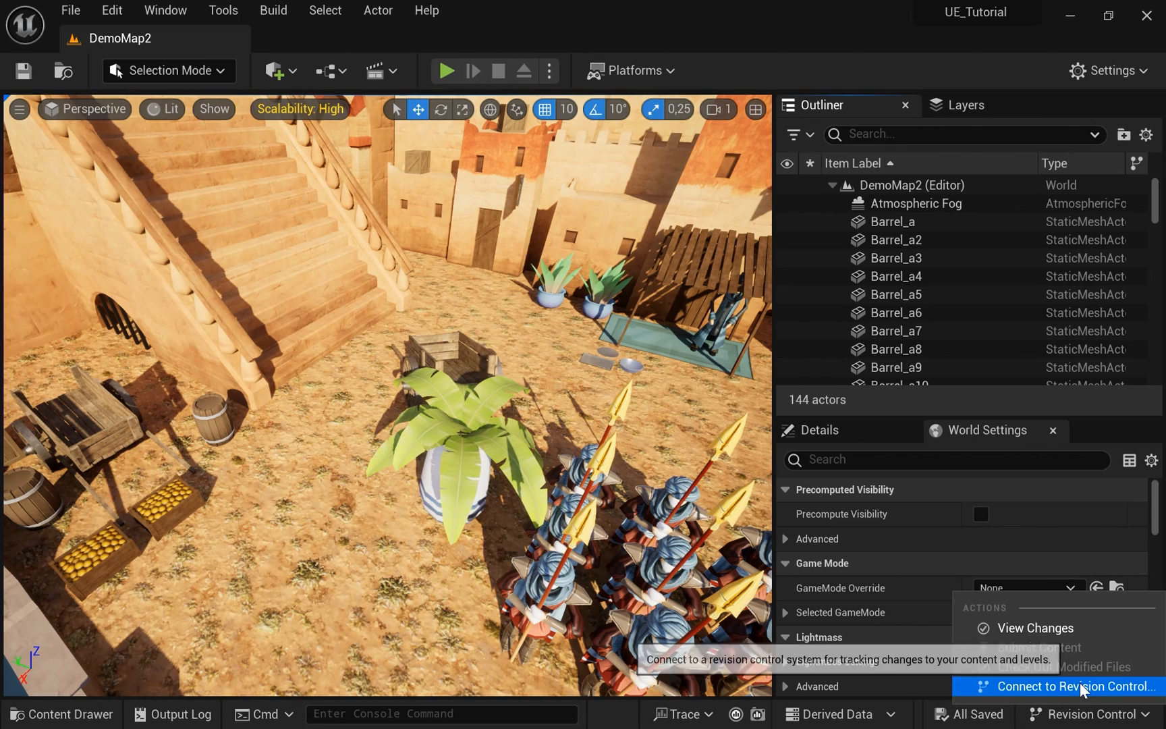
{"action": "left_click", "coordinate": [1072, 686]}
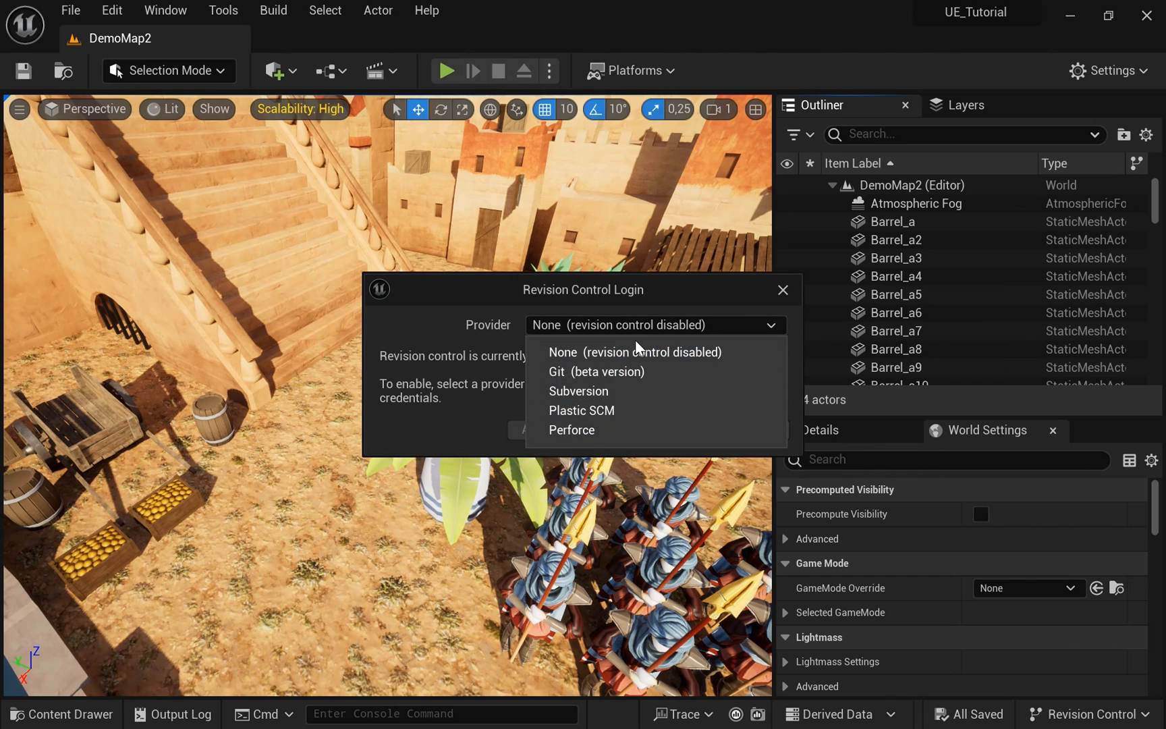
{"action": "left_click", "coordinate": [595, 371]}
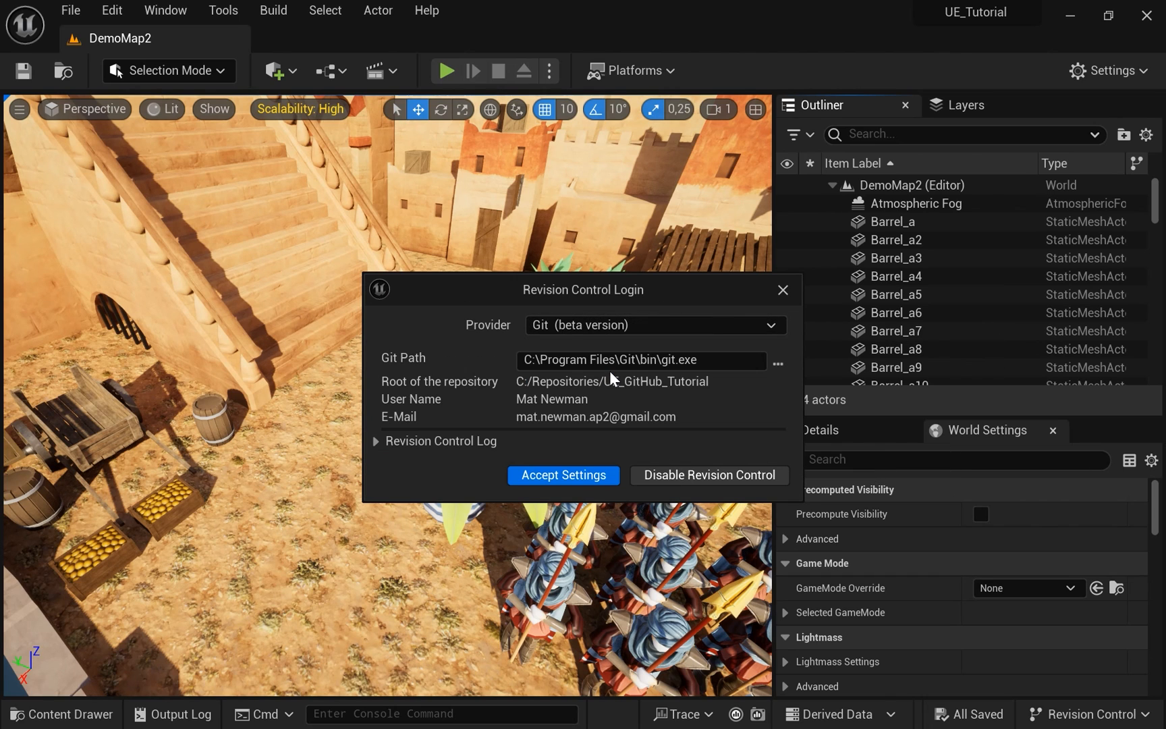
{"action": "mouse_move", "coordinate": [478, 439]}
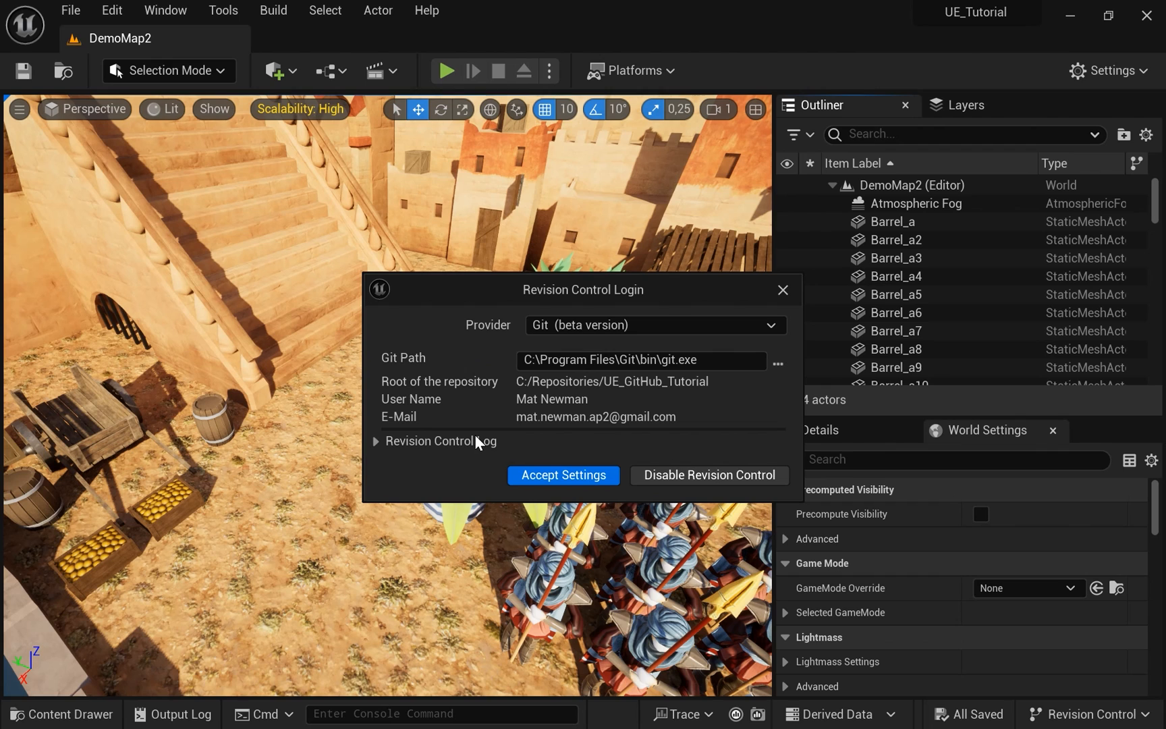
{"action": "mouse_move", "coordinate": [431, 417]}
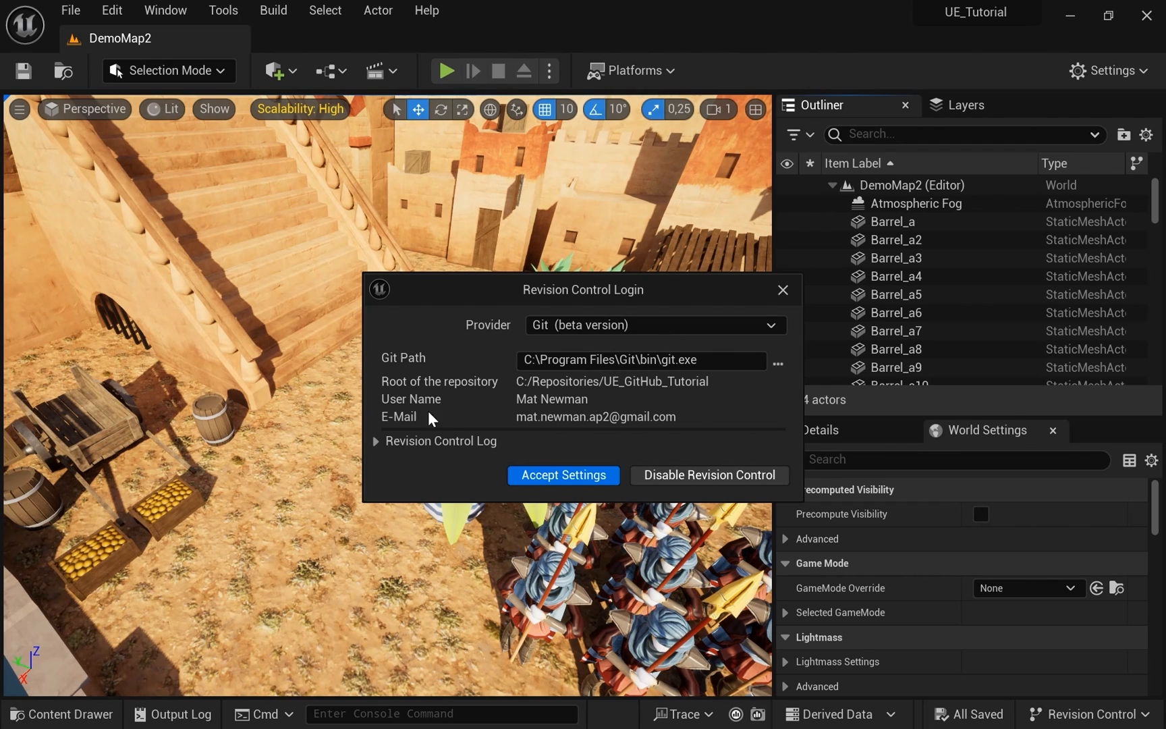
{"action": "mouse_move", "coordinate": [562, 474]}
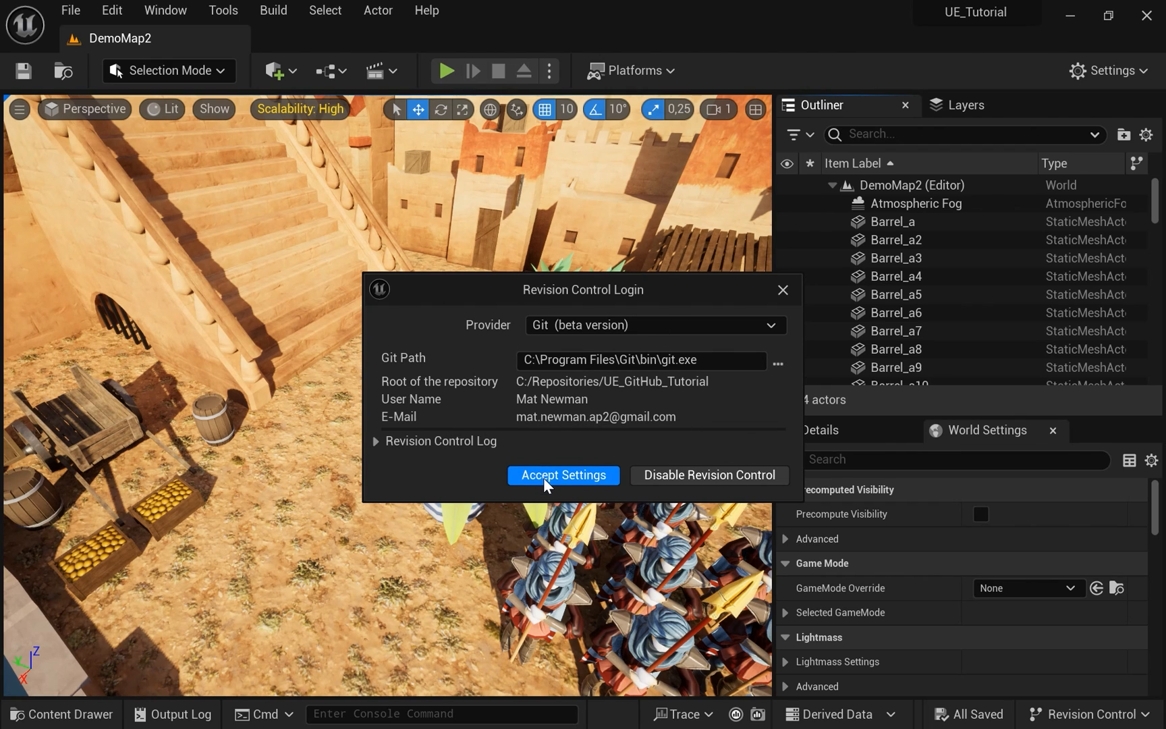
{"action": "left_click", "coordinate": [563, 474]}
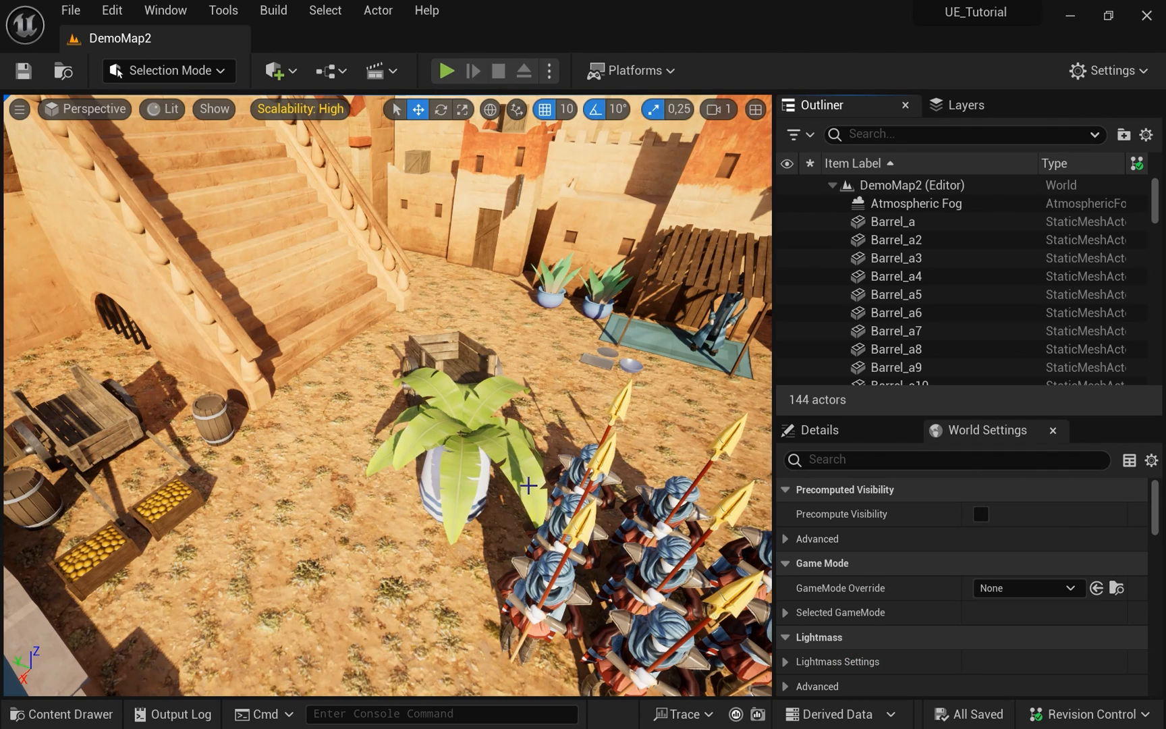
{"action": "mouse_move", "coordinate": [582, 333]}
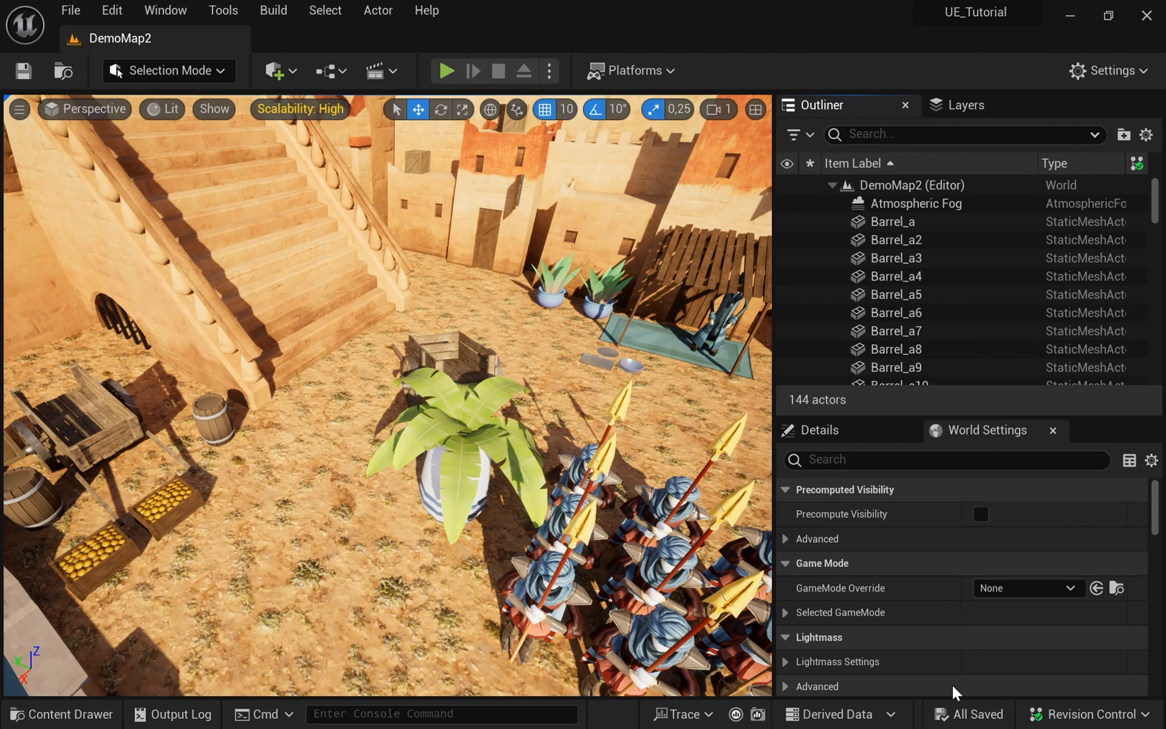
{"action": "mouse_move", "coordinate": [1049, 694]}
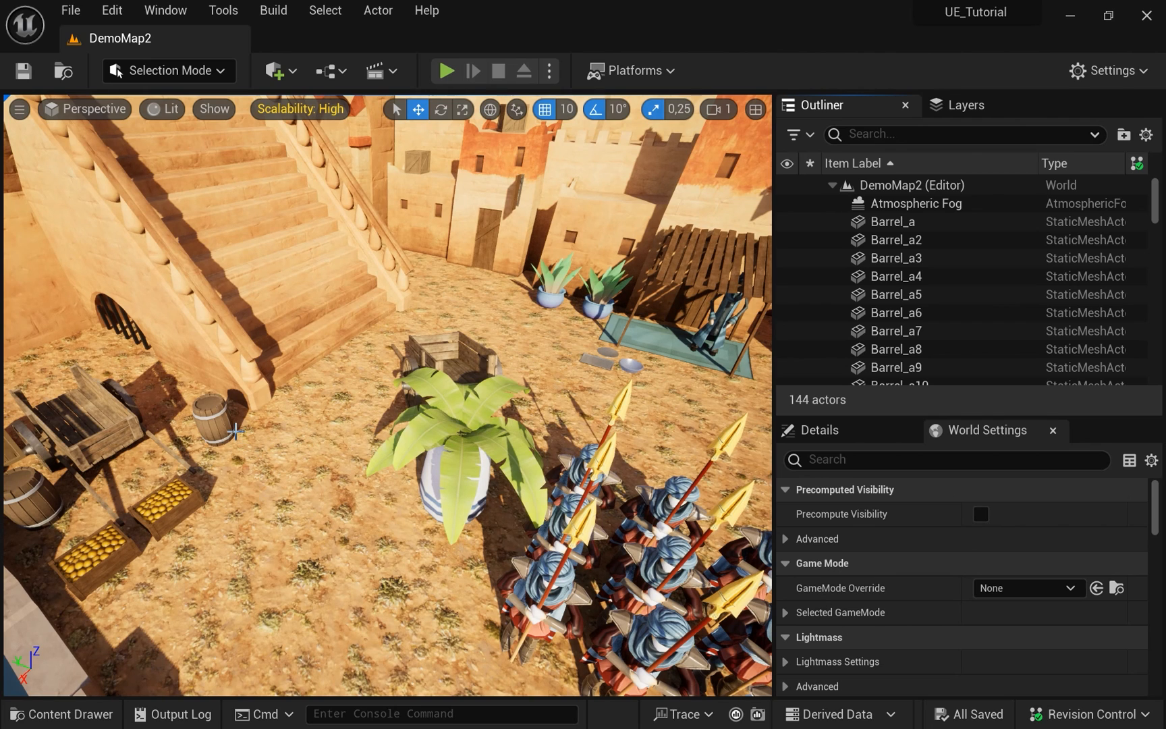
{"action": "mouse_move", "coordinate": [345, 489]}
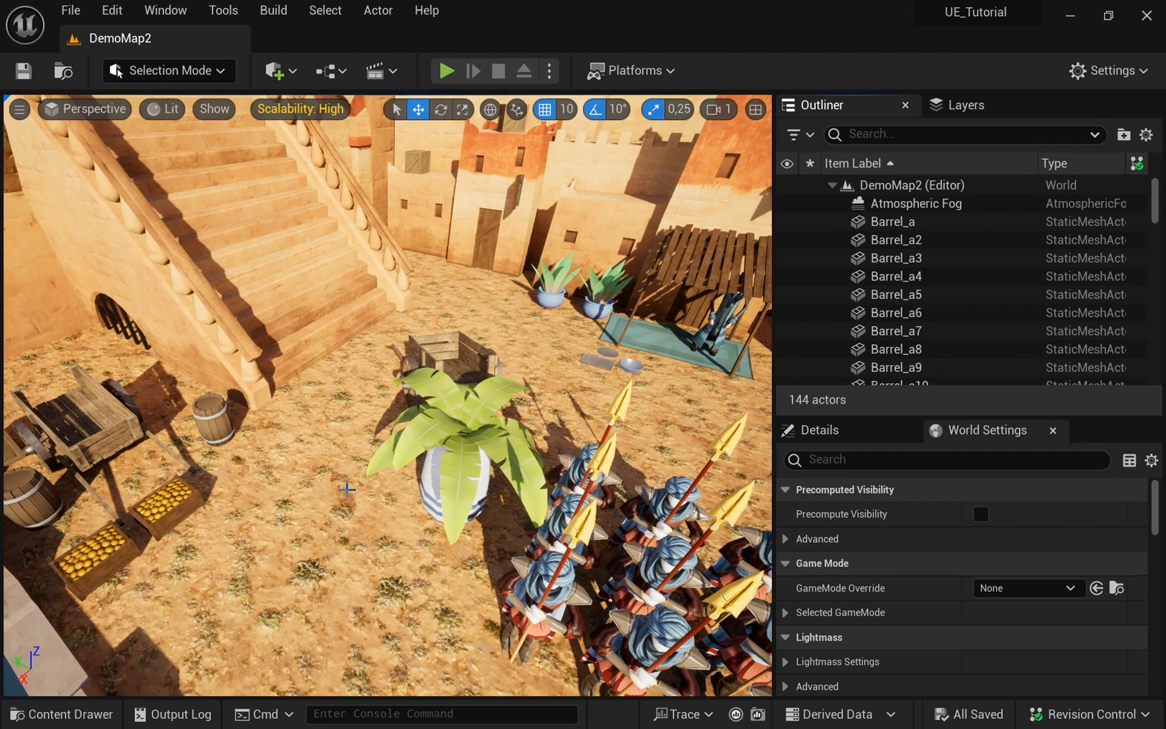
{"action": "mouse_move", "coordinate": [1058, 712]}
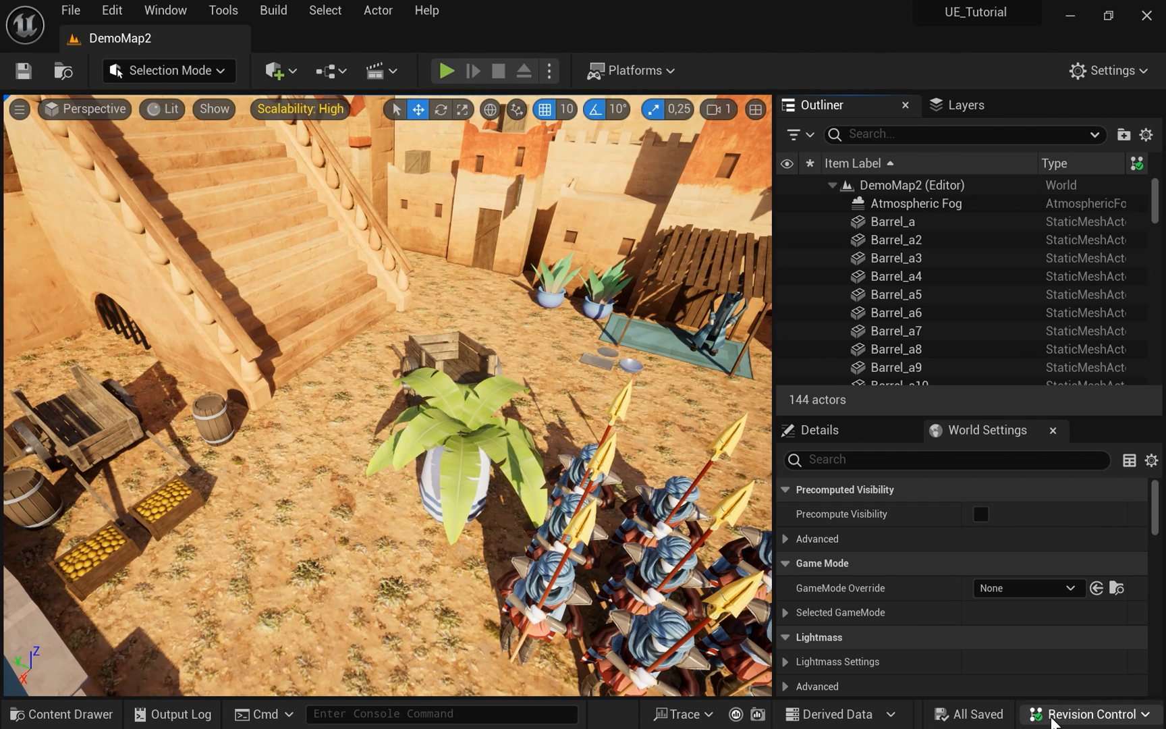
{"action": "mouse_move", "coordinate": [685, 457]}
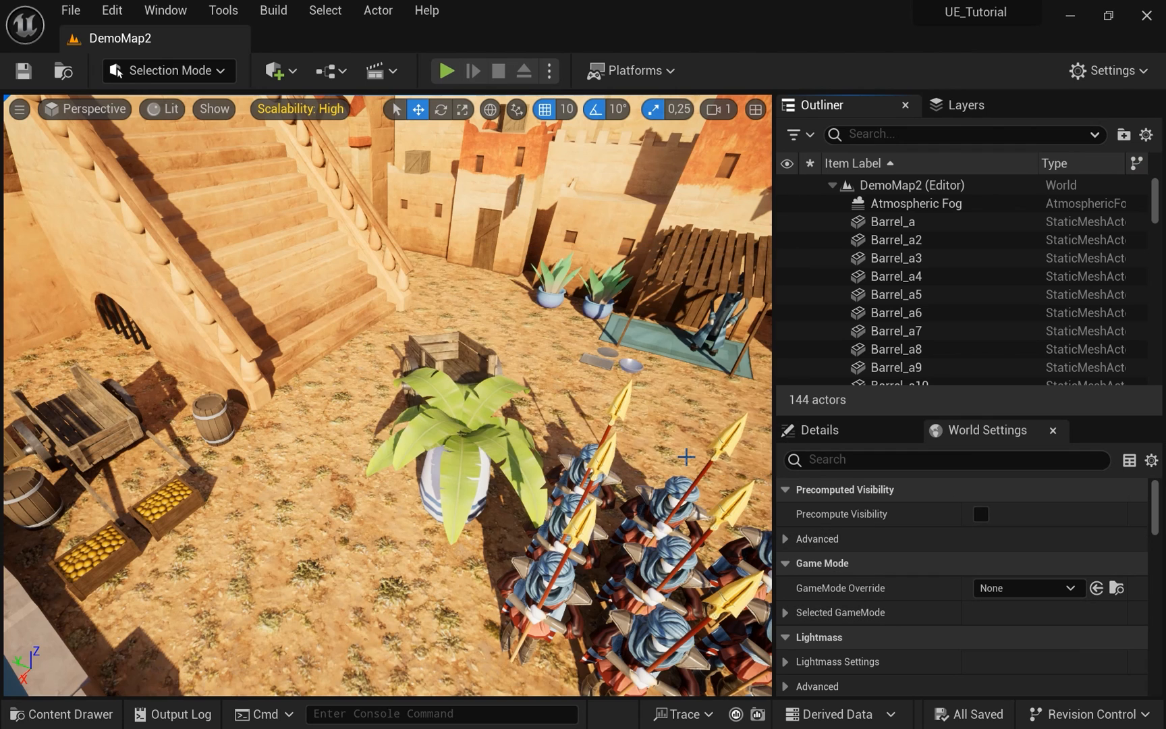
{"action": "mouse_move", "coordinate": [467, 483]}
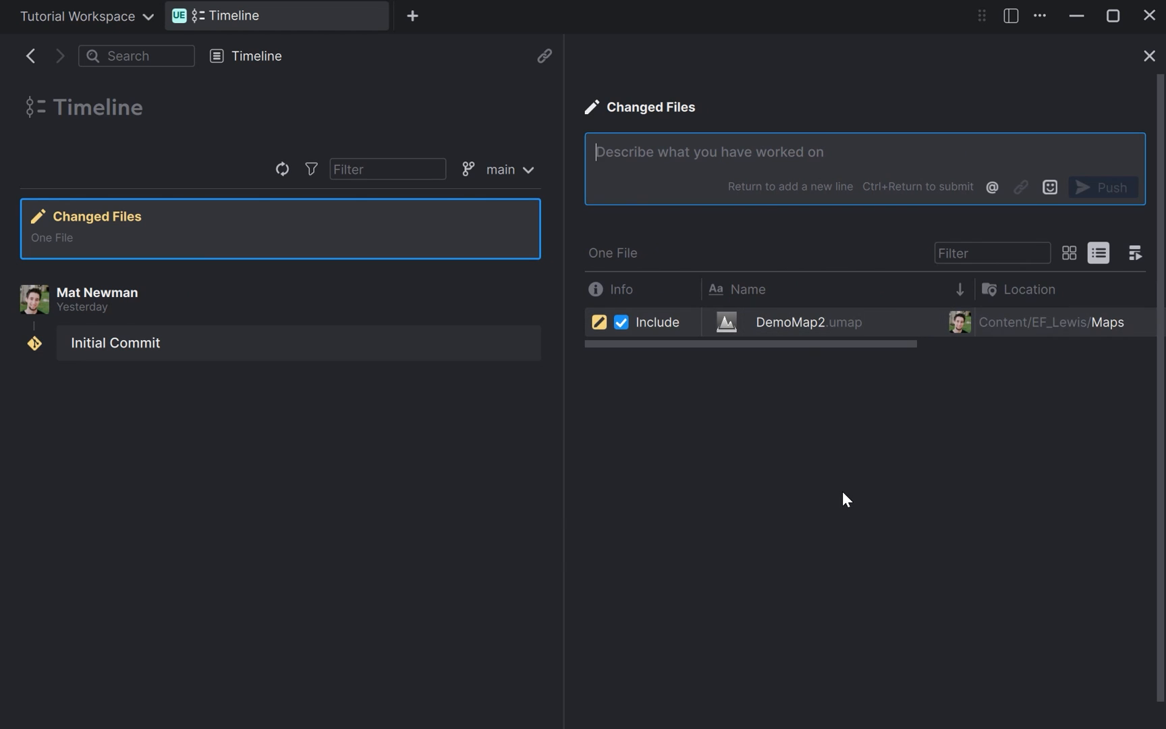
{"action": "mouse_move", "coordinate": [960, 321]}
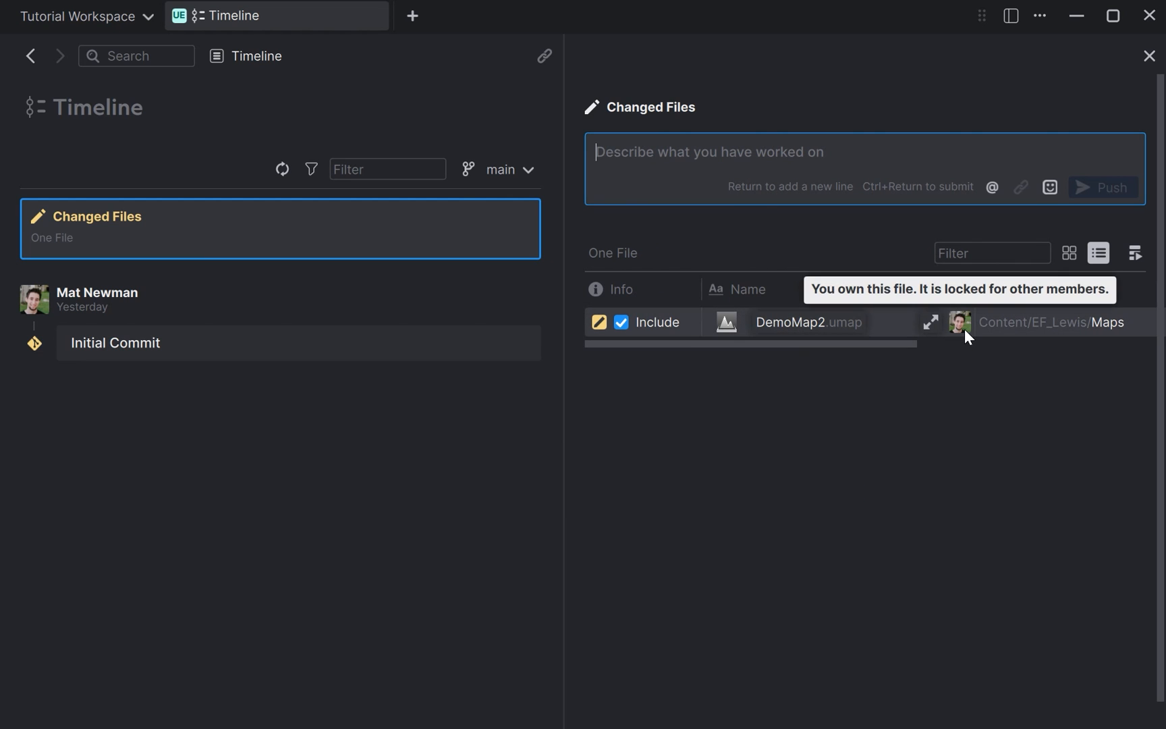
{"action": "mouse_move", "coordinate": [983, 405]}
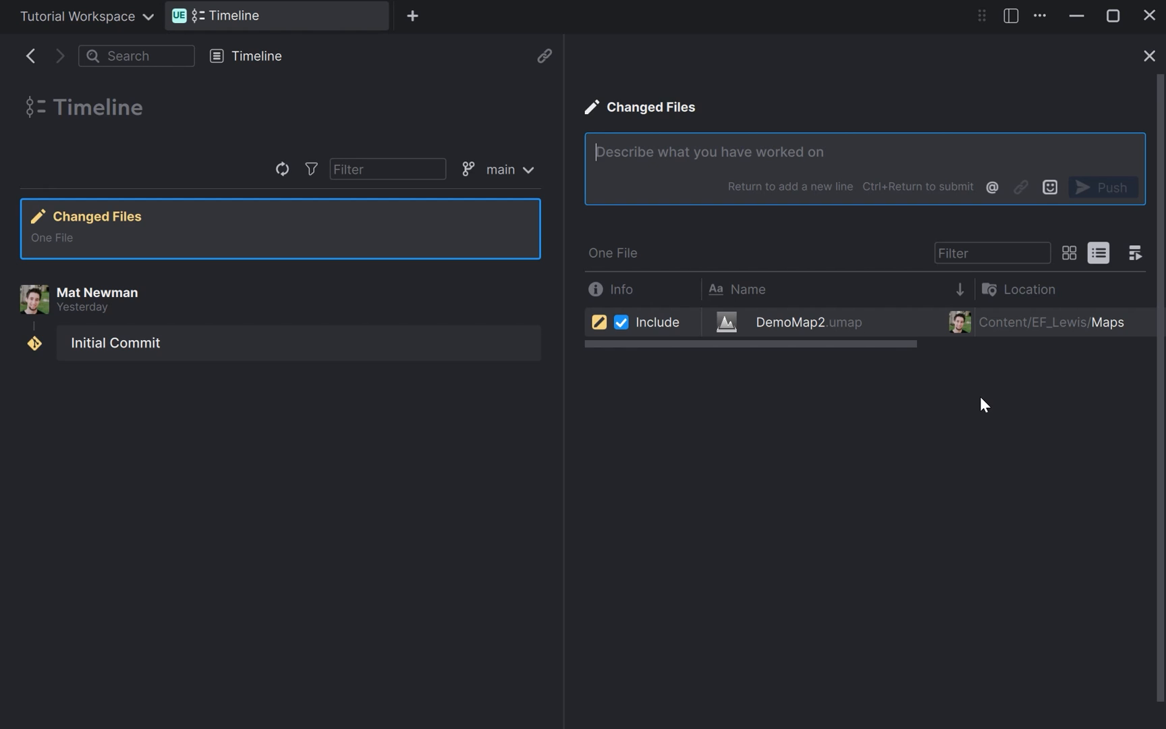
Step: Push the DemoMap2.umap change with the commit message 'Moved plant'
{"action": "type", "text": "Moved plant"}
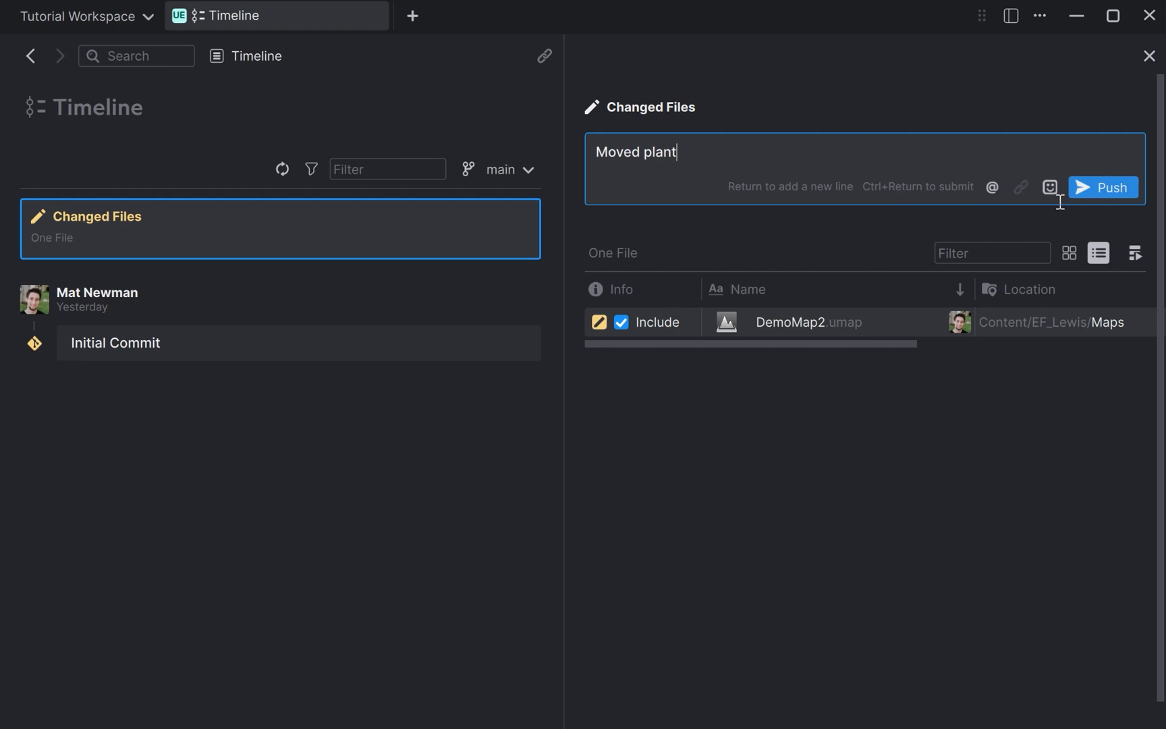
{"action": "left_click", "coordinate": [1103, 186]}
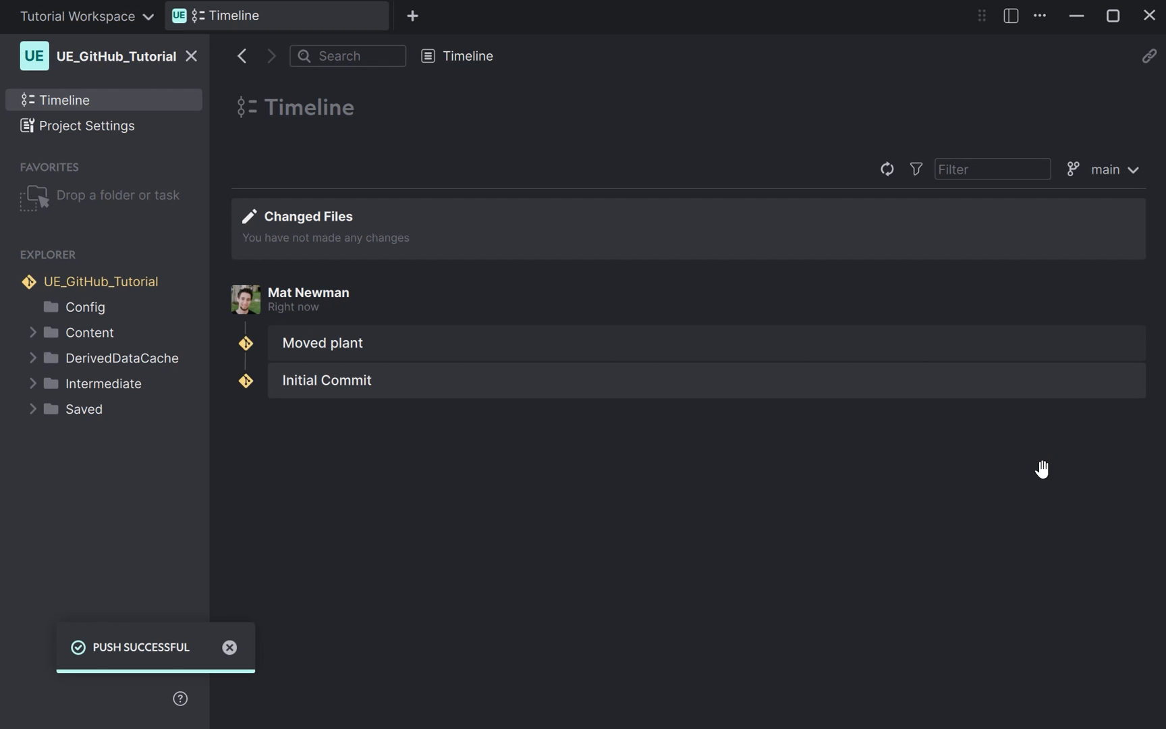
{"action": "left_click", "coordinate": [228, 647]}
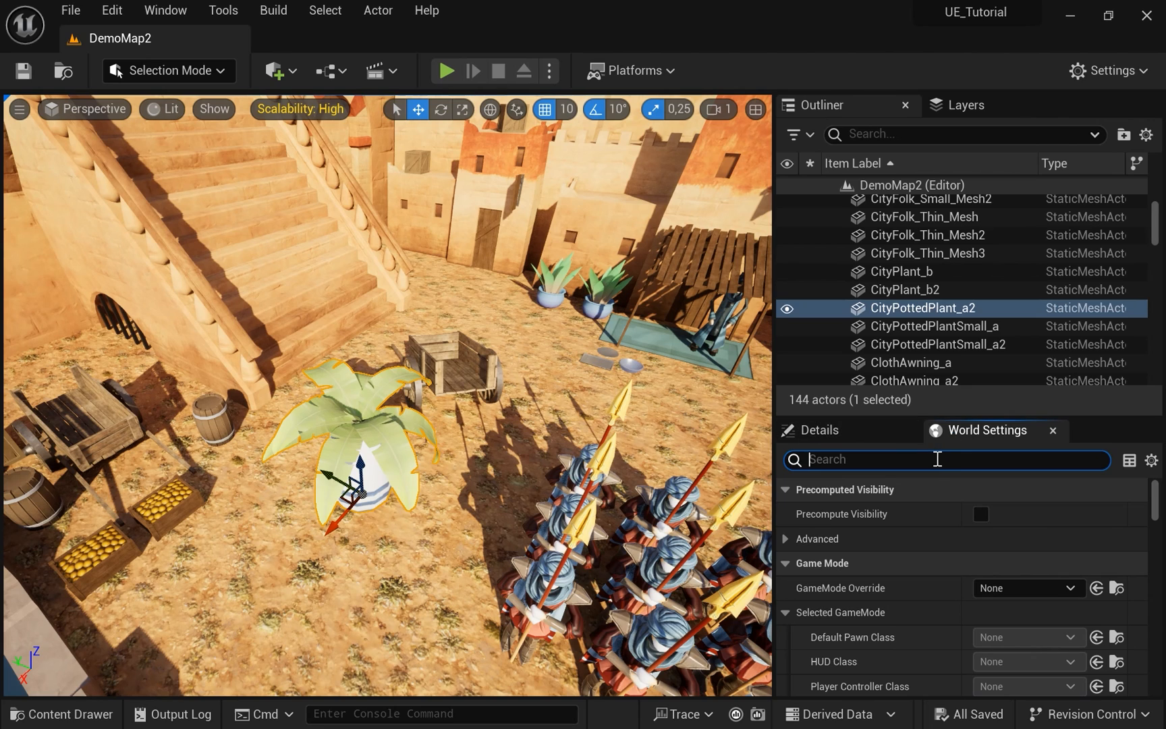
Step: Enable Use External Actors in World Settings, convert the actors, and save all
{"action": "type", "text": "external"}
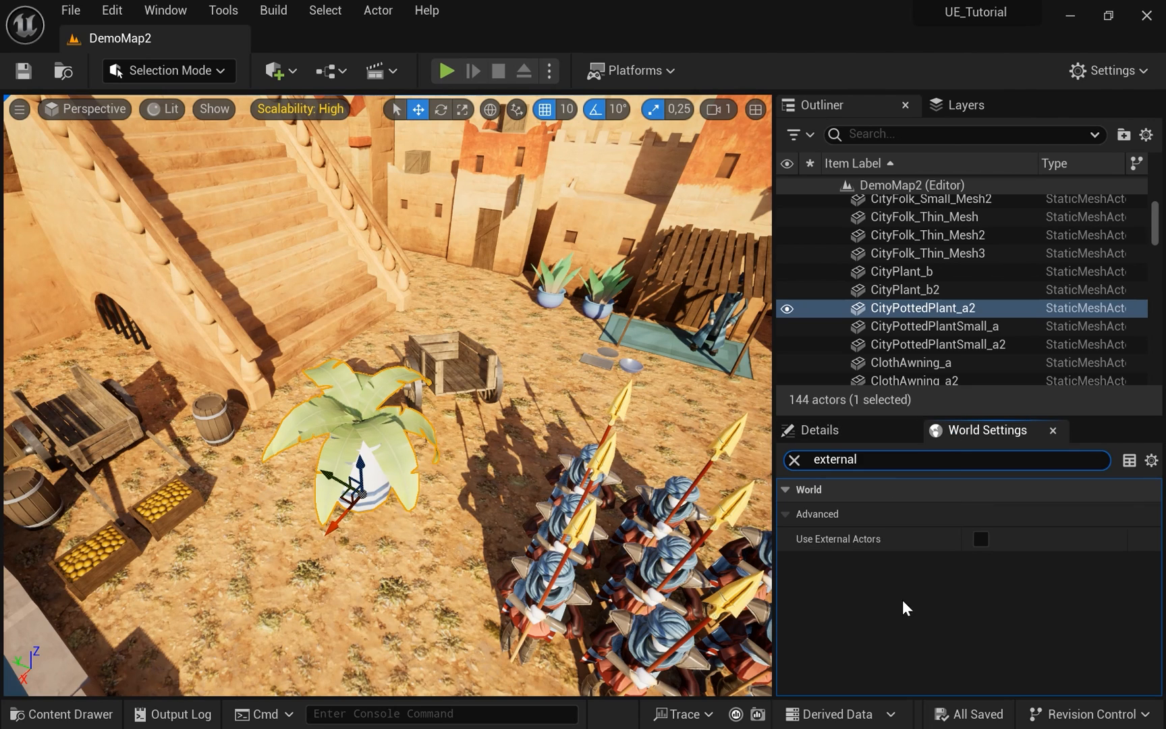
{"action": "left_click", "coordinate": [981, 538]}
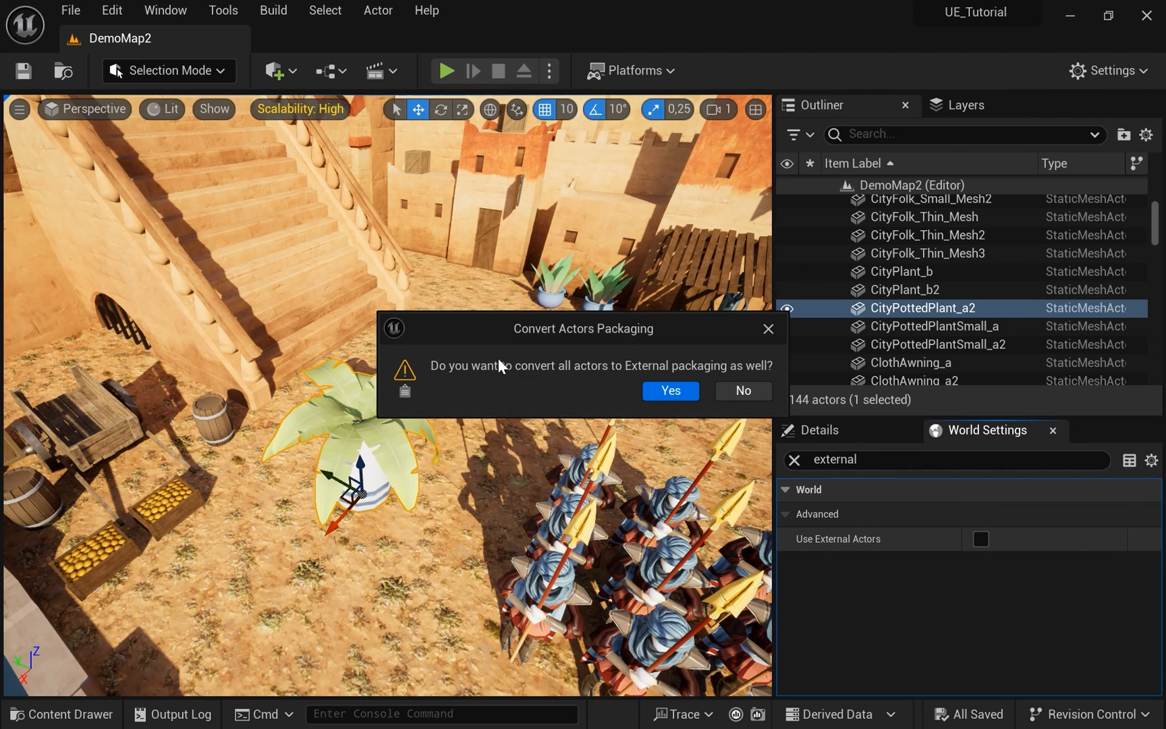
{"action": "mouse_move", "coordinate": [548, 385]}
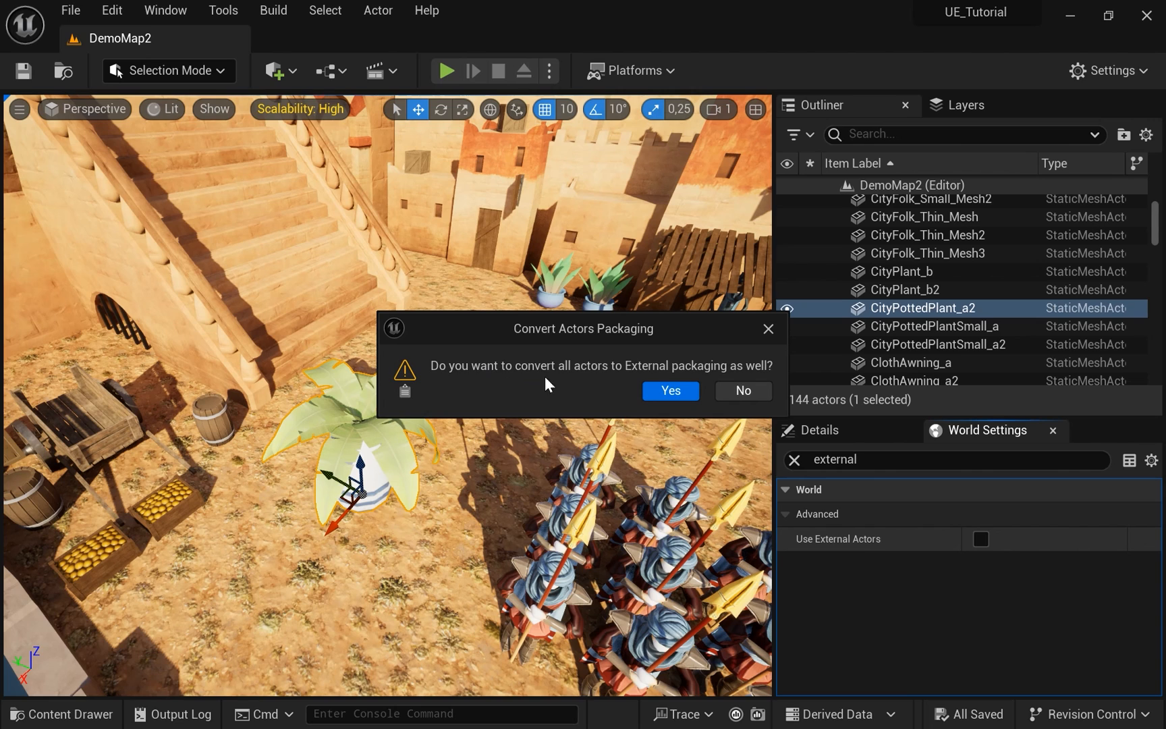
{"action": "mouse_move", "coordinate": [669, 390]}
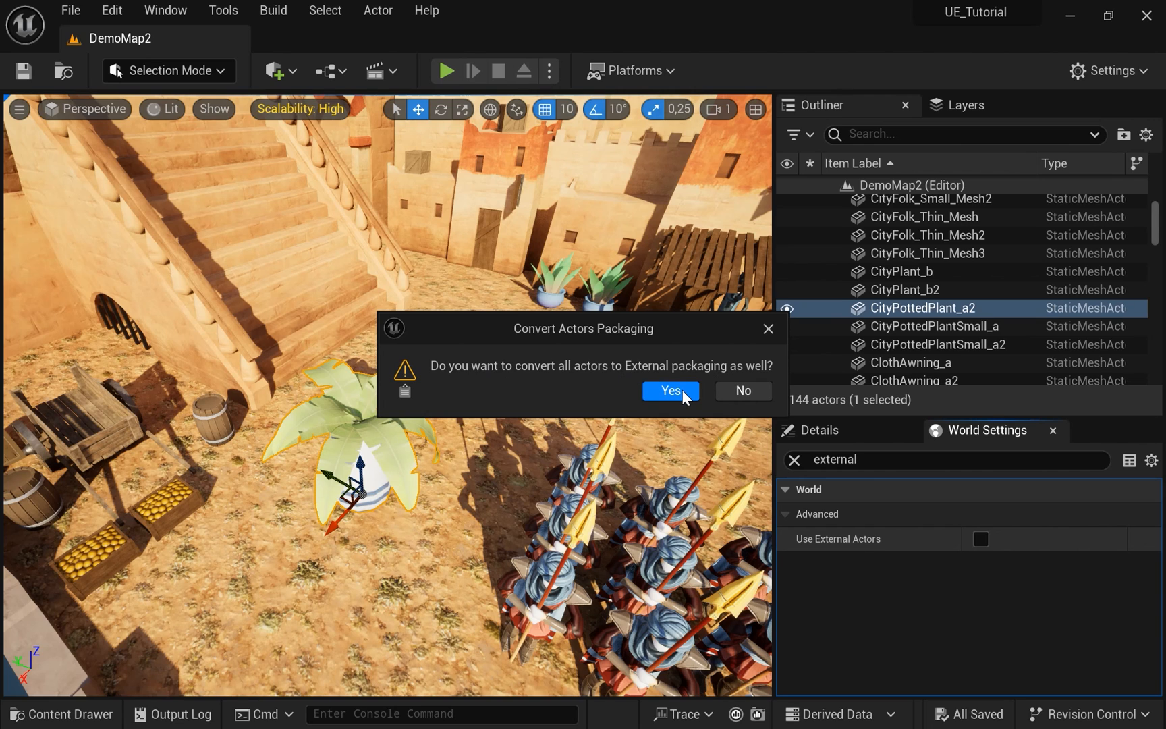
{"action": "left_click", "coordinate": [669, 391]}
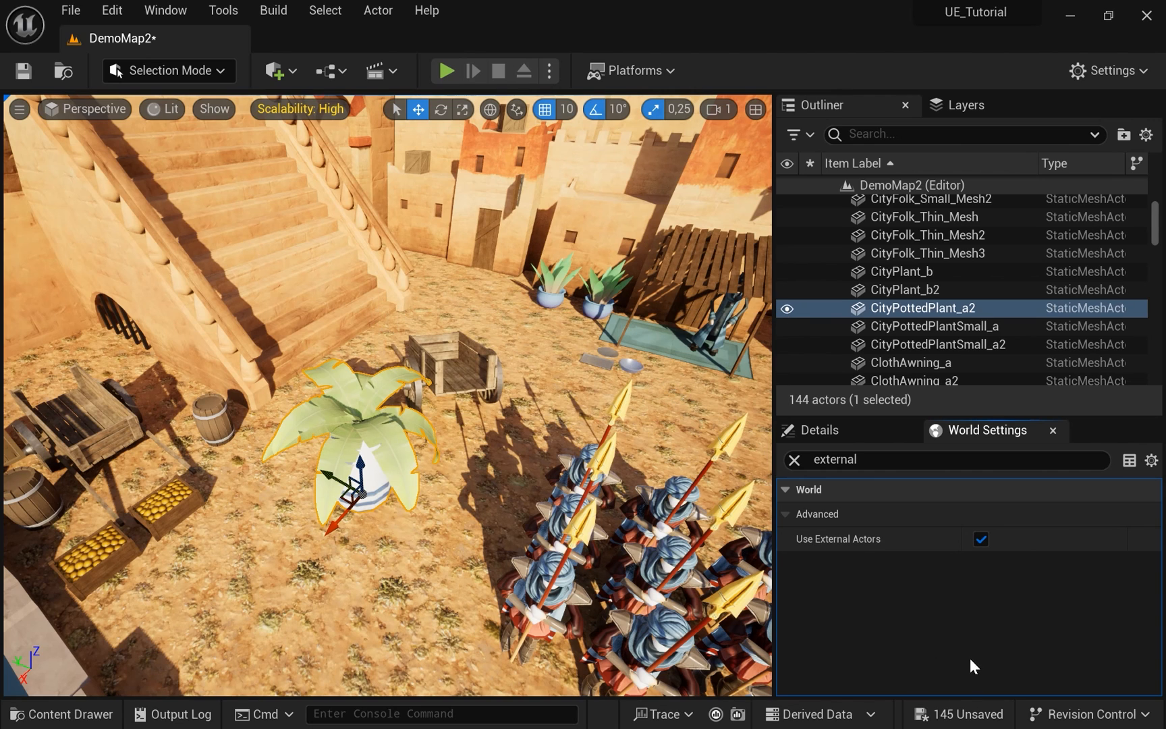
{"action": "mouse_move", "coordinate": [966, 713]}
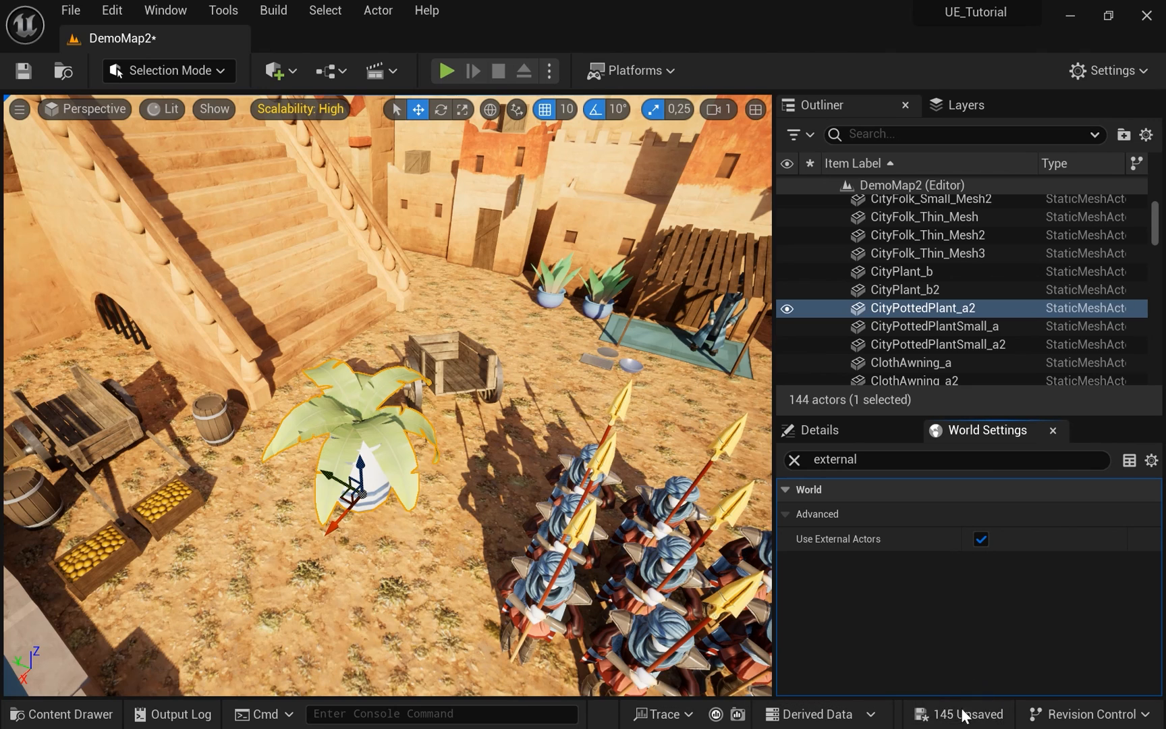
{"action": "mouse_move", "coordinate": [948, 631]}
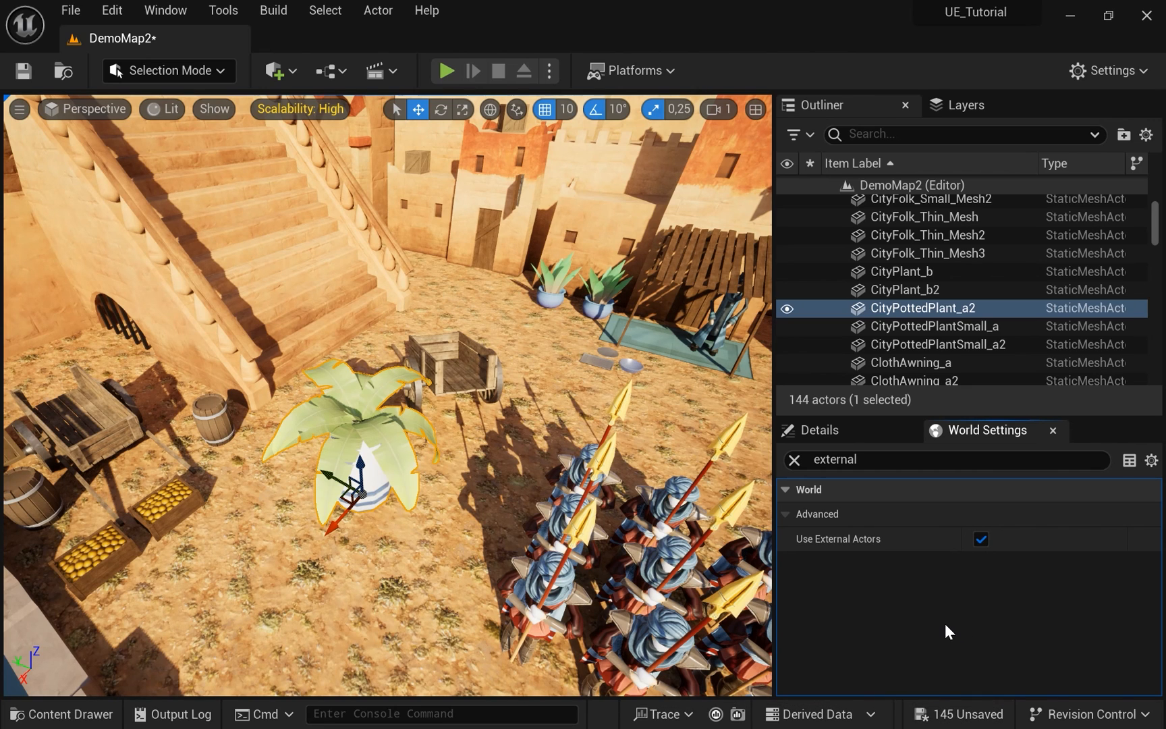
{"action": "key", "text": "ctrl+s"}
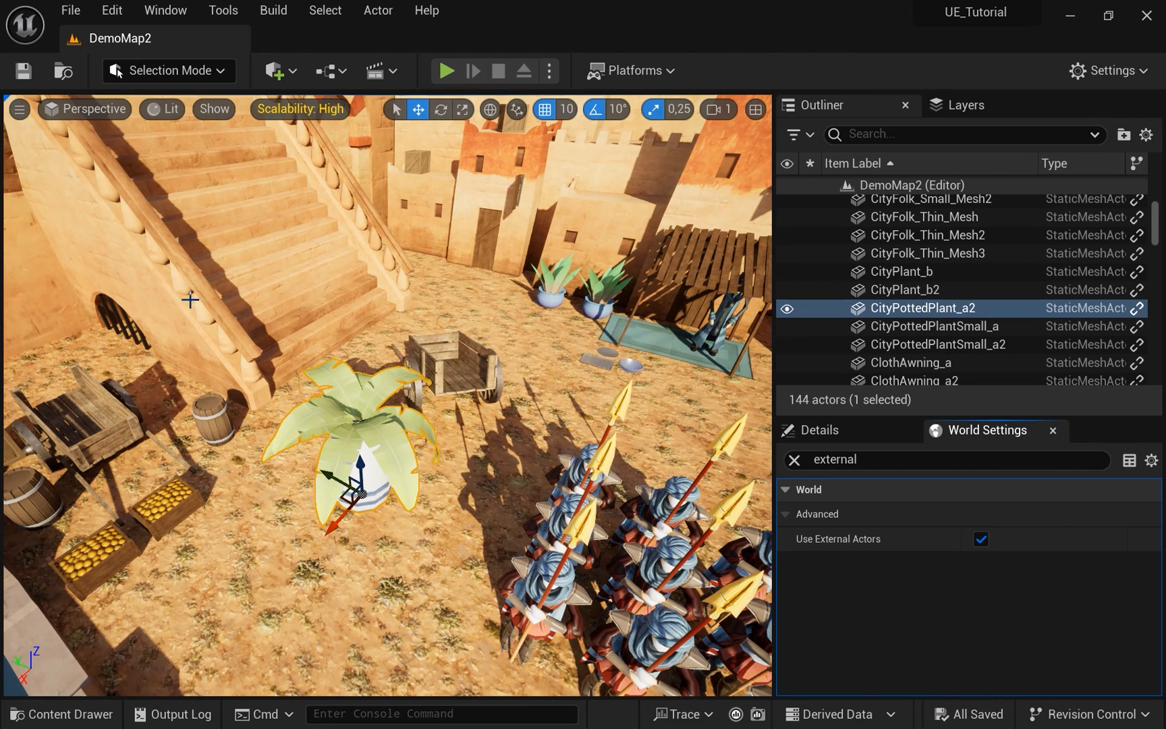
{"action": "mouse_move", "coordinate": [574, 383]}
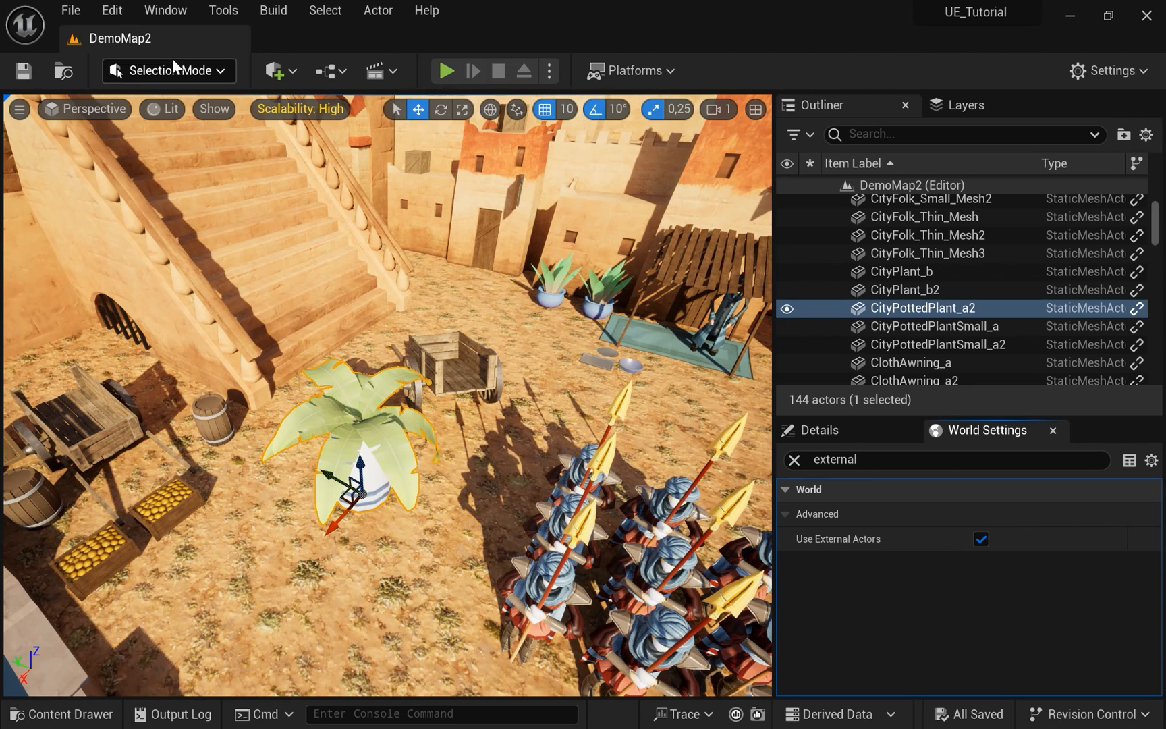
{"action": "mouse_move", "coordinate": [392, 284]}
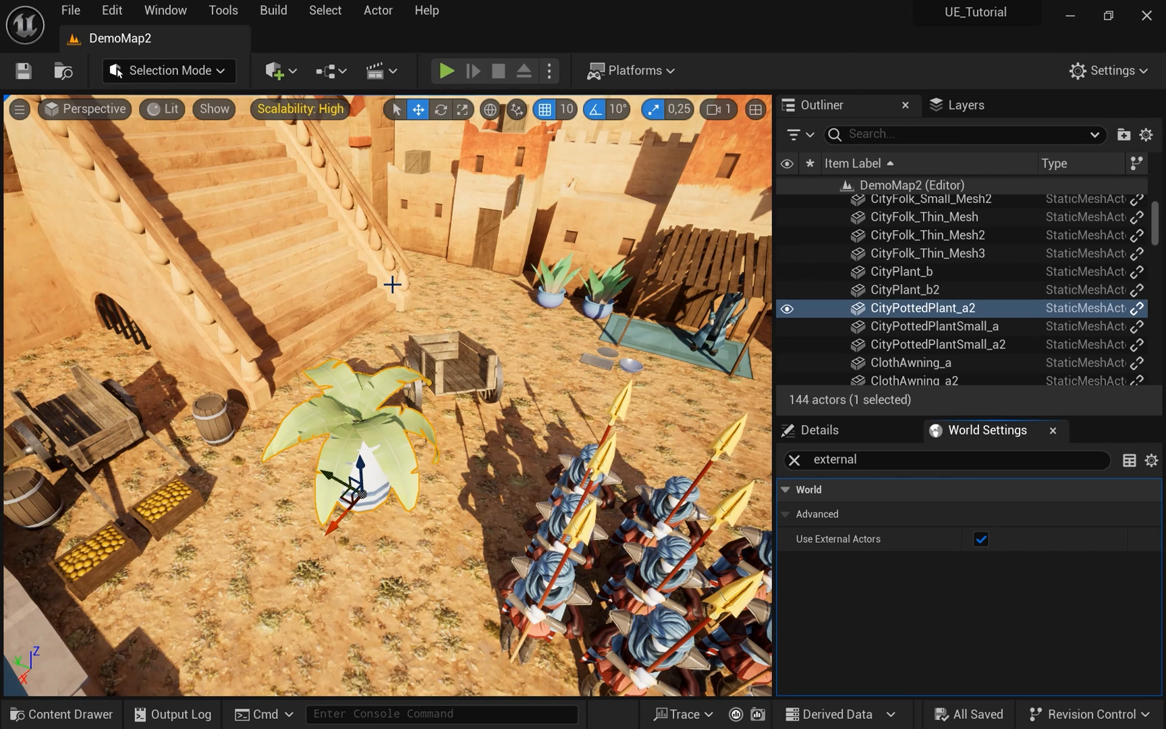
{"action": "mouse_move", "coordinate": [316, 345]}
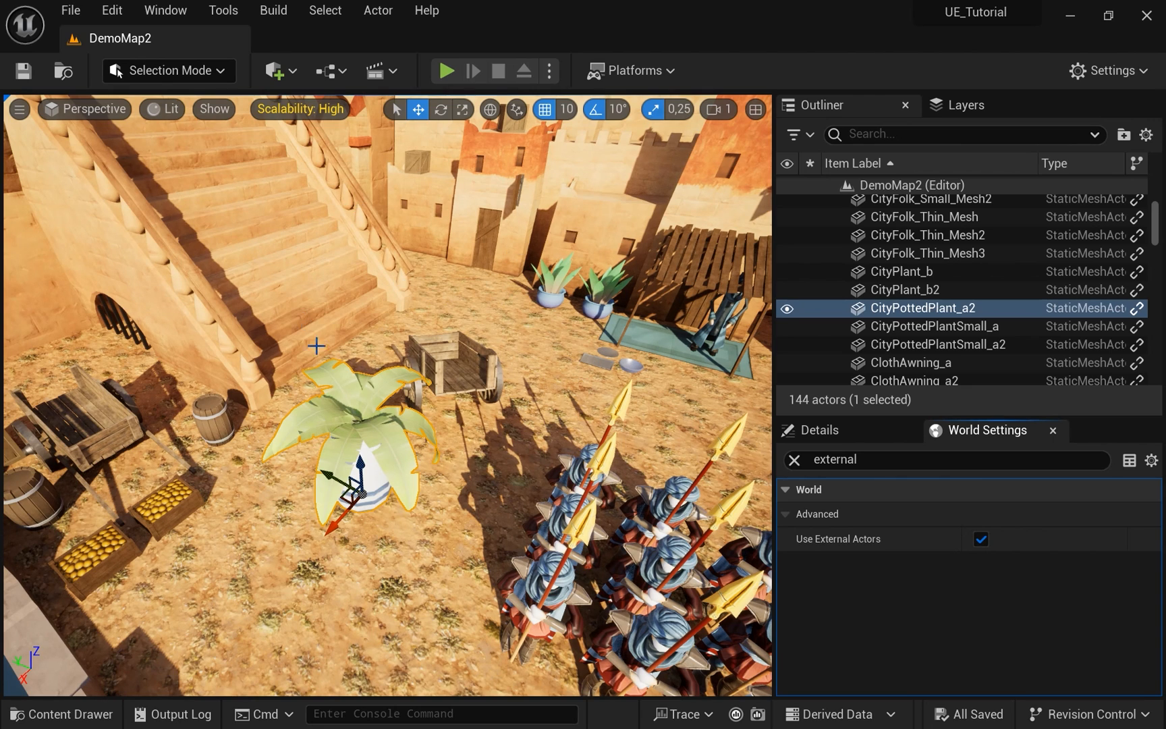
{"action": "mouse_move", "coordinate": [457, 356]}
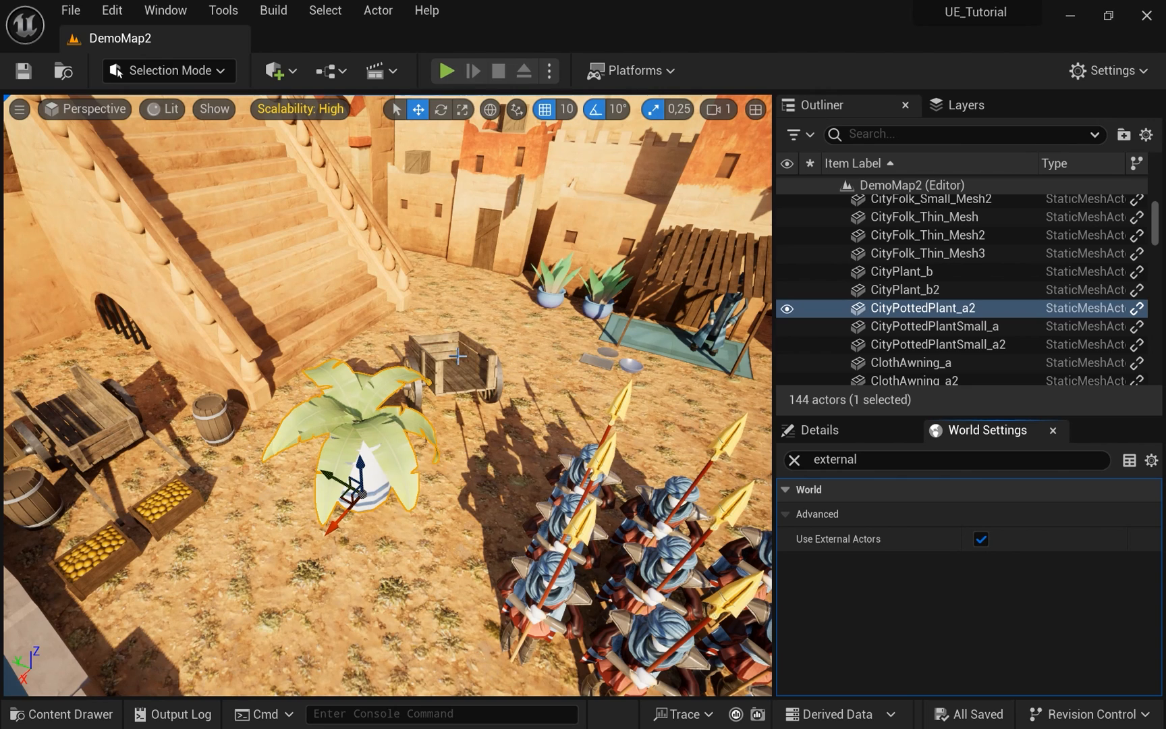
{"action": "mouse_move", "coordinate": [469, 412]}
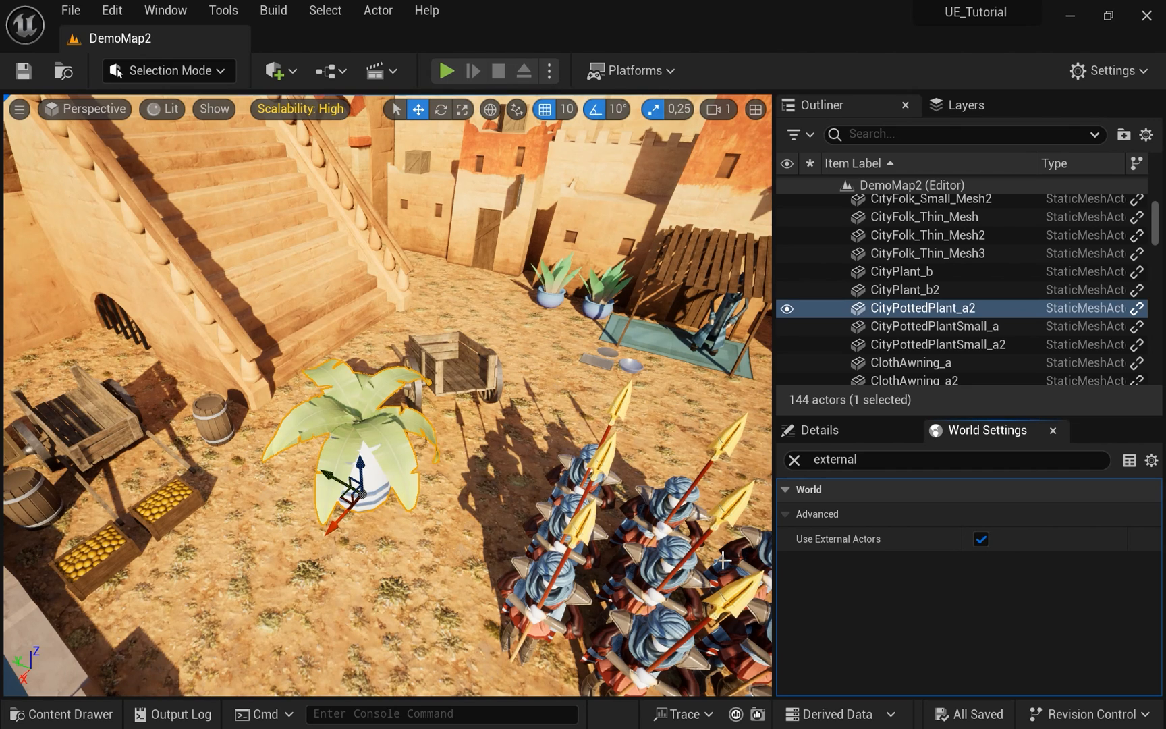
{"action": "left_click", "coordinate": [976, 713]}
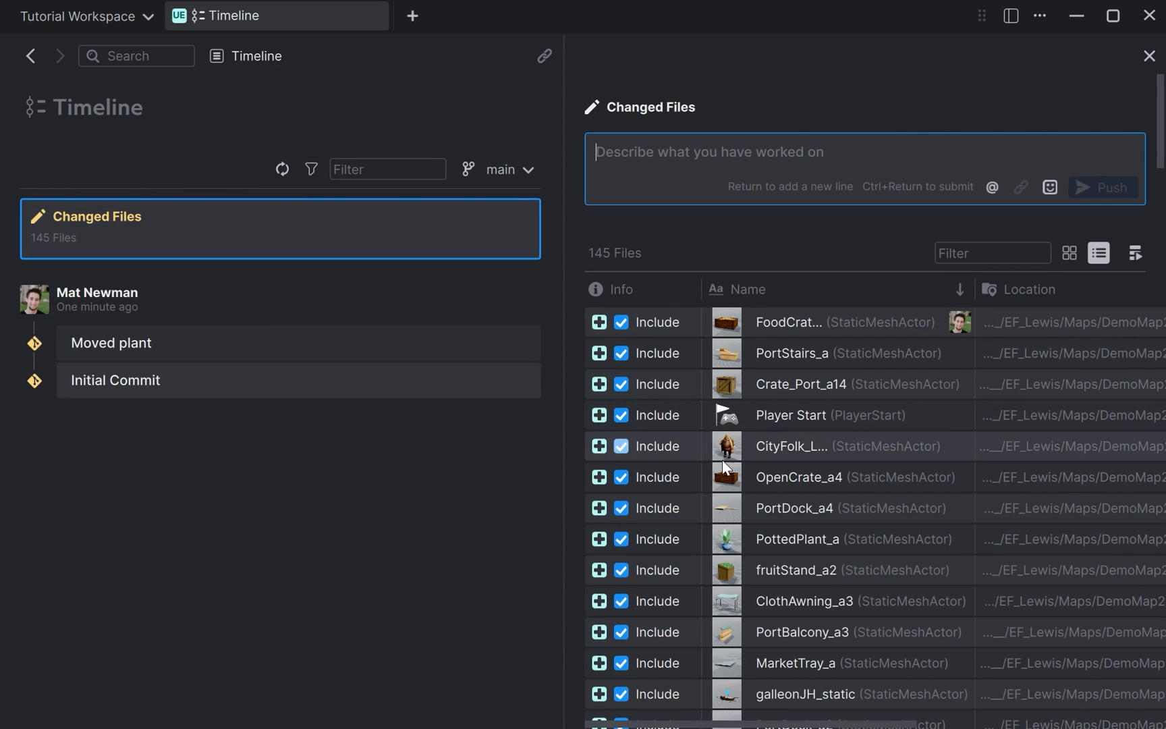
{"action": "mouse_move", "coordinate": [898, 647]}
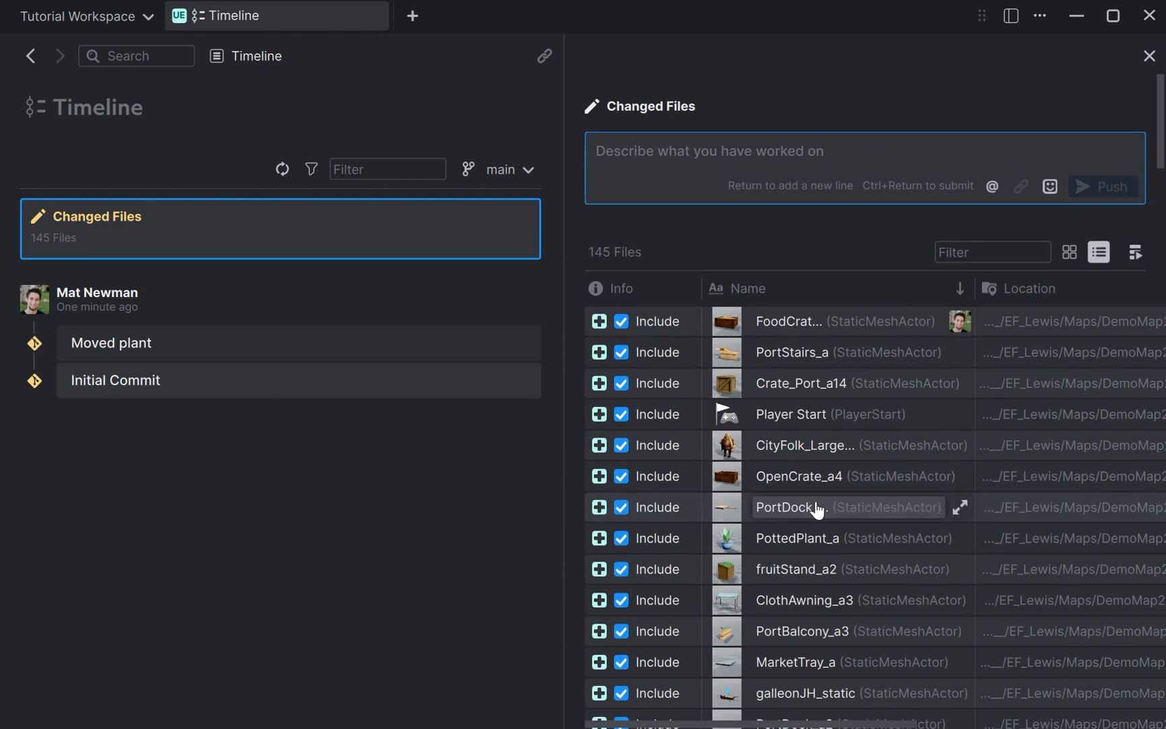
{"action": "mouse_move", "coordinate": [800, 152]}
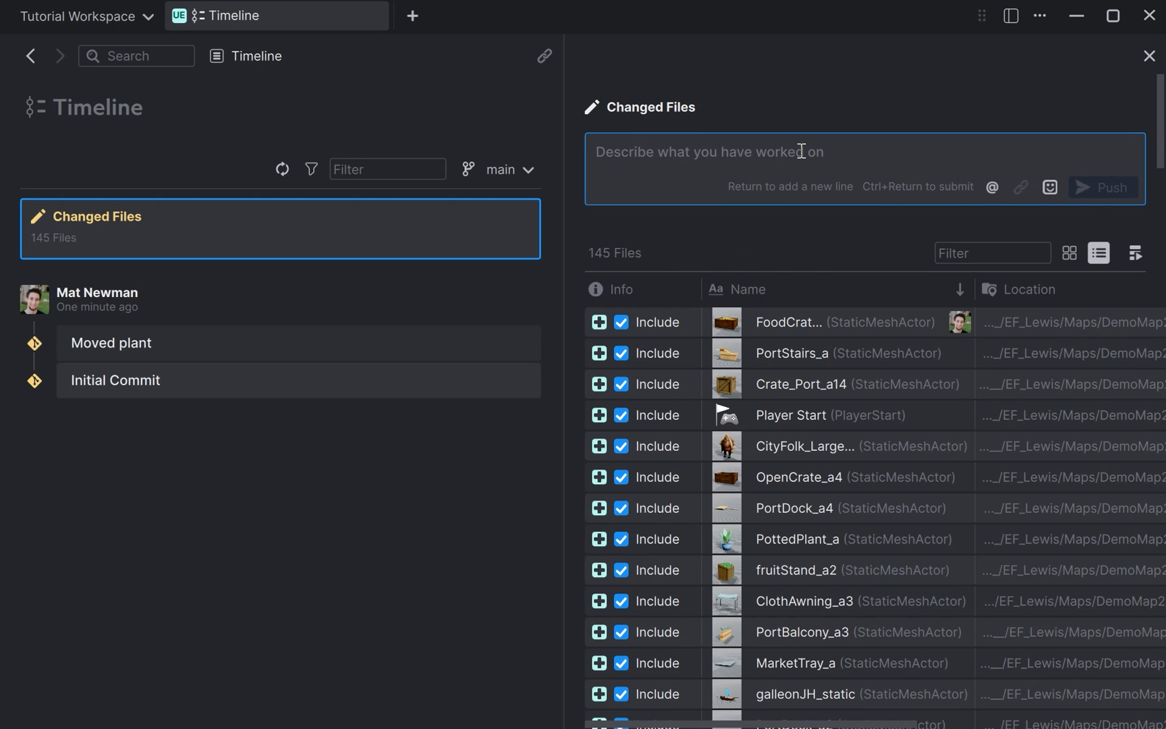
Step: Begin writing the commit message for the 145 per-actor files
{"action": "left_click", "coordinate": [1102, 188]}
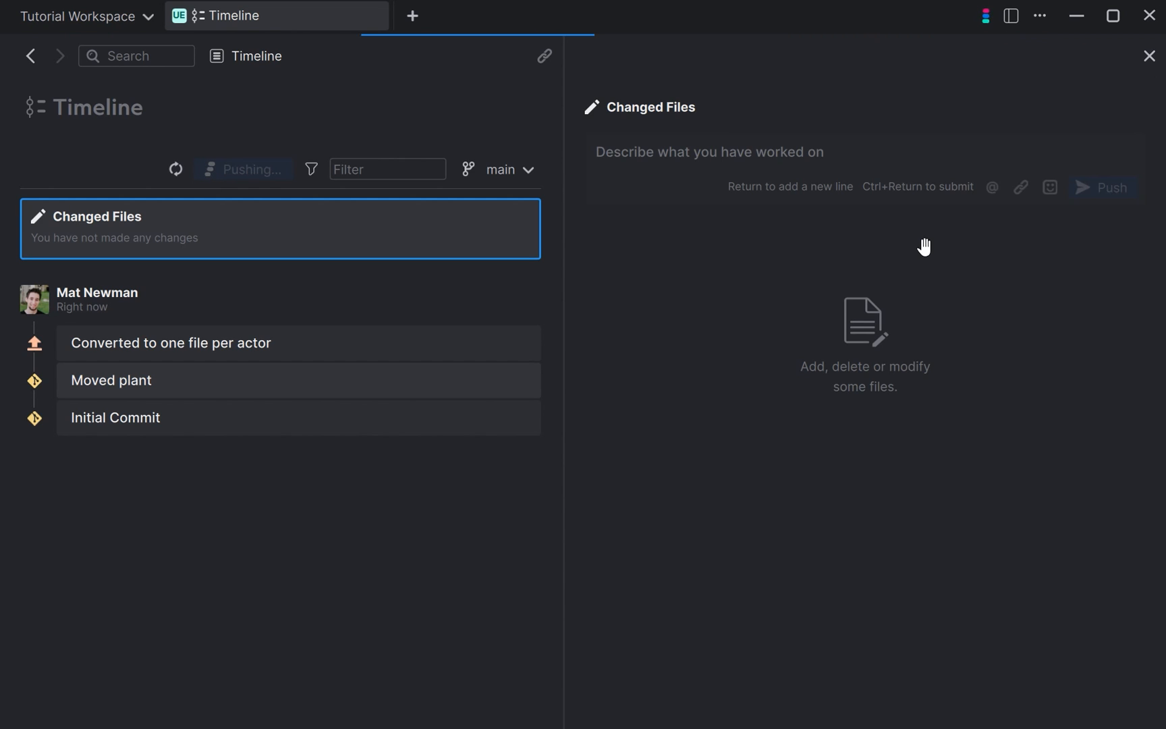
{"action": "mouse_move", "coordinate": [423, 379]}
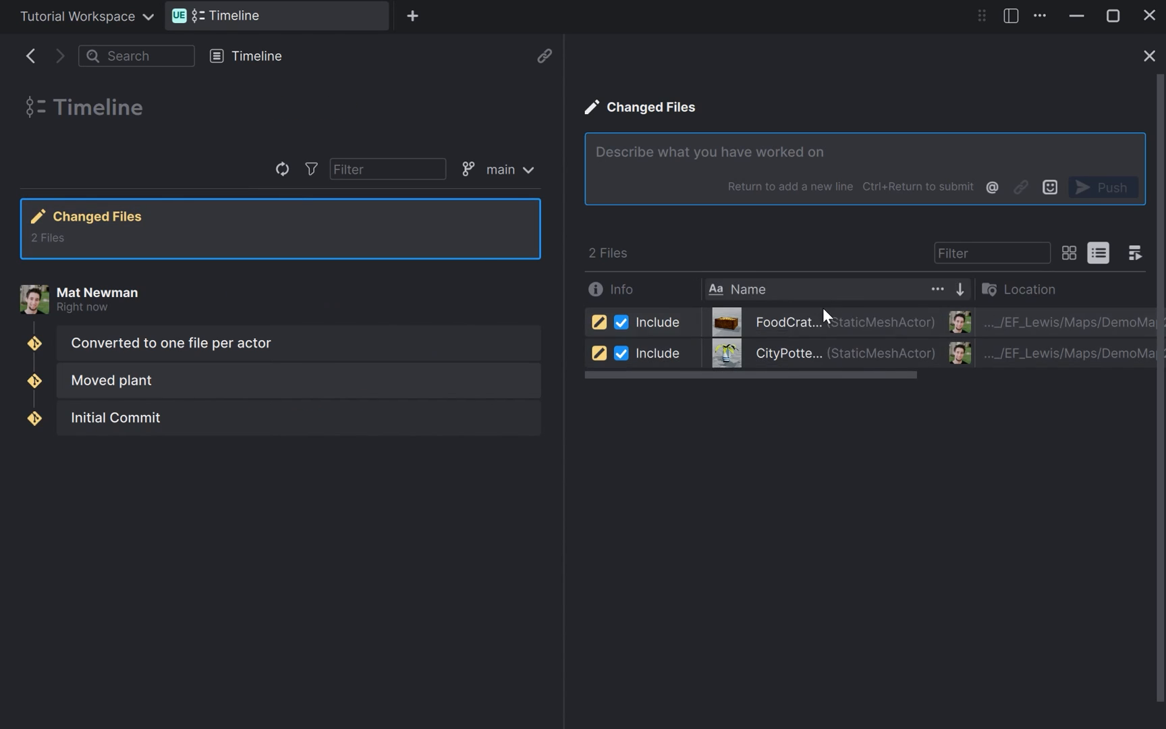
{"action": "mouse_move", "coordinate": [959, 307]}
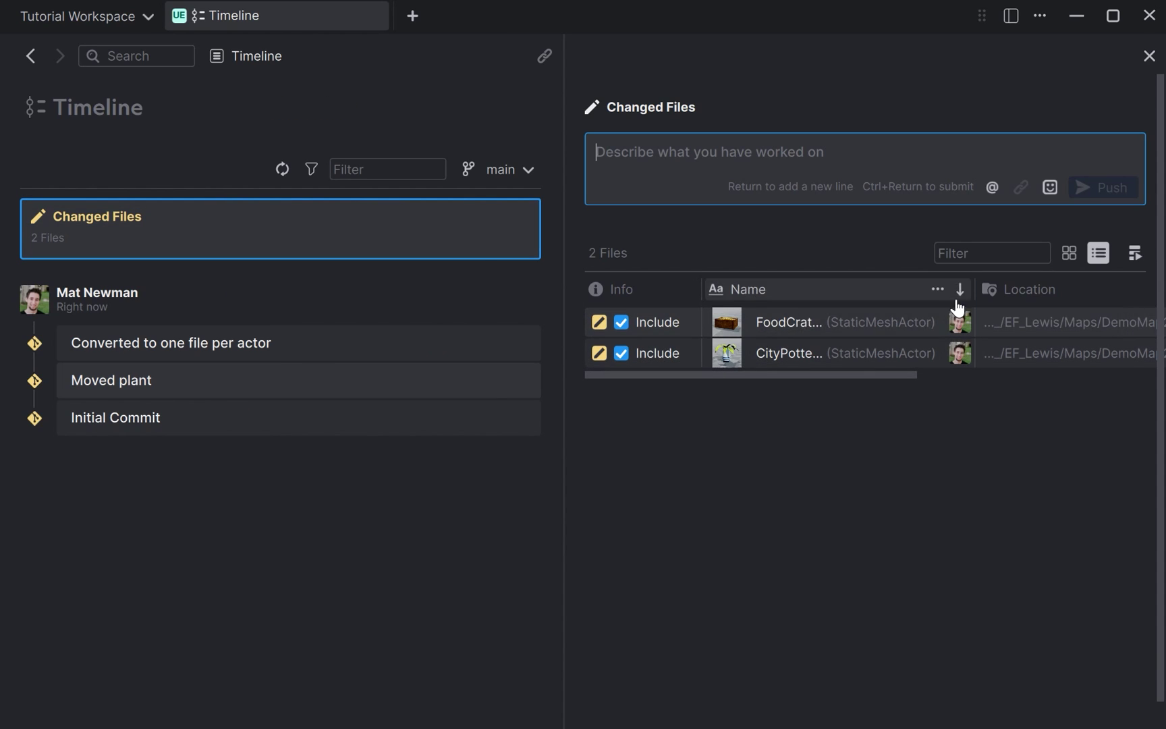
{"action": "mouse_move", "coordinate": [940, 439]}
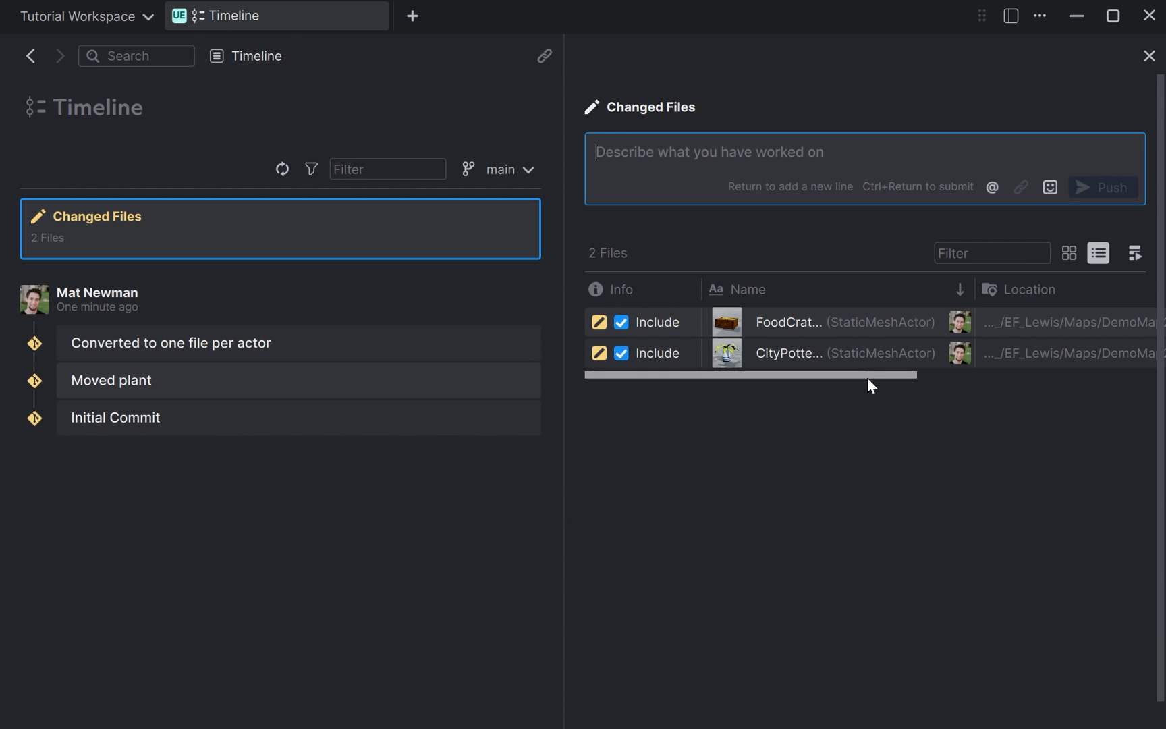
{"action": "mouse_move", "coordinate": [817, 375]}
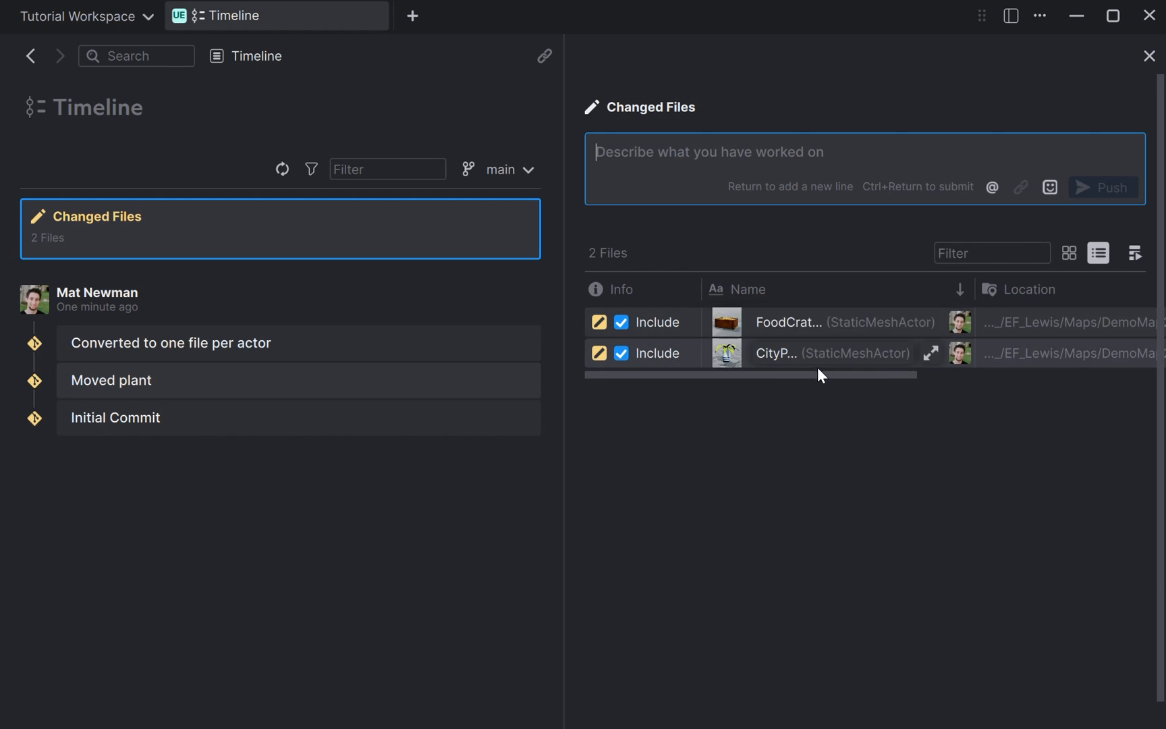
Step: Scroll through the Changed Files list showing the modified FoodCrate and CityPotted actors
{"action": "scroll", "scroll_direction": "right", "scroll_amount": 3}
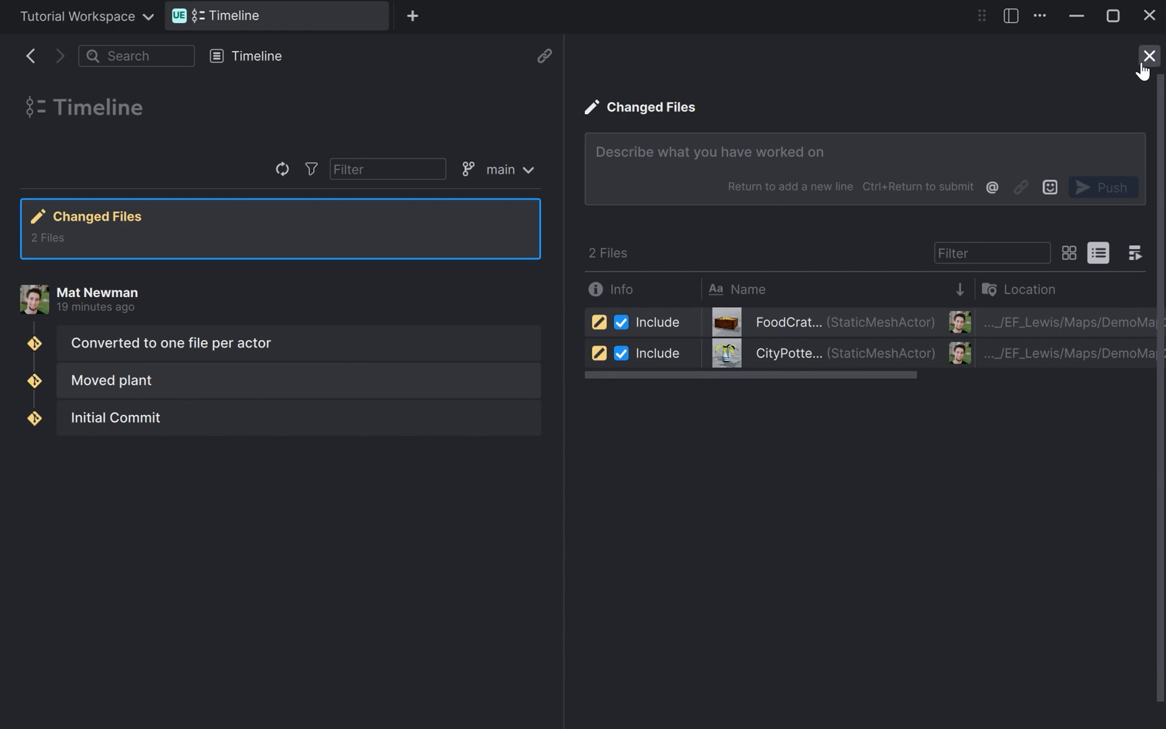
{"action": "left_click", "coordinate": [90, 125]}
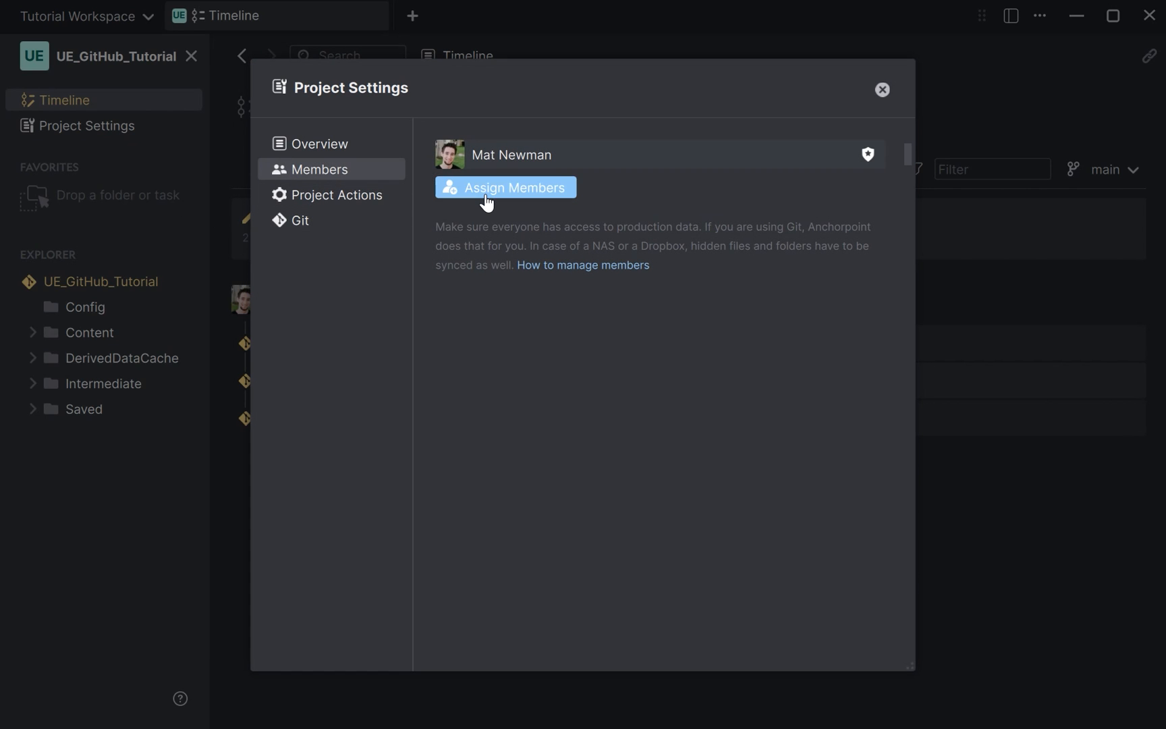
{"action": "left_click", "coordinate": [504, 187]}
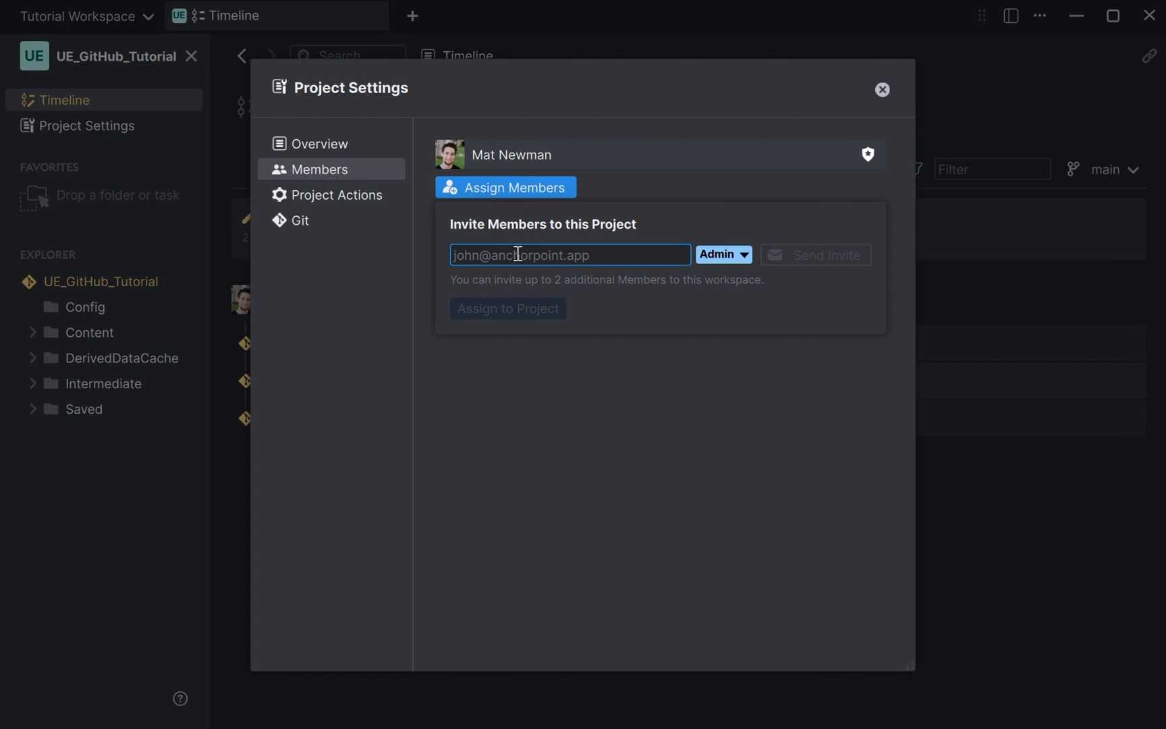
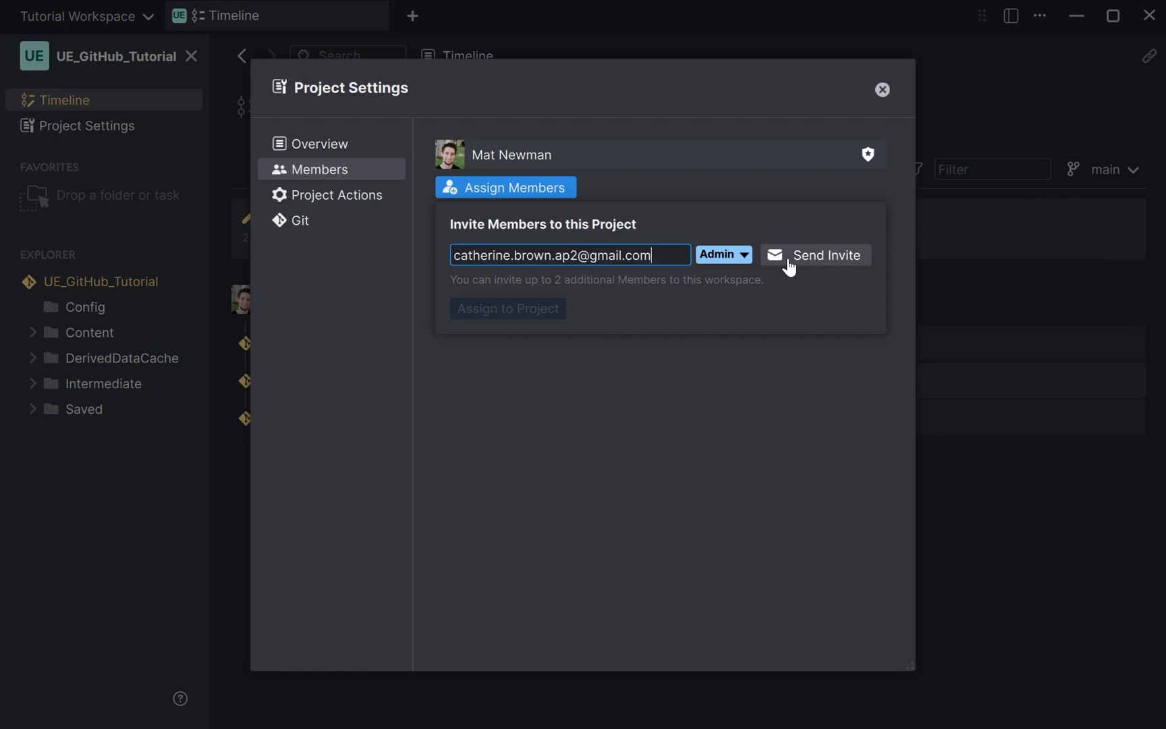
{"action": "left_click", "coordinate": [815, 255]}
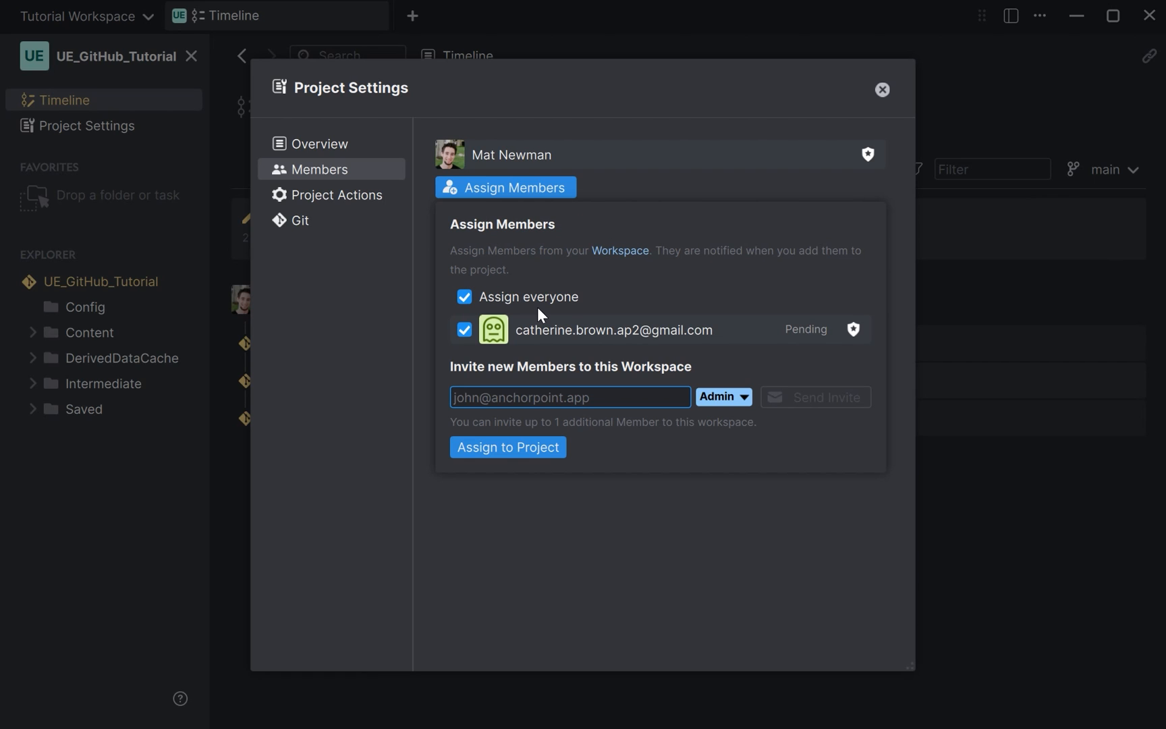
{"action": "mouse_move", "coordinate": [502, 474]}
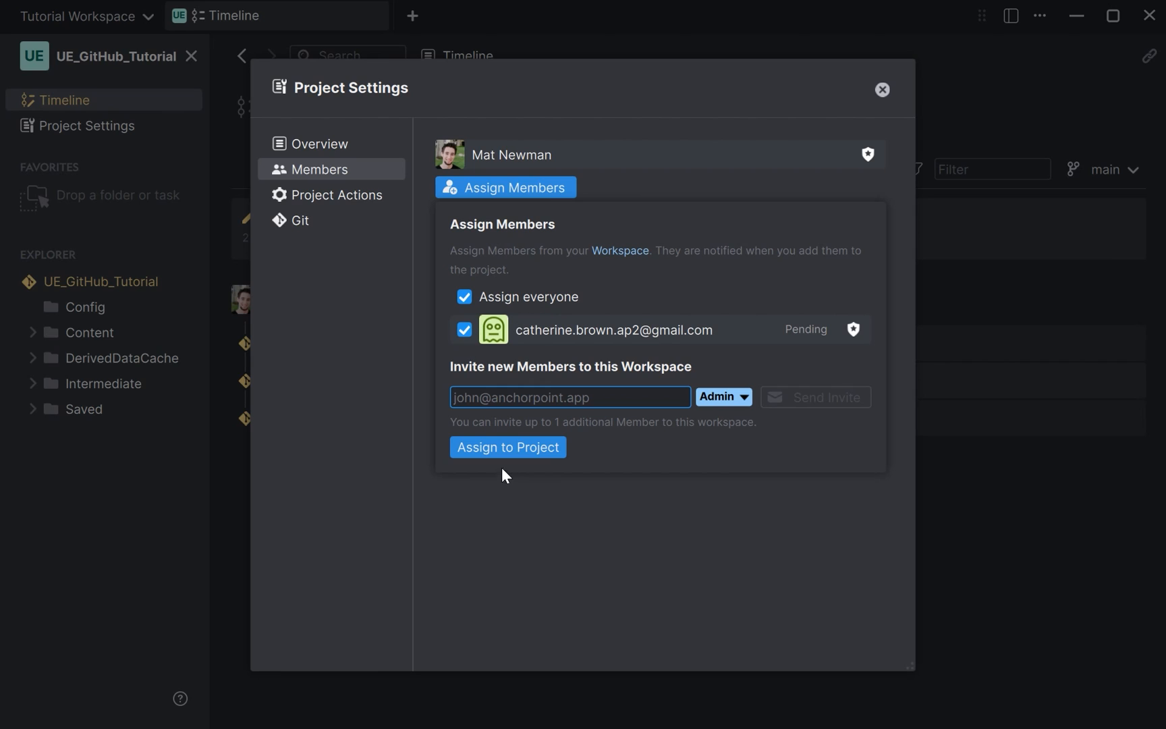
{"action": "left_click", "coordinate": [508, 447]}
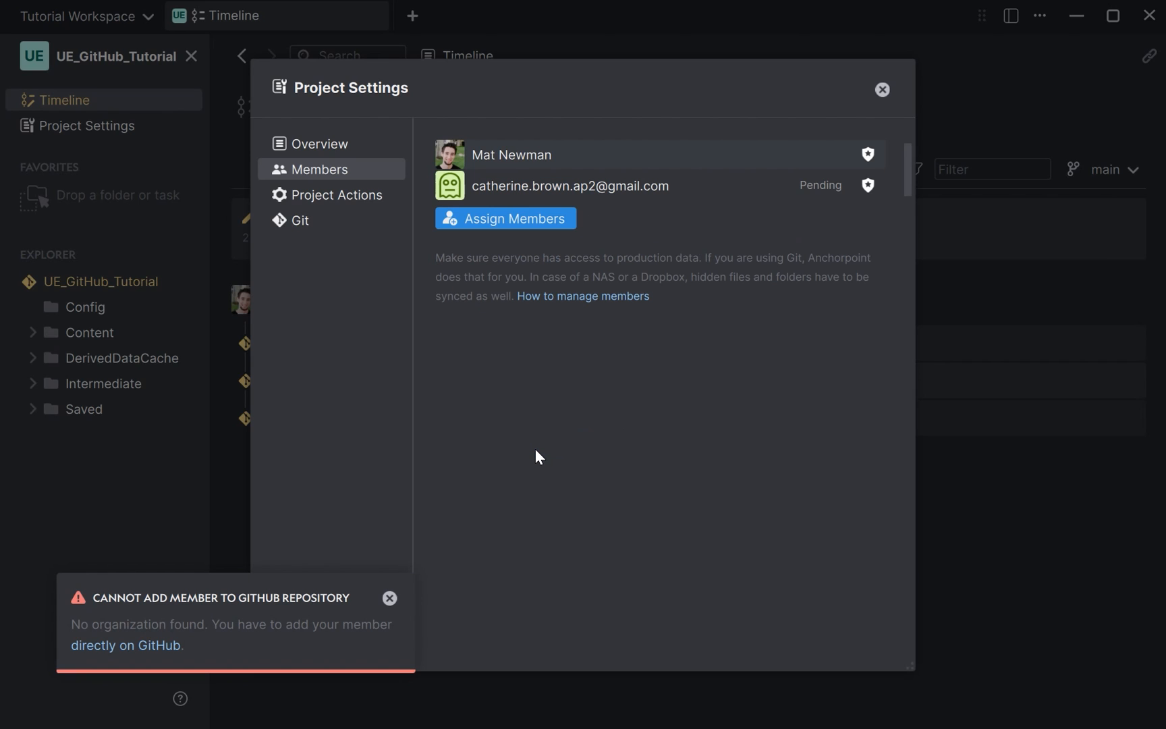
{"action": "mouse_move", "coordinate": [403, 514]}
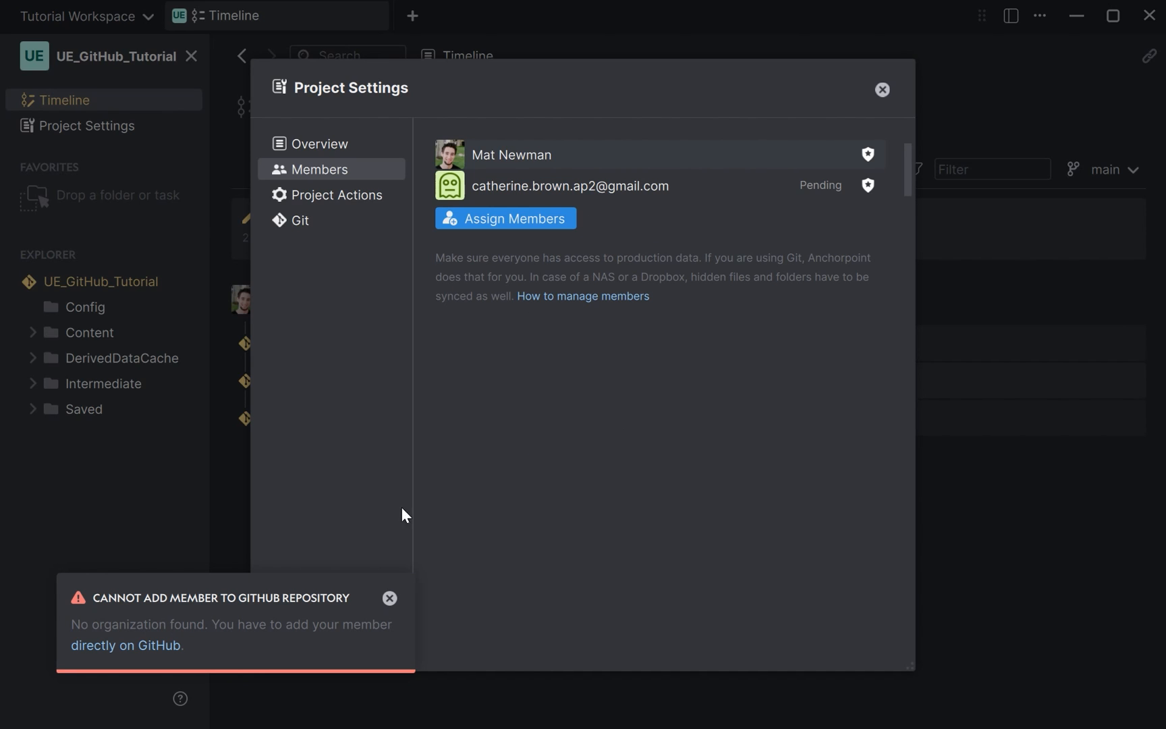
{"action": "mouse_move", "coordinate": [605, 203]}
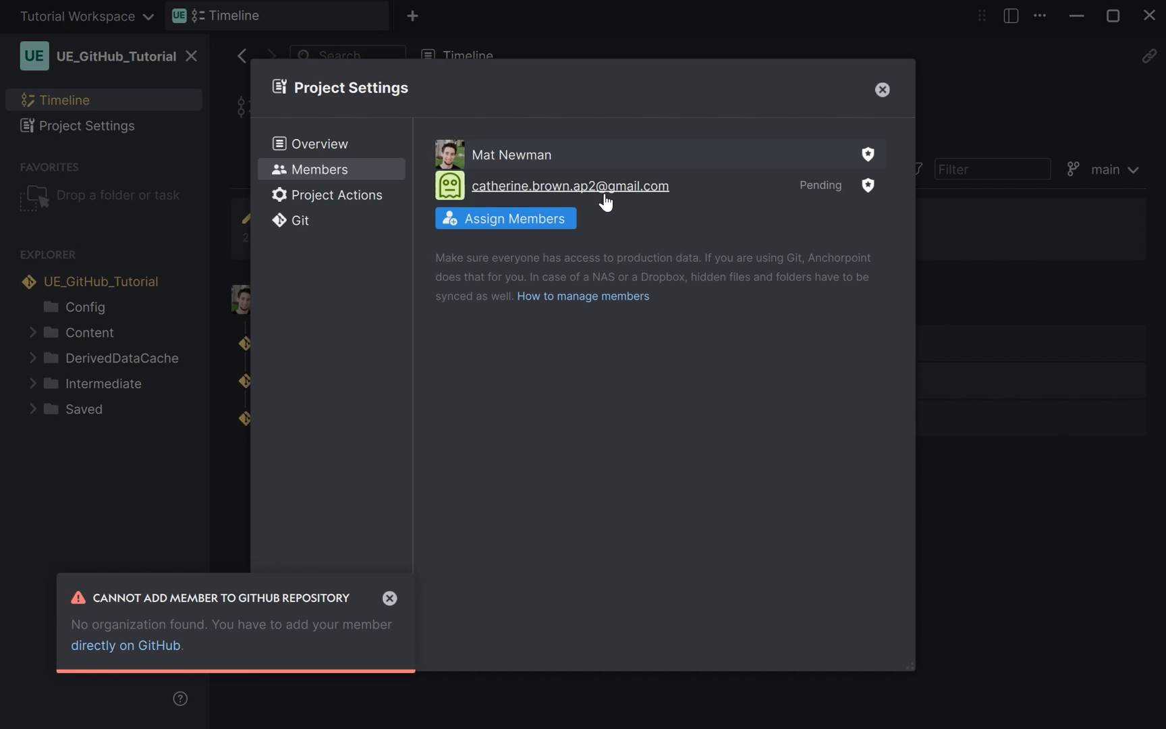
{"action": "mouse_move", "coordinate": [370, 639]}
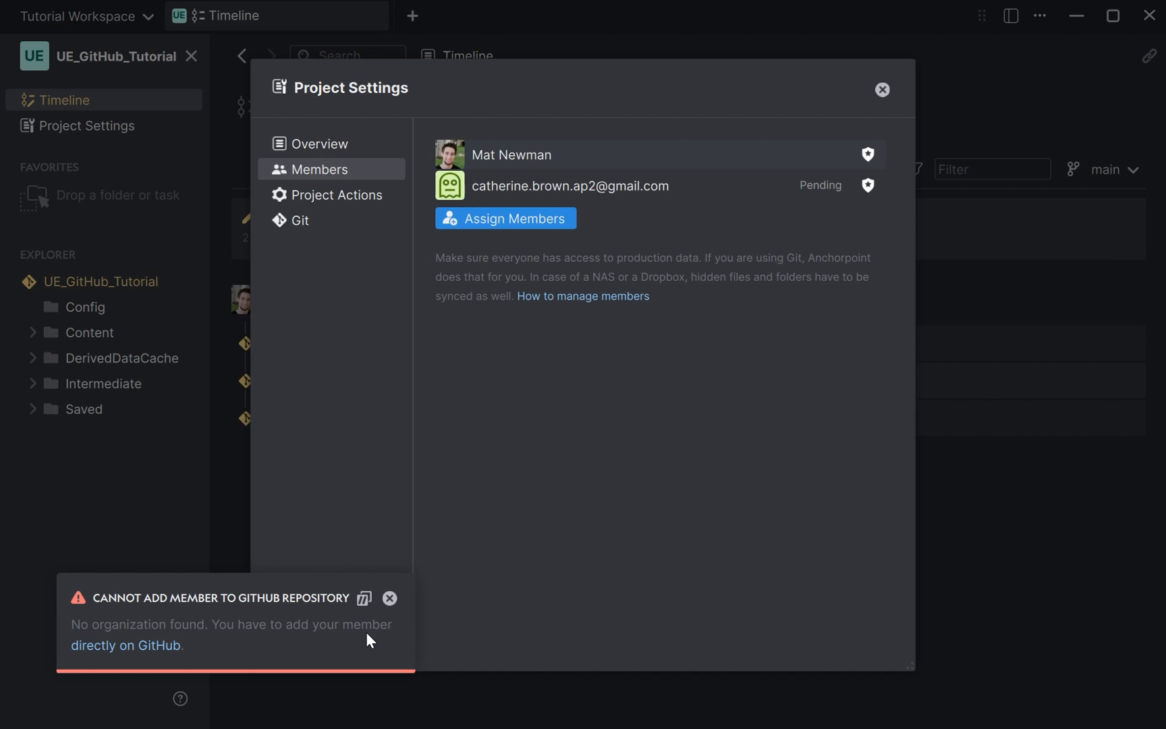
{"action": "mouse_move", "coordinate": [93, 658]}
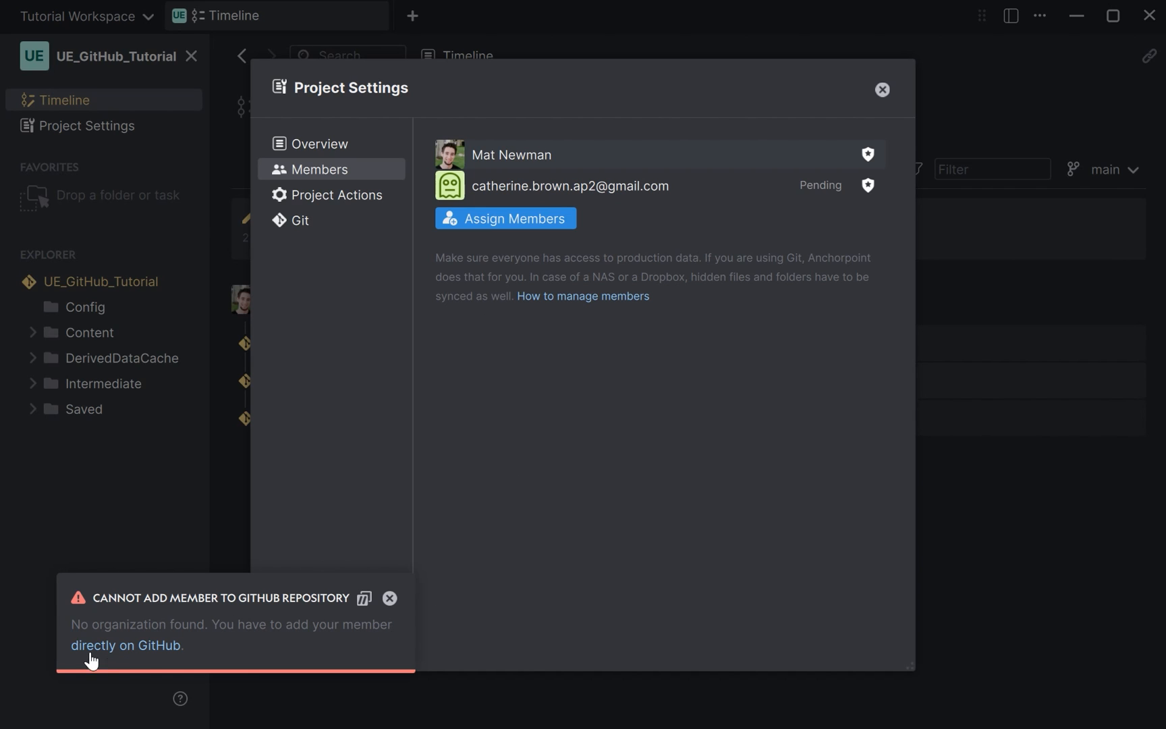
{"action": "left_click", "coordinate": [882, 89]}
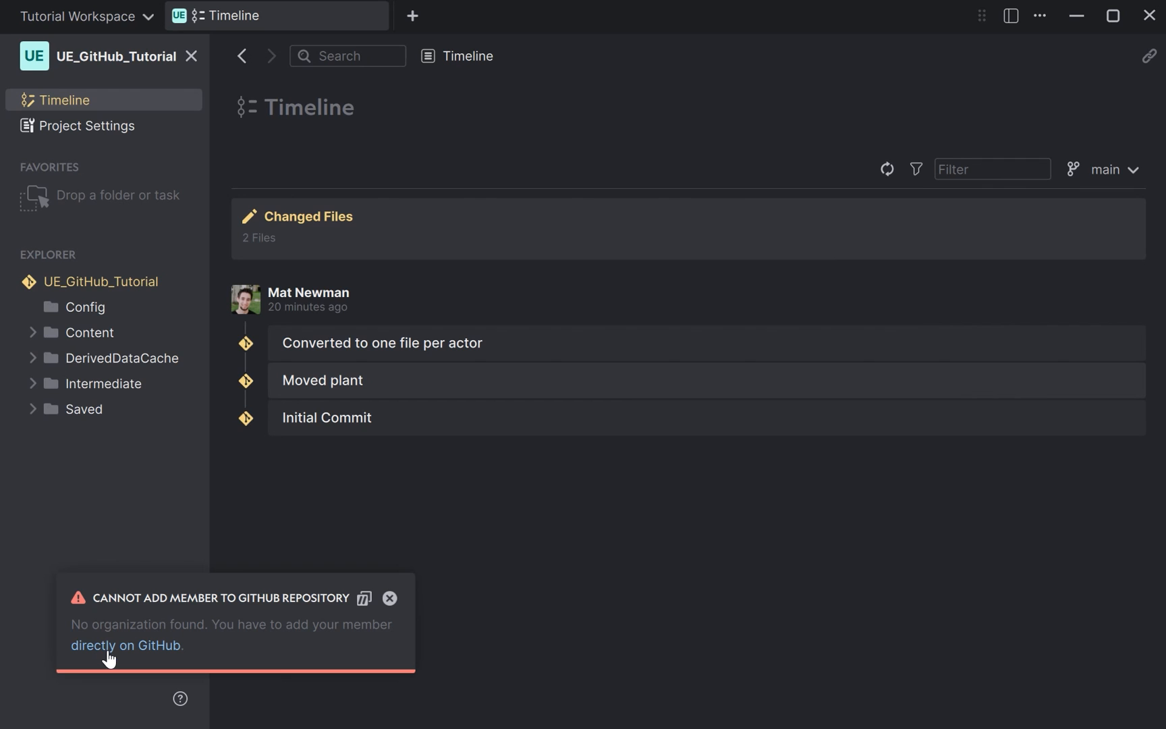
{"action": "left_click", "coordinate": [126, 644]}
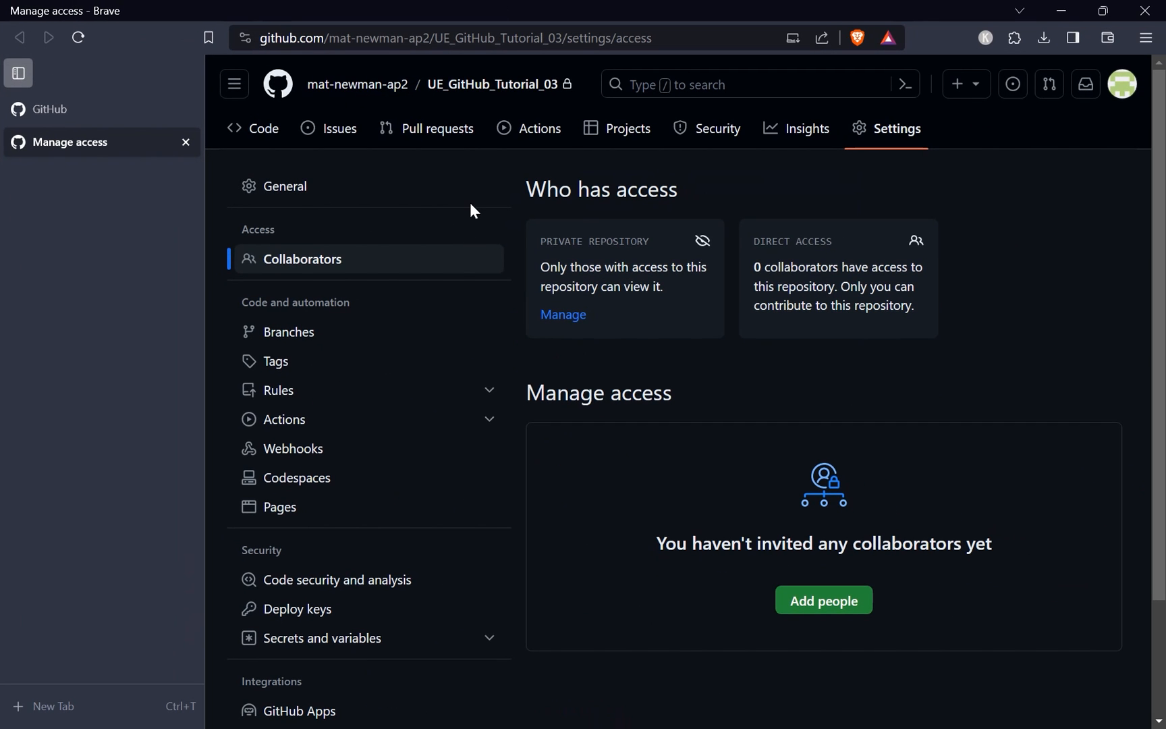
{"action": "mouse_move", "coordinate": [822, 600]}
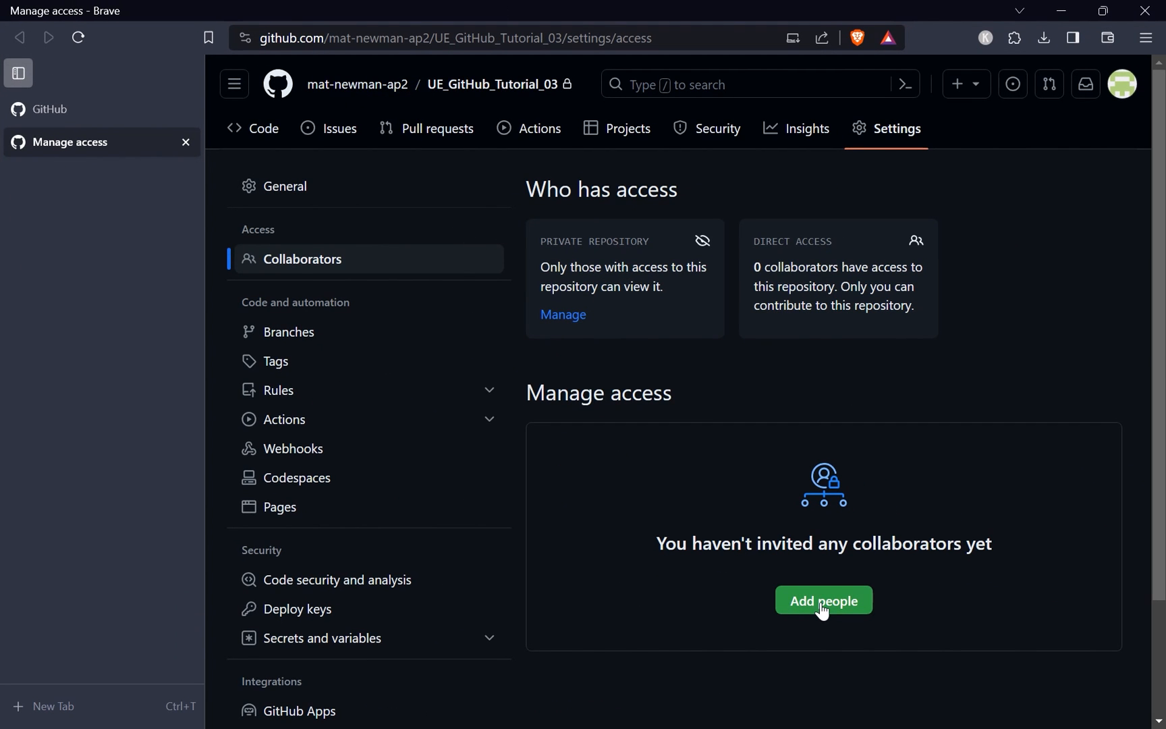
{"action": "left_click", "coordinate": [823, 600]}
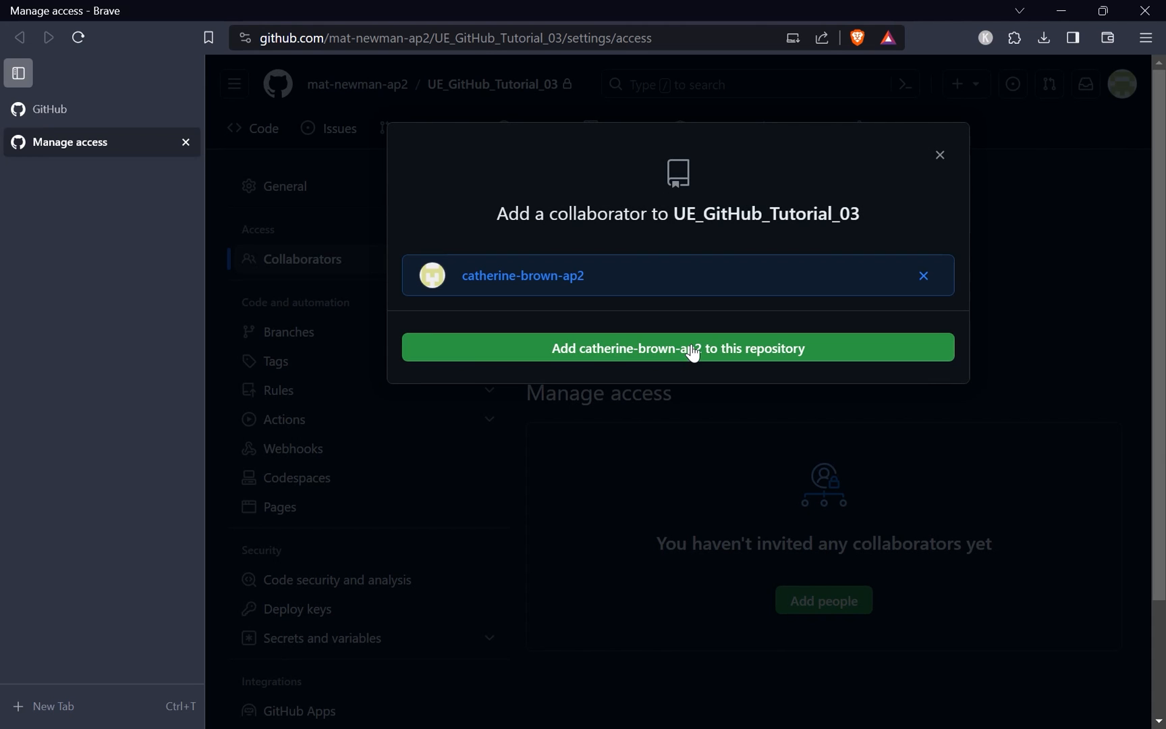
{"action": "left_click", "coordinate": [677, 348]}
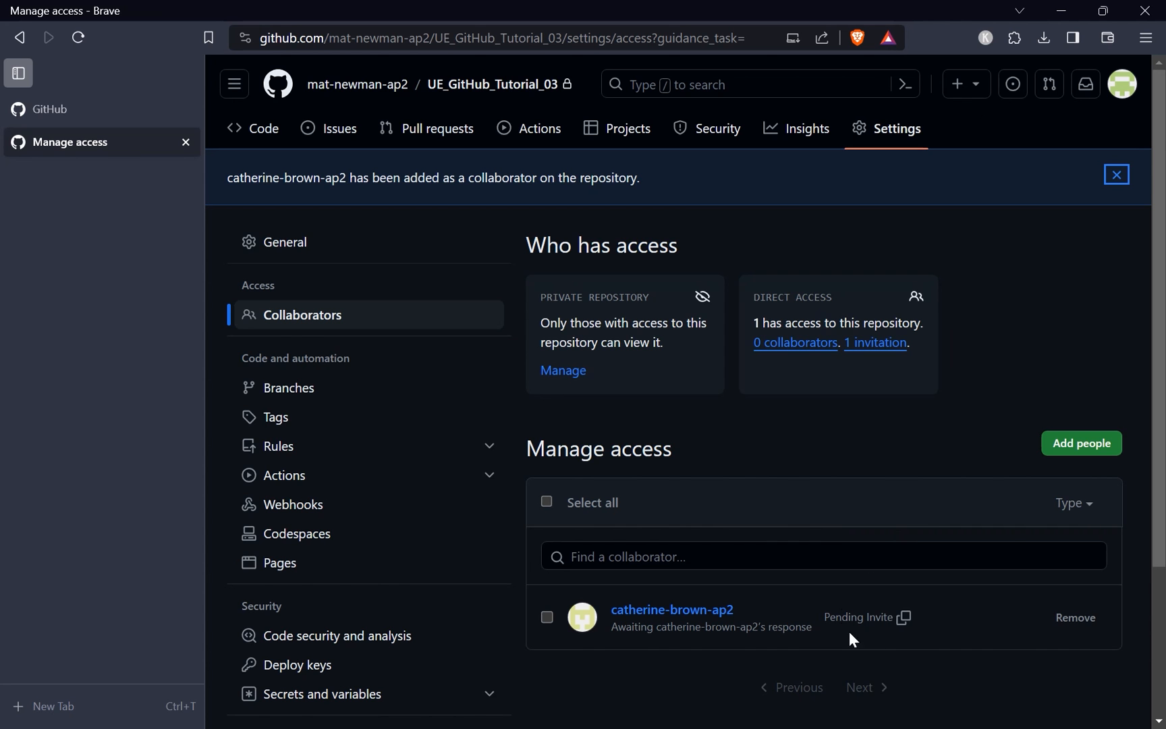
{"action": "mouse_move", "coordinate": [955, 647]}
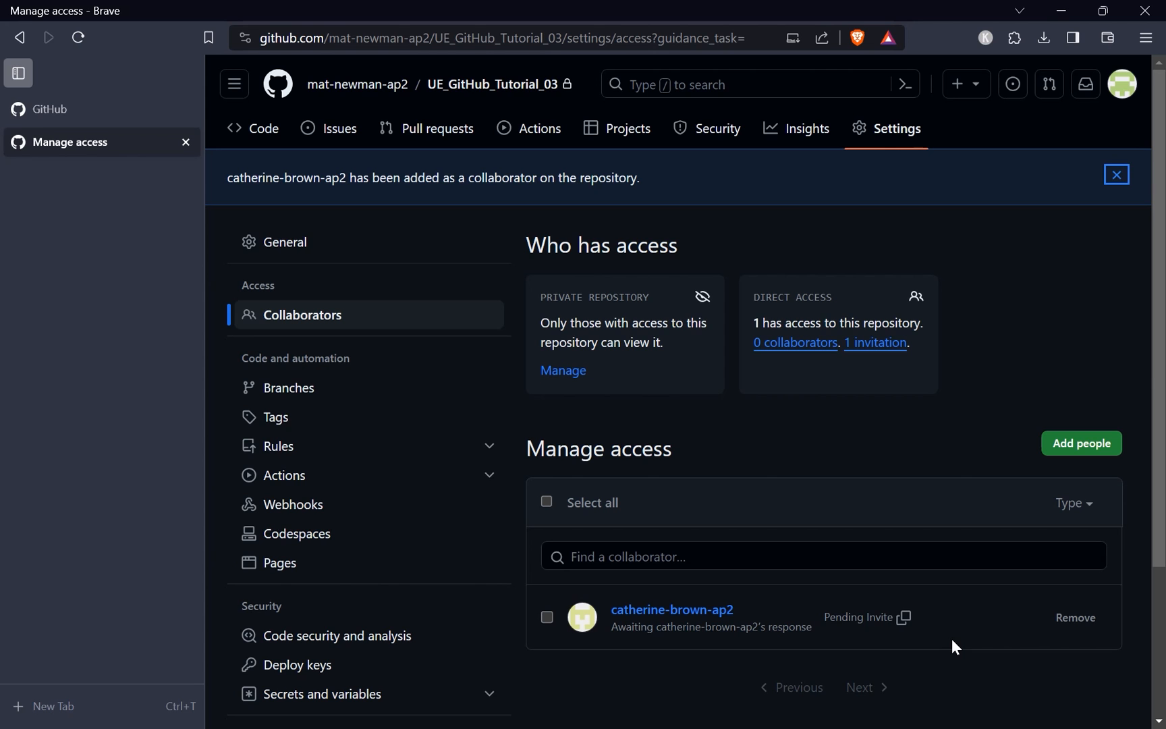
{"action": "mouse_move", "coordinate": [989, 620]}
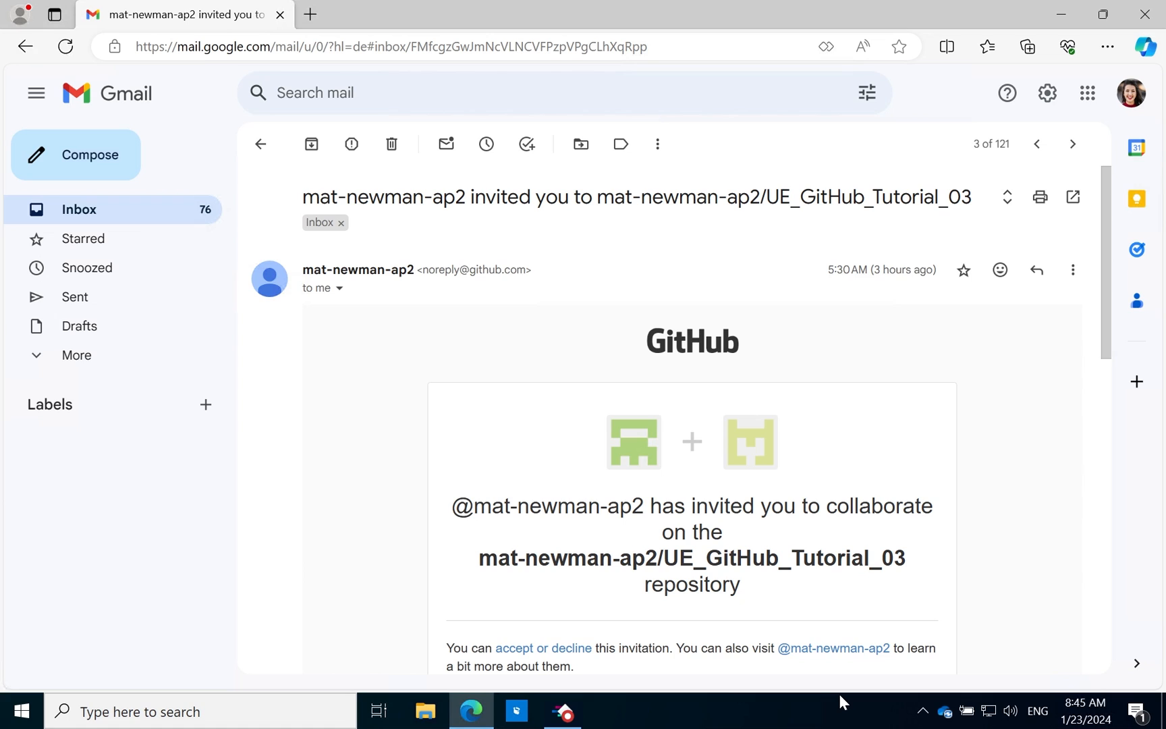
{"action": "mouse_move", "coordinate": [690, 437]}
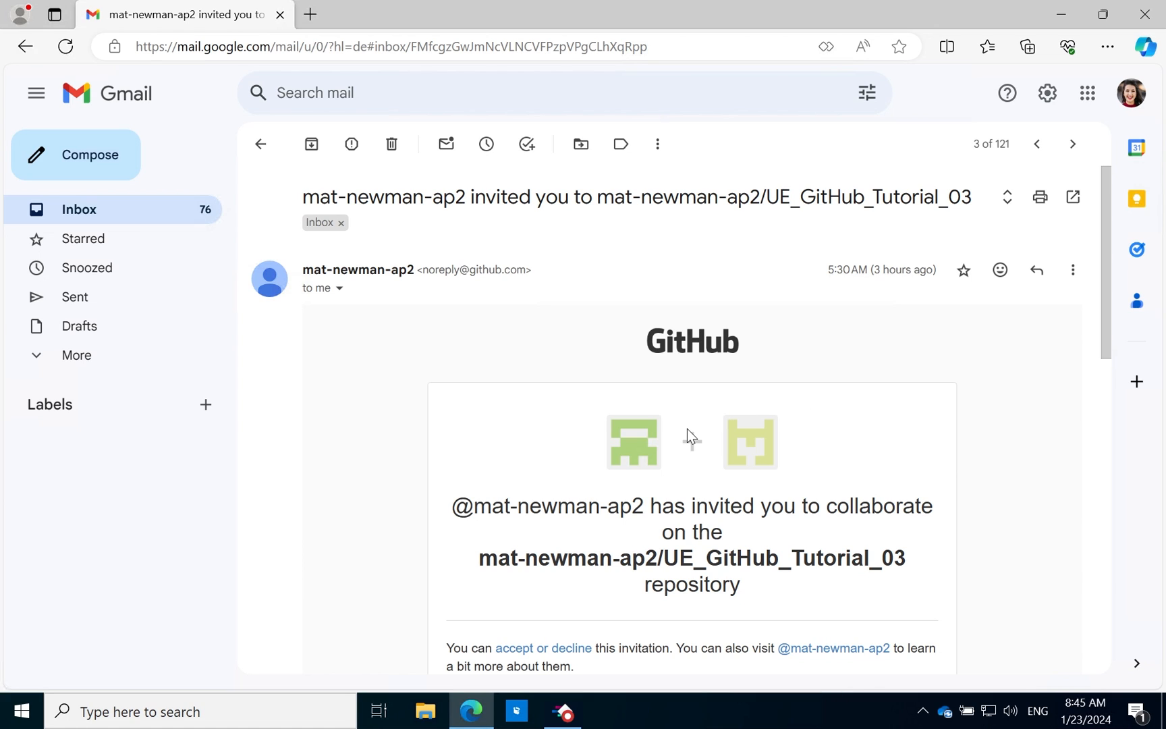
{"action": "mouse_move", "coordinate": [459, 242]}
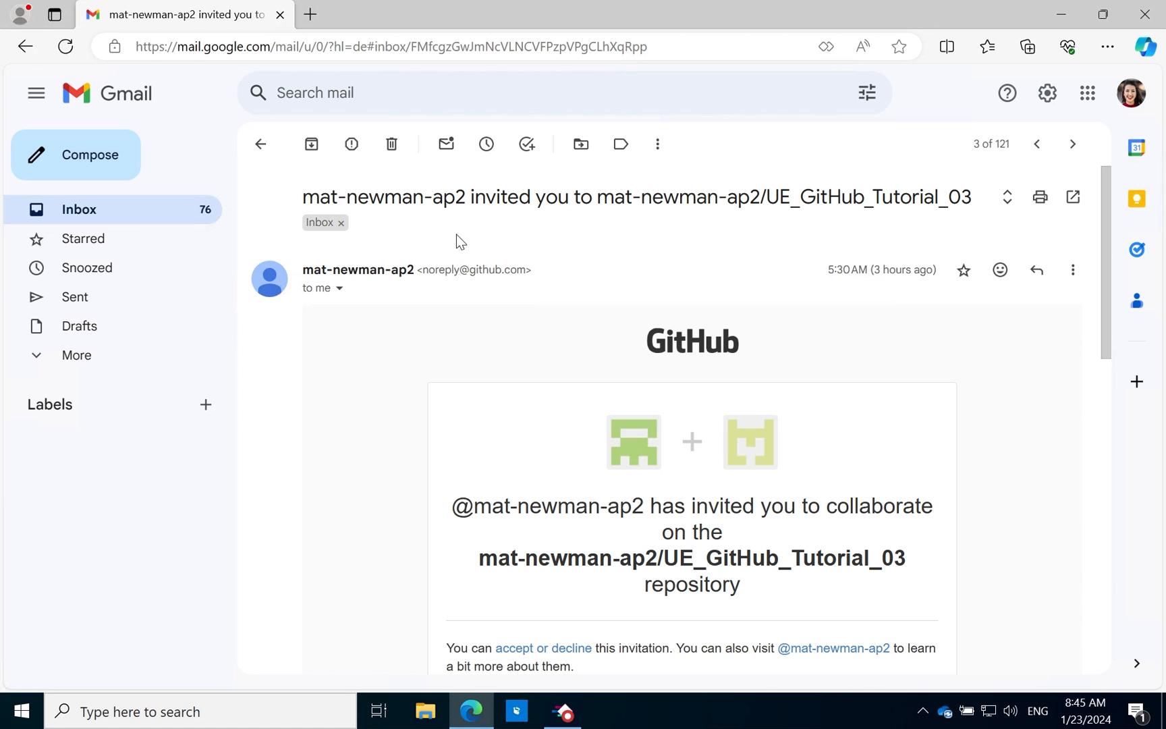
Step: Follow the GitHub invitation email's View invitation link to the UE_GitHub_Tutorial_03 repository
{"action": "scroll", "scroll_direction": "down", "scroll_amount": 3}
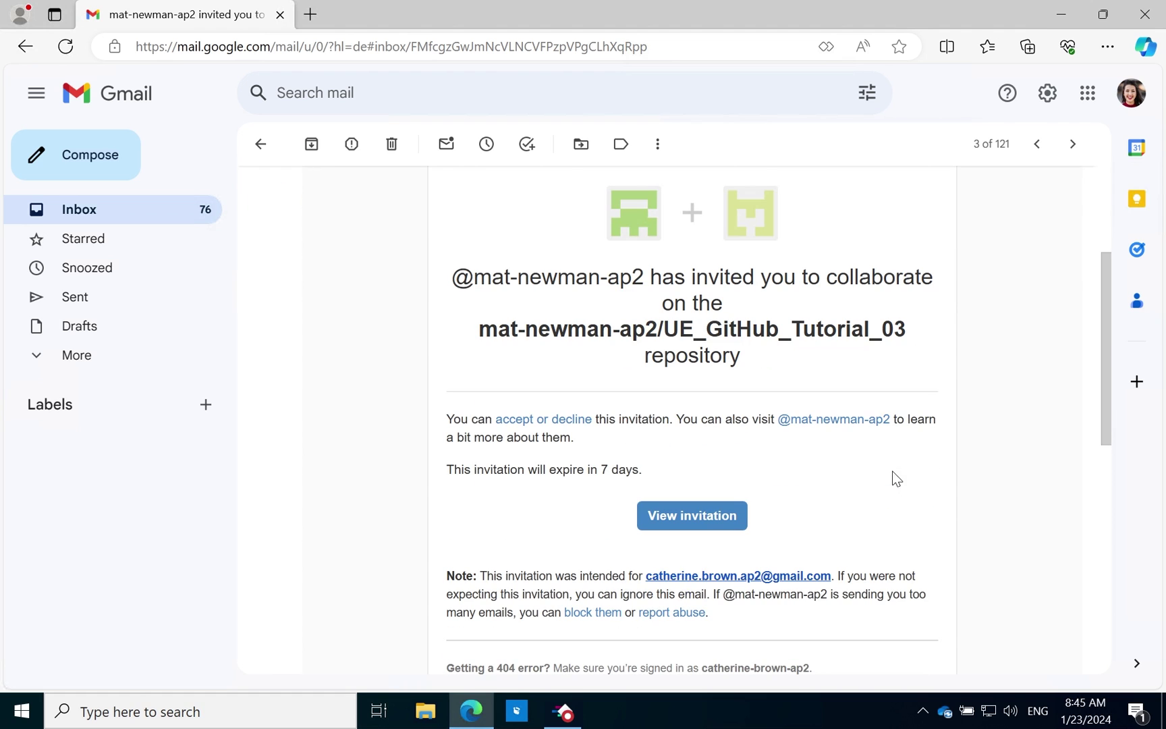
{"action": "left_click", "coordinate": [690, 516]}
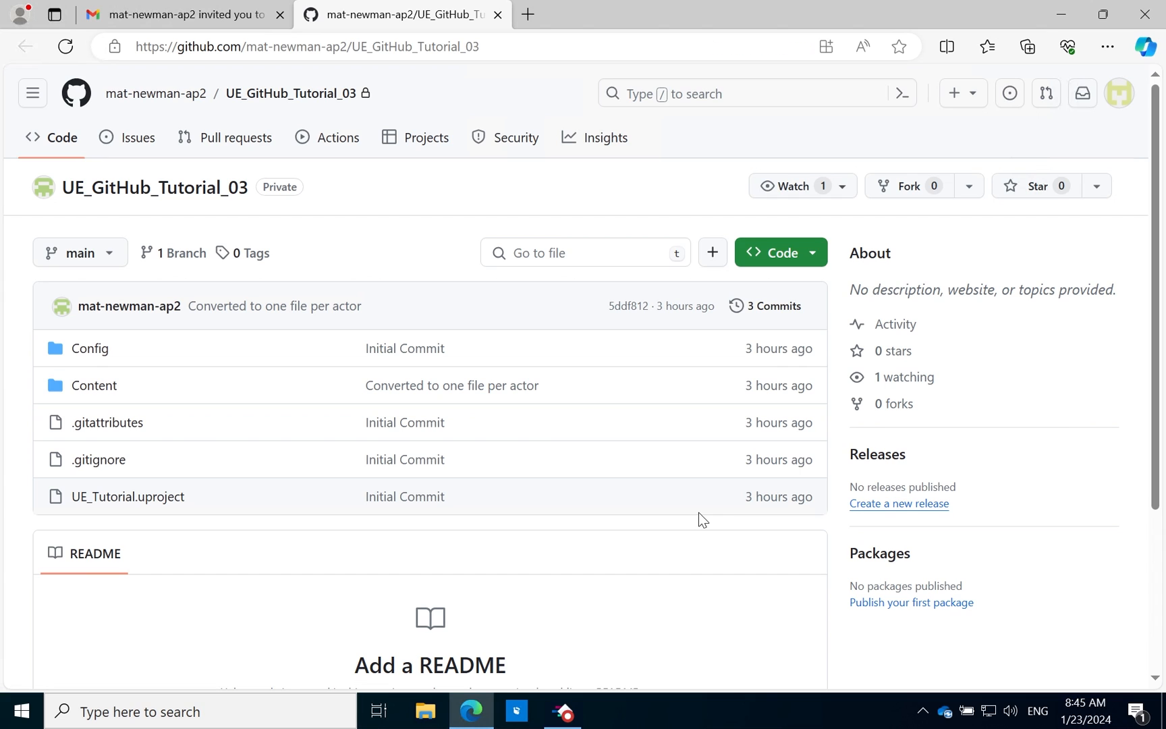
{"action": "mouse_move", "coordinate": [143, 241]}
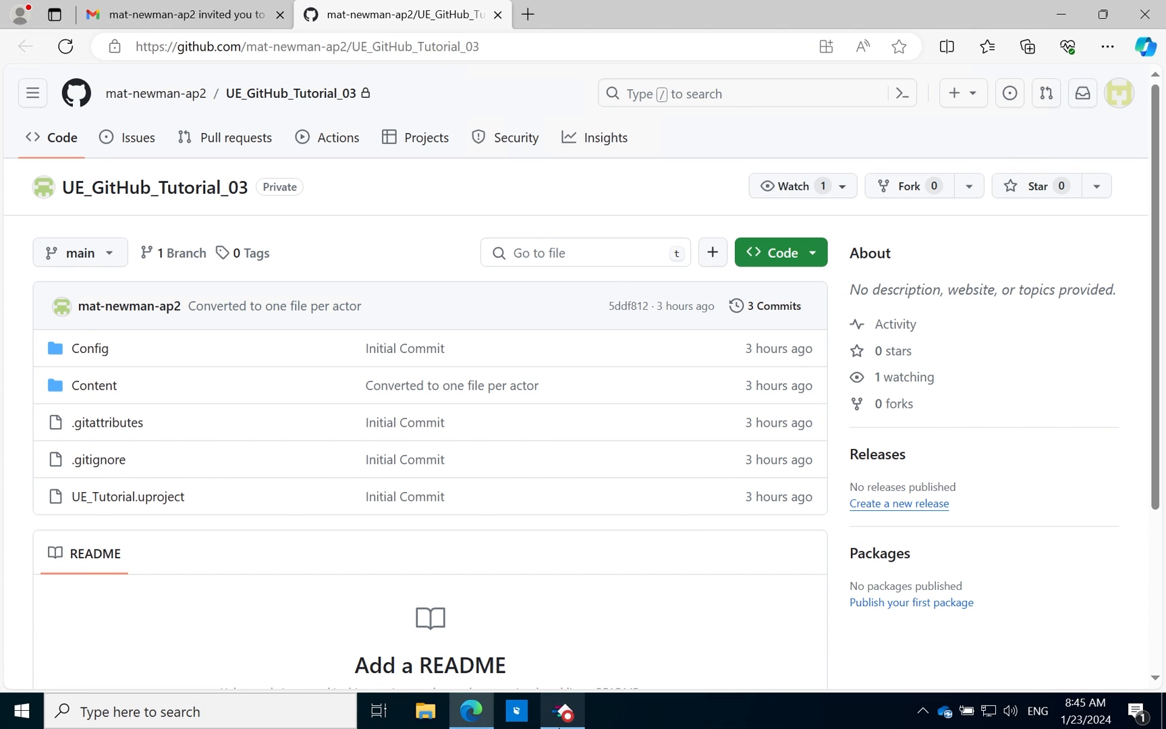
Step: Join Tutorial Workspace in Anchorpoint and open the UE_GitHub_Tutorial project
{"action": "left_click", "coordinate": [562, 711]}
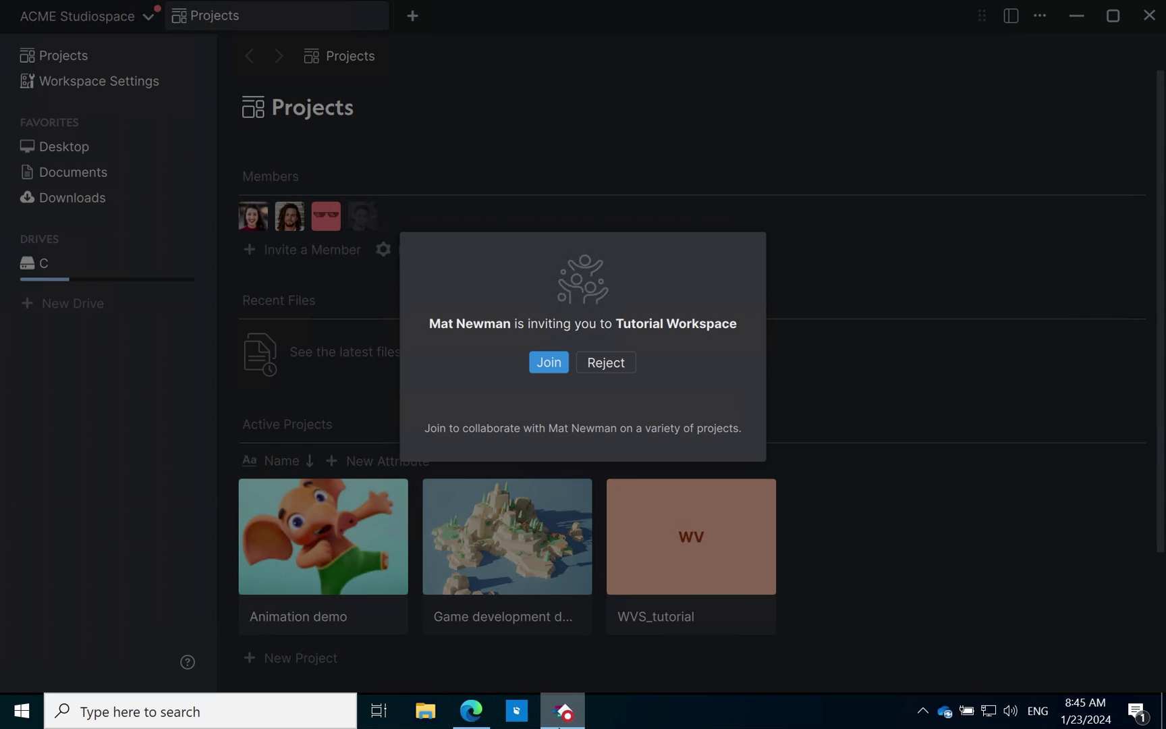
{"action": "mouse_move", "coordinate": [452, 362]}
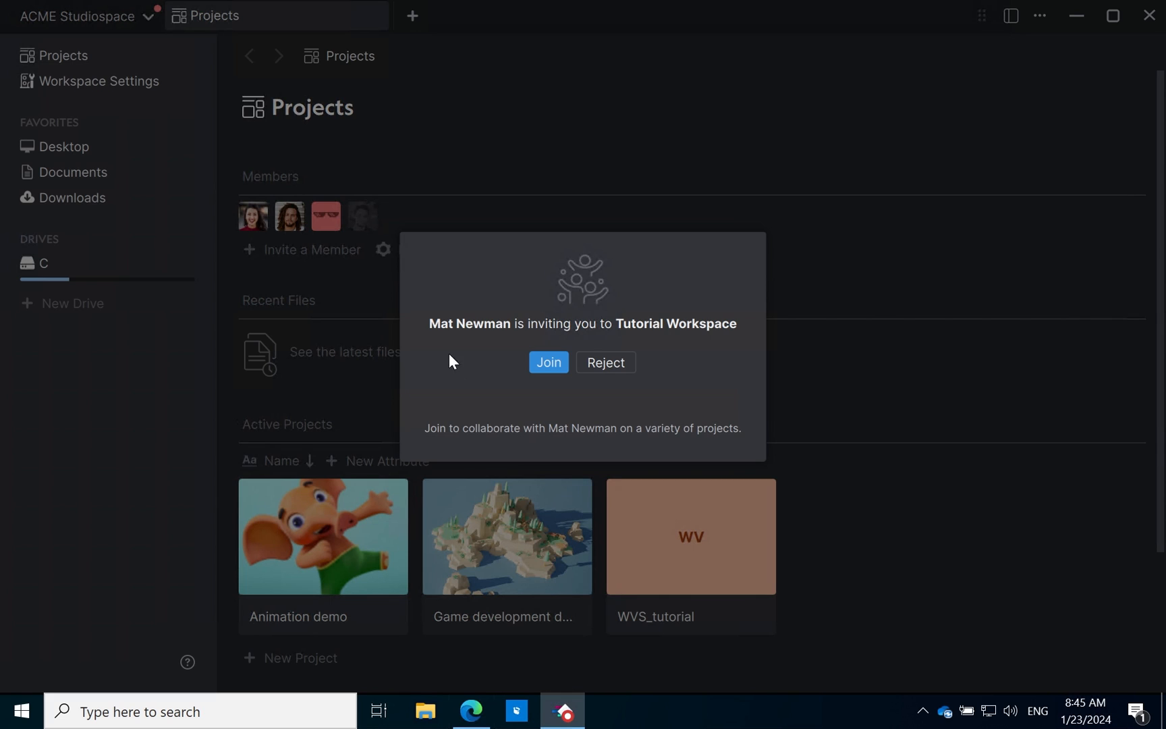
{"action": "mouse_move", "coordinate": [659, 326]}
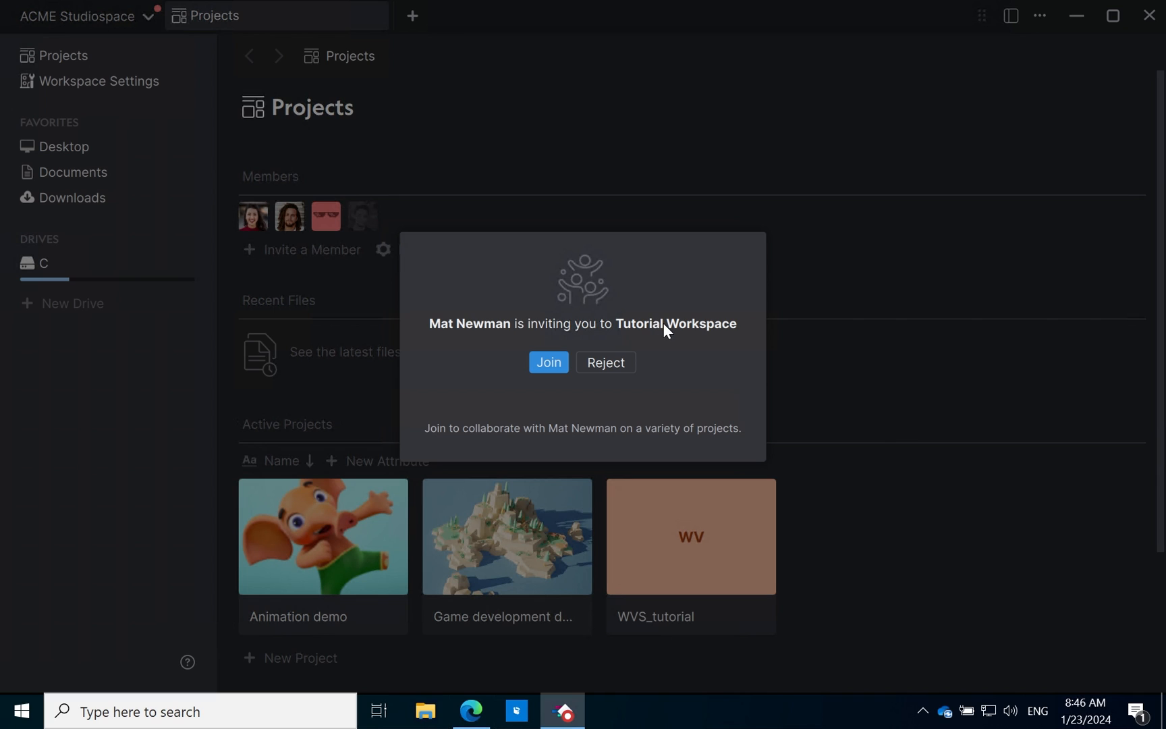
{"action": "mouse_move", "coordinate": [506, 169]}
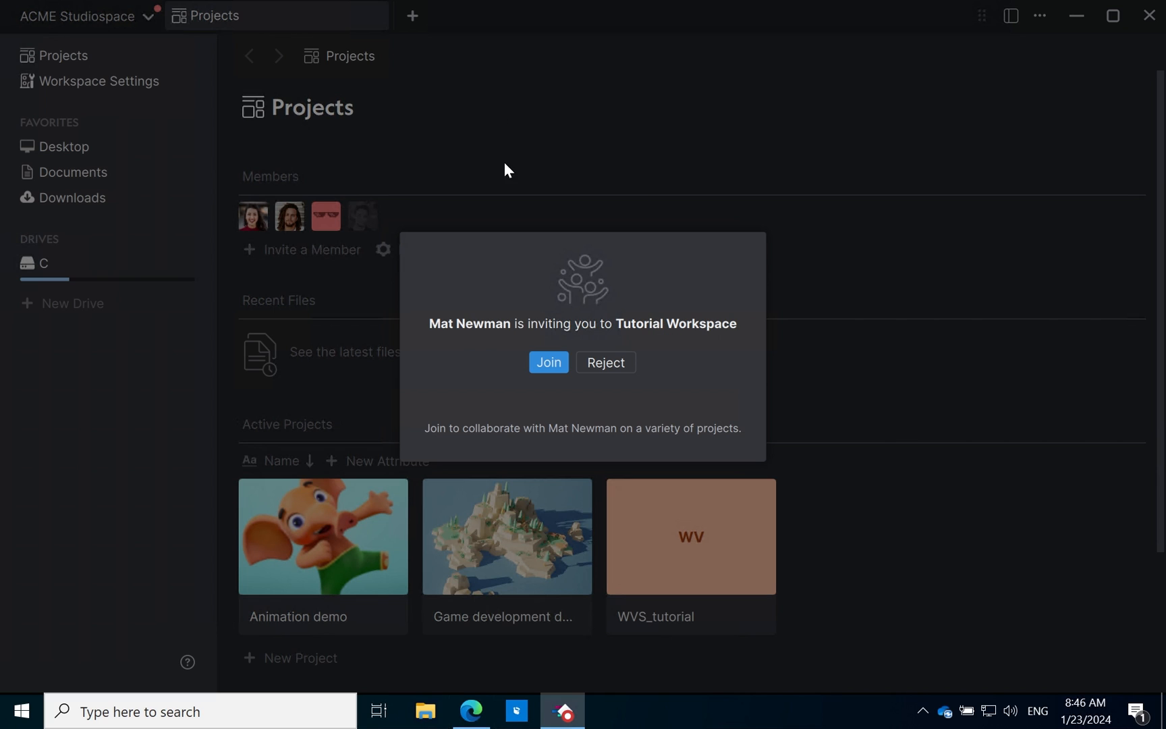
{"action": "mouse_move", "coordinate": [529, 514]}
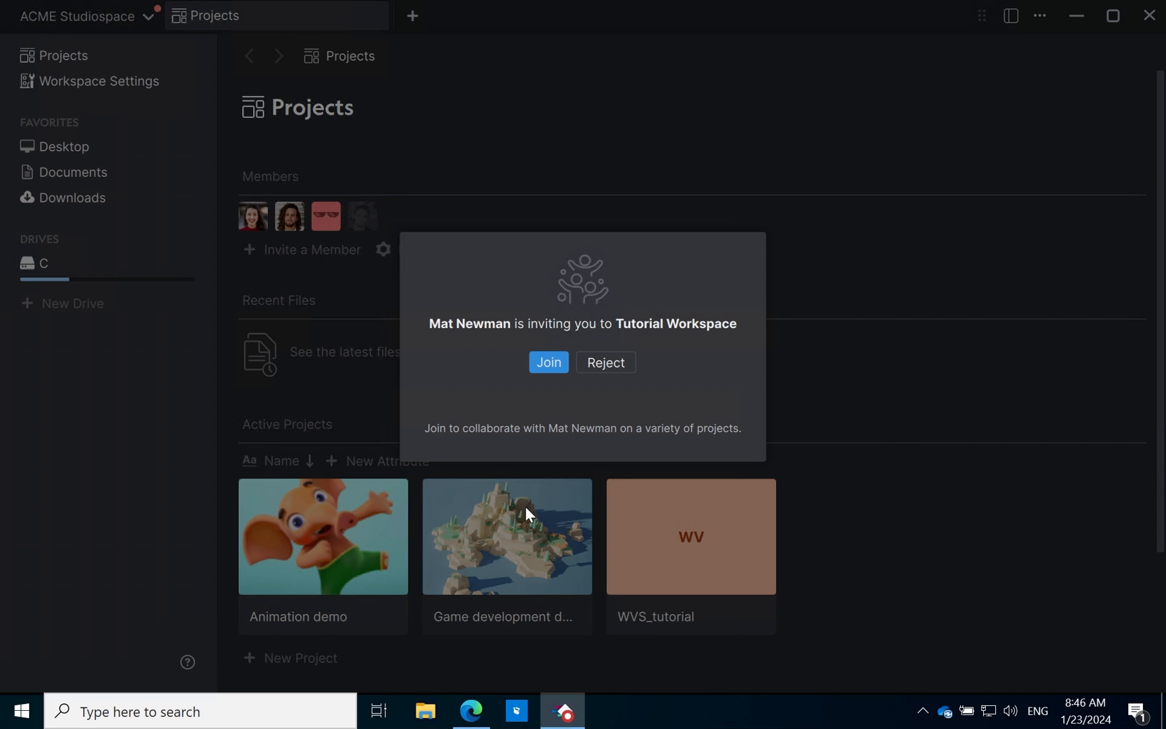
{"action": "left_click", "coordinate": [548, 363]}
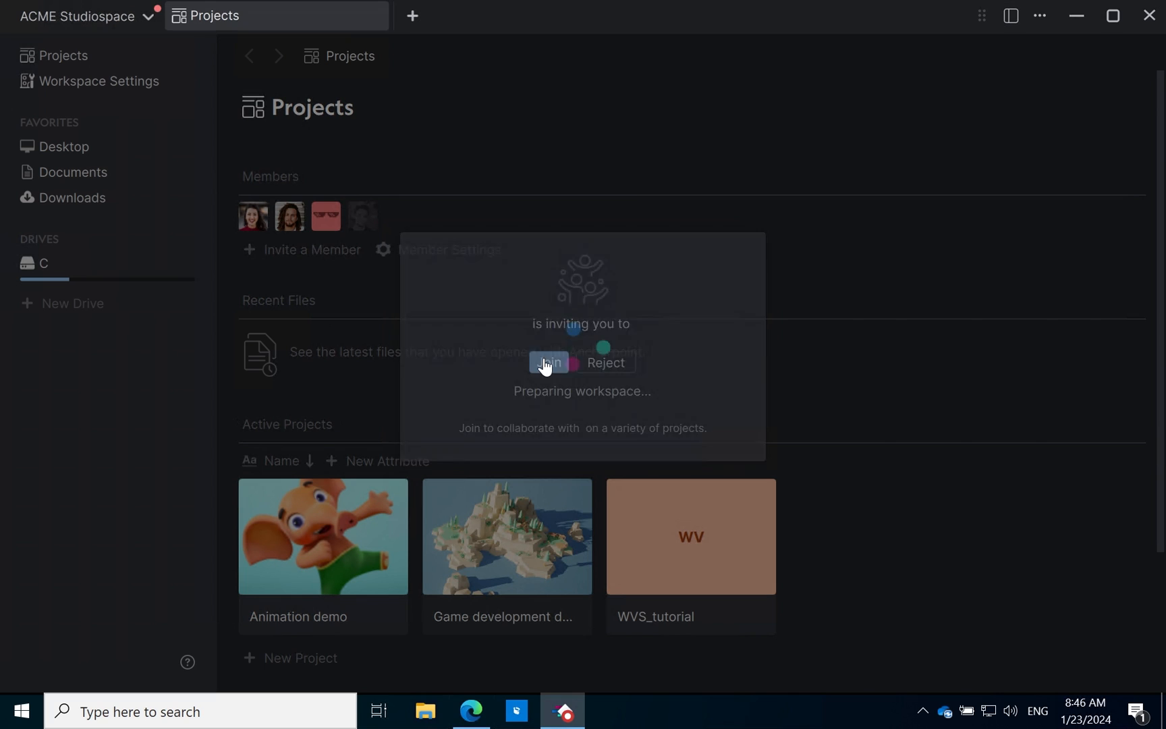
{"action": "left_click", "coordinate": [548, 363]}
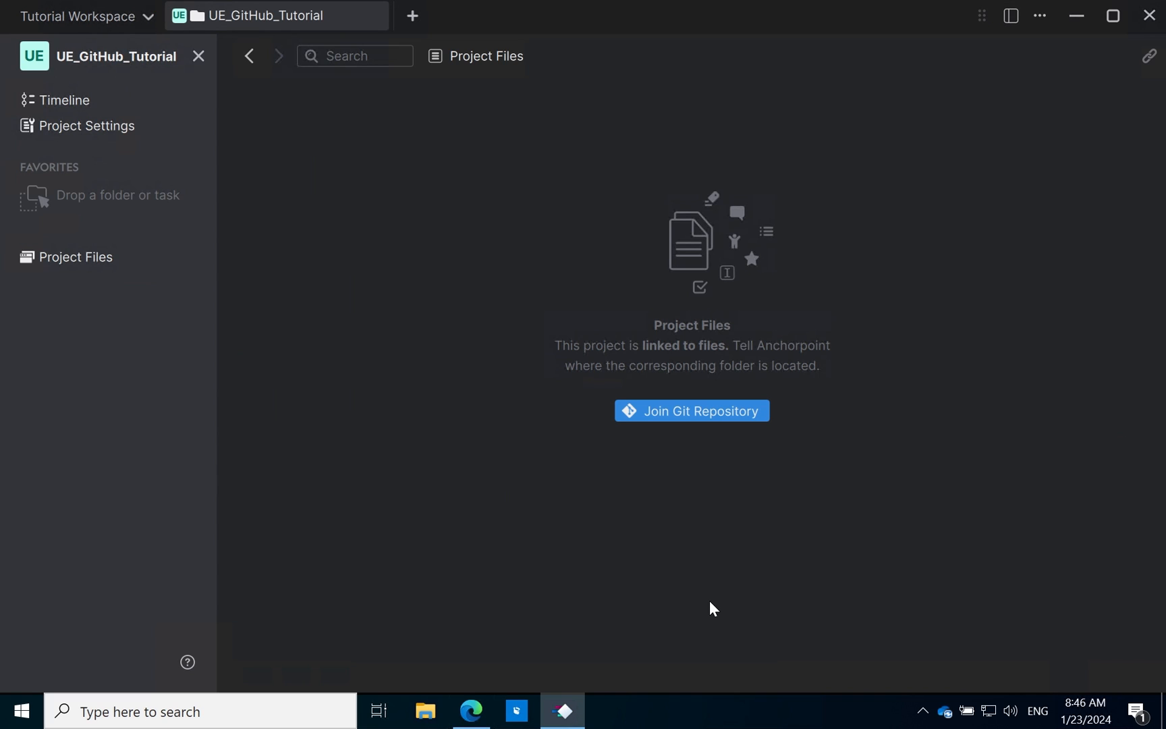
{"action": "left_click", "coordinate": [411, 15]}
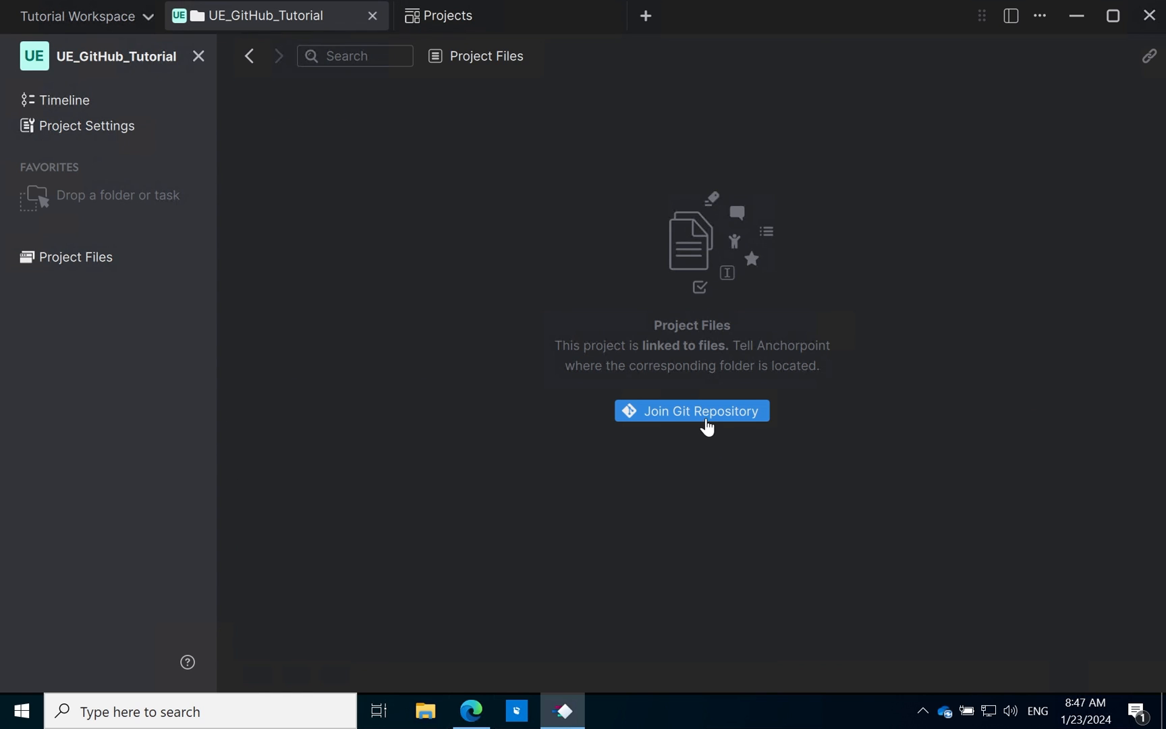
Step: Join the Git repository using Desktop > UE_GitHub as the project folder
{"action": "left_click", "coordinate": [691, 410]}
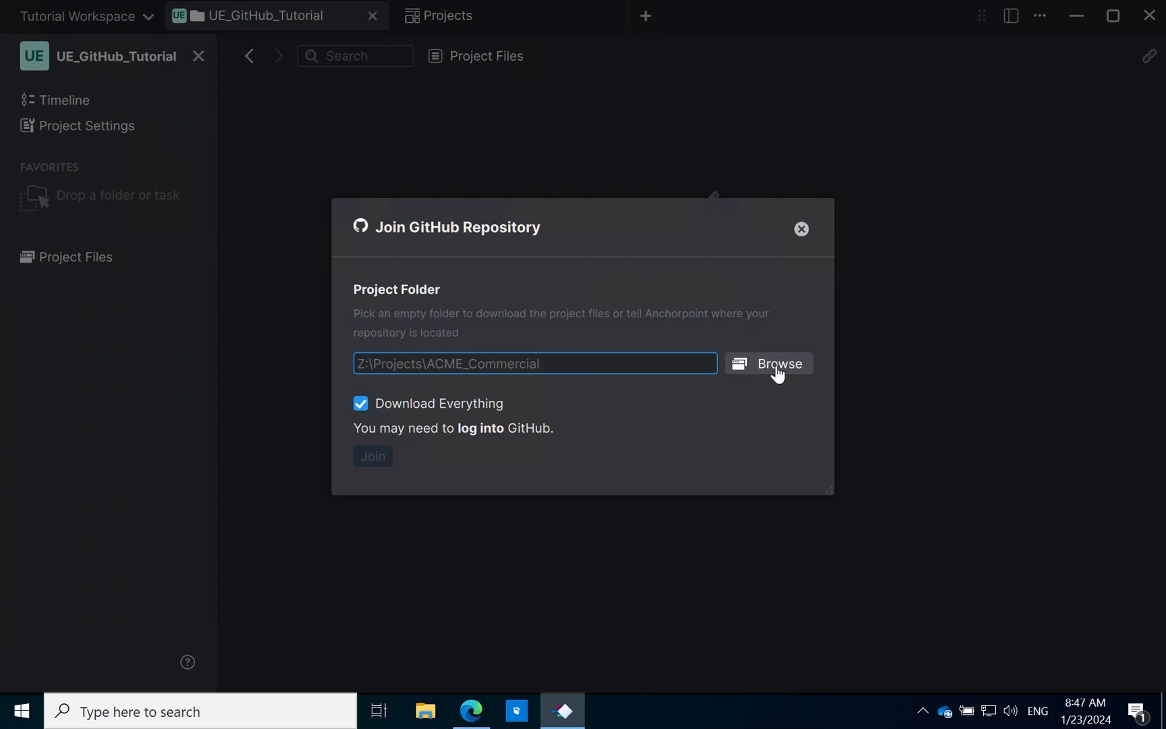
{"action": "left_click", "coordinate": [778, 363]}
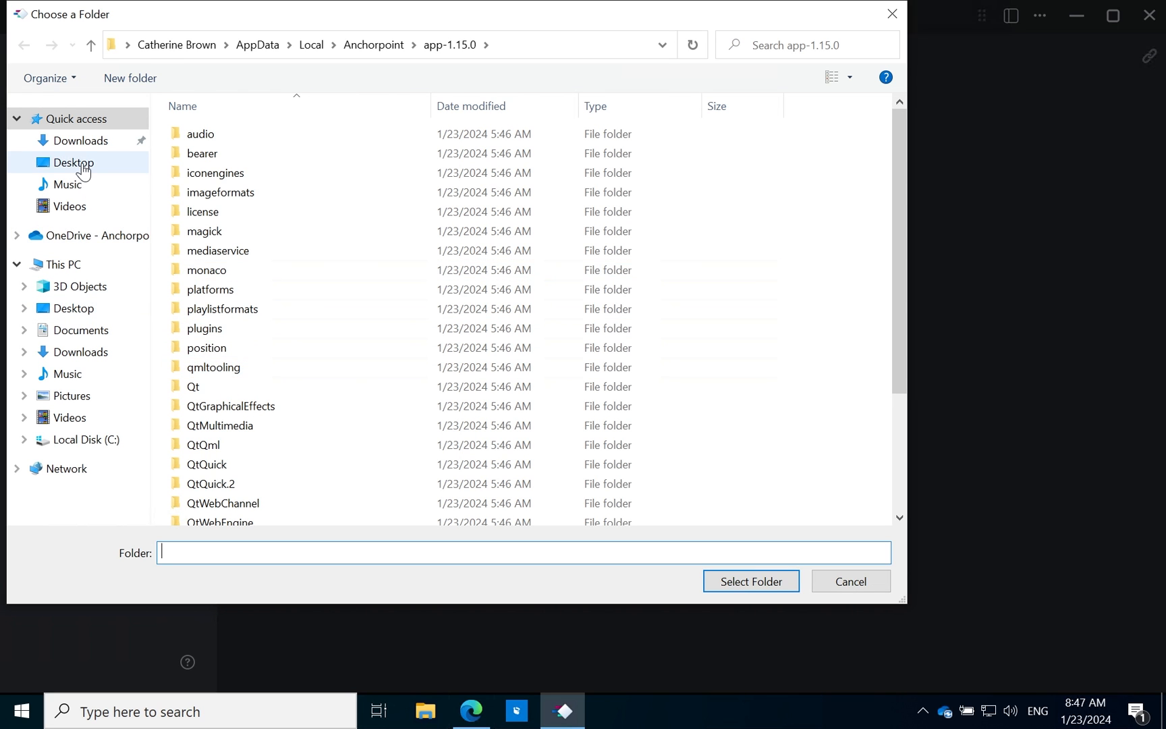
{"action": "left_click", "coordinate": [72, 162]}
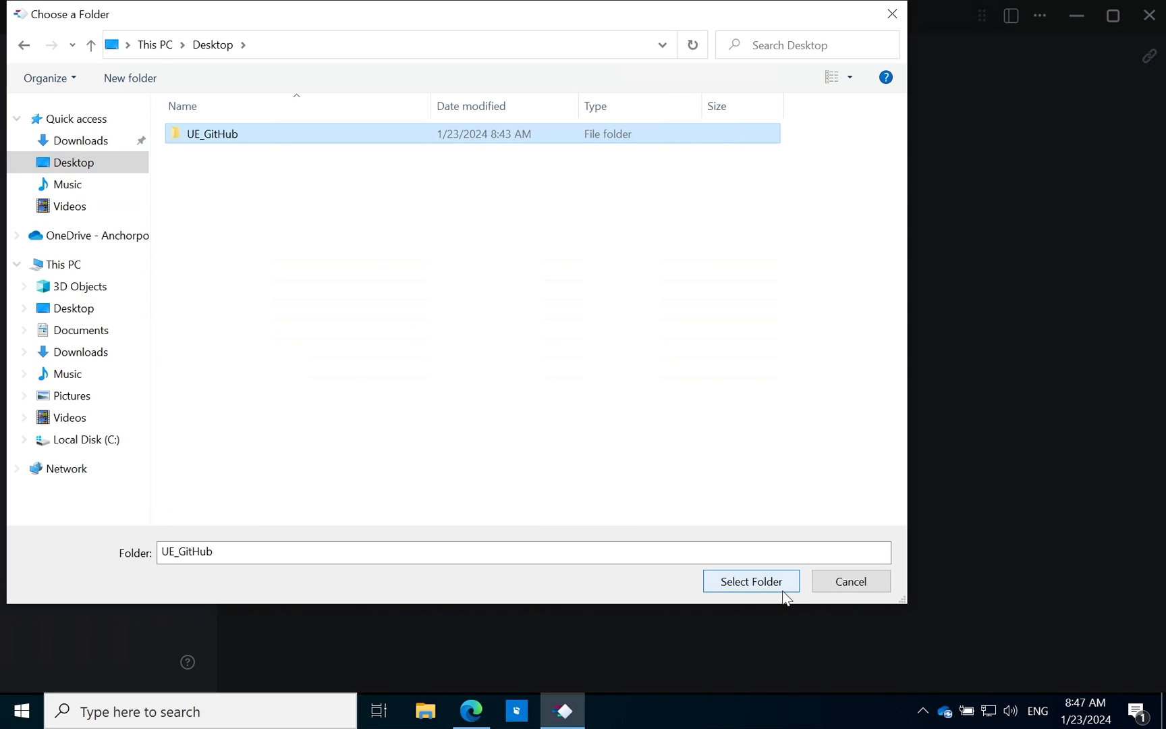
{"action": "left_click", "coordinate": [750, 581]}
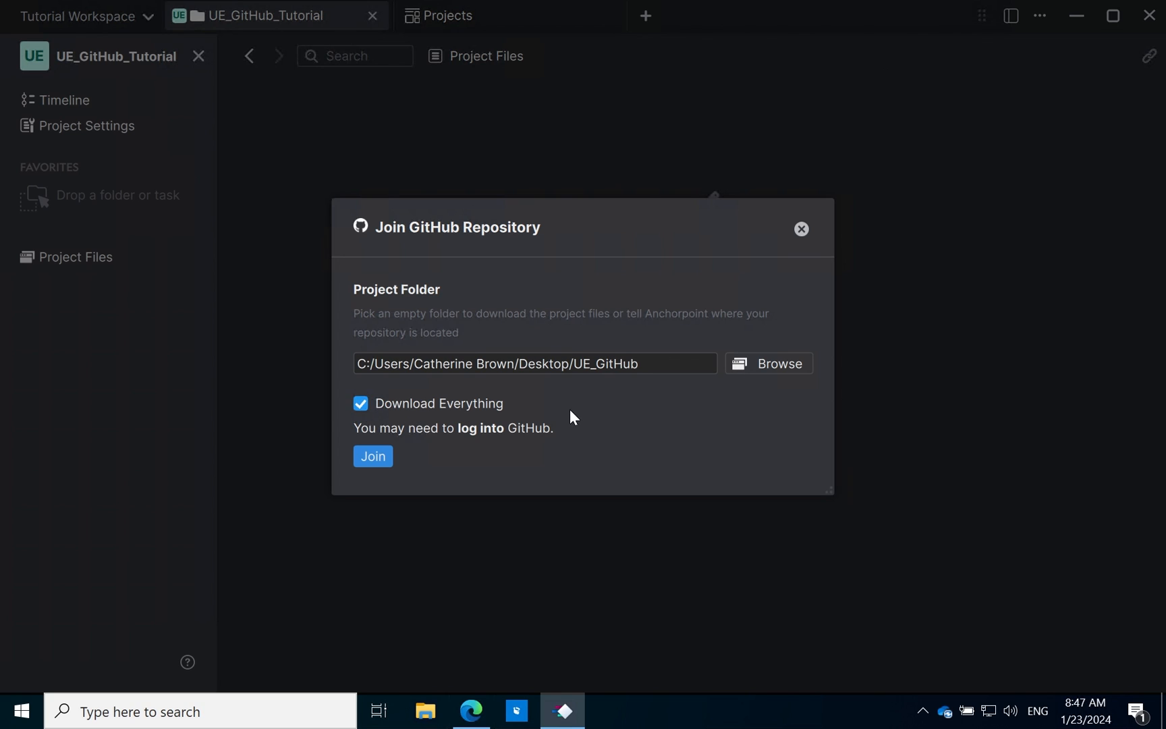
{"action": "mouse_move", "coordinate": [469, 435]}
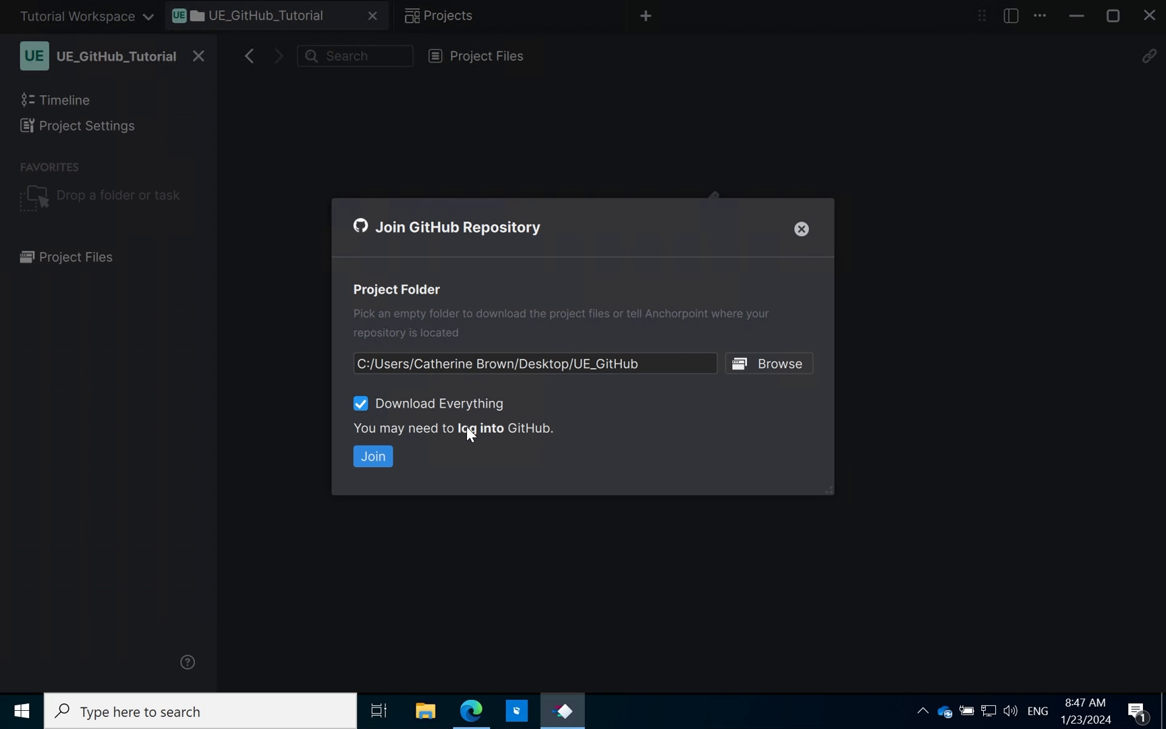
{"action": "mouse_move", "coordinate": [372, 456]}
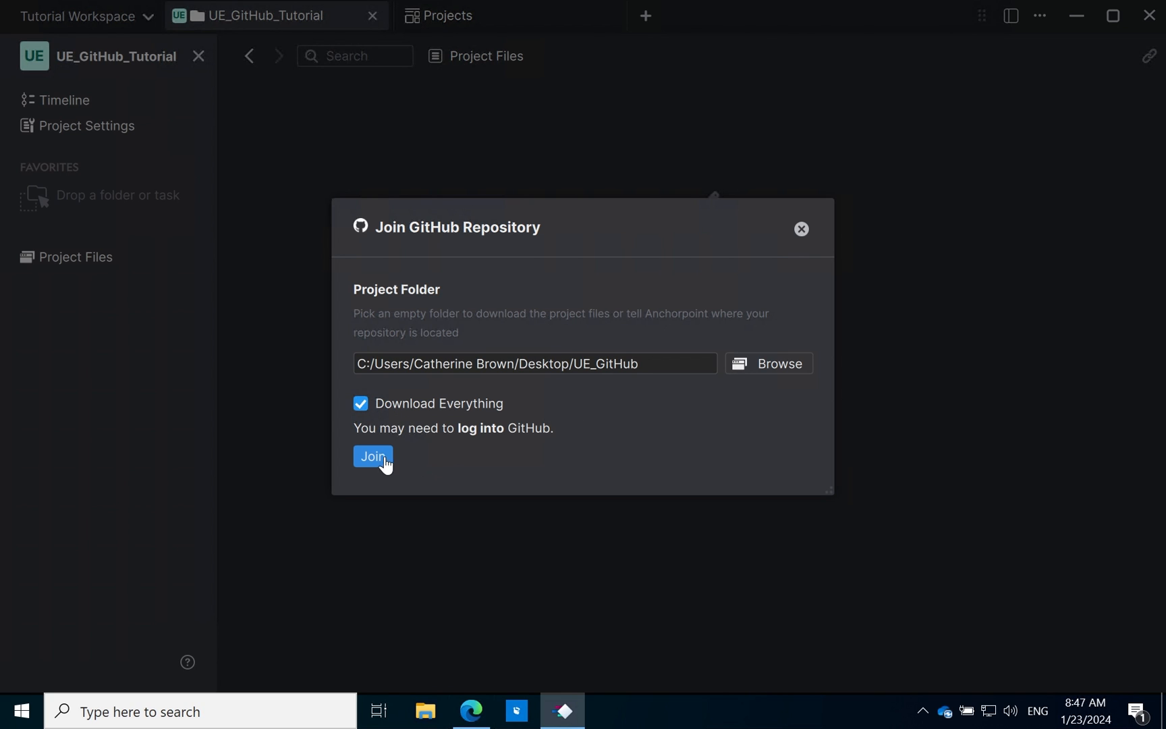
{"action": "left_click", "coordinate": [372, 456]}
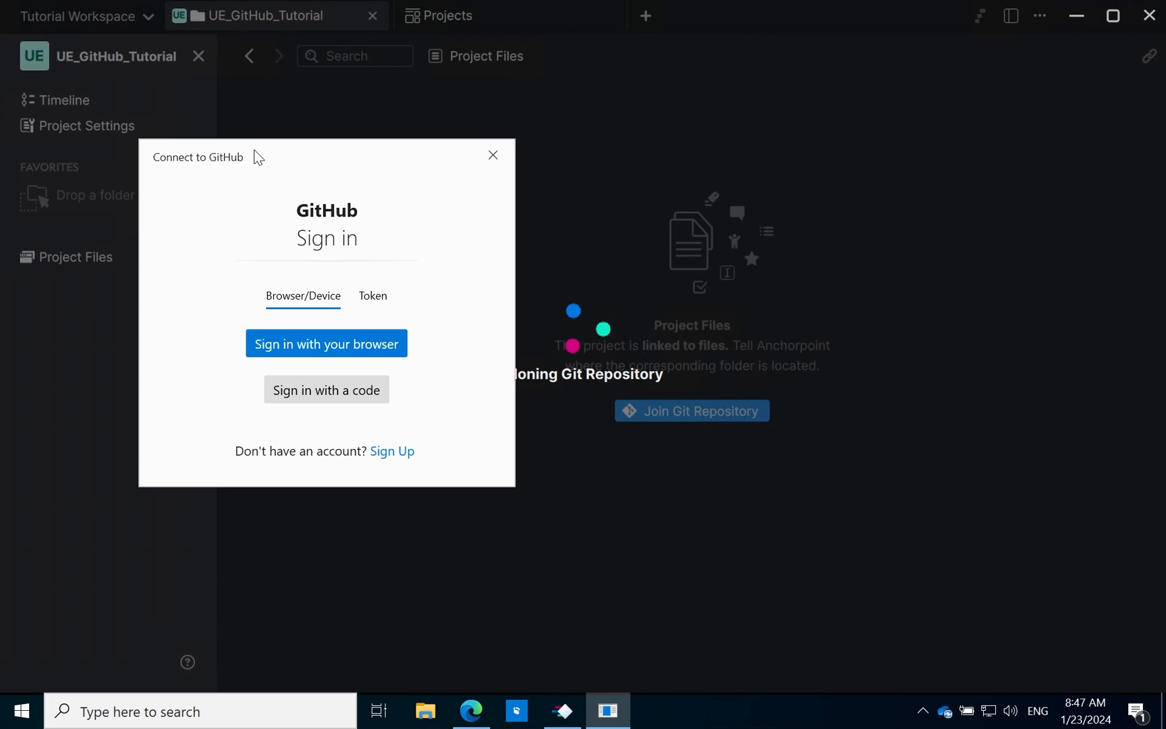
{"action": "mouse_move", "coordinate": [327, 343]}
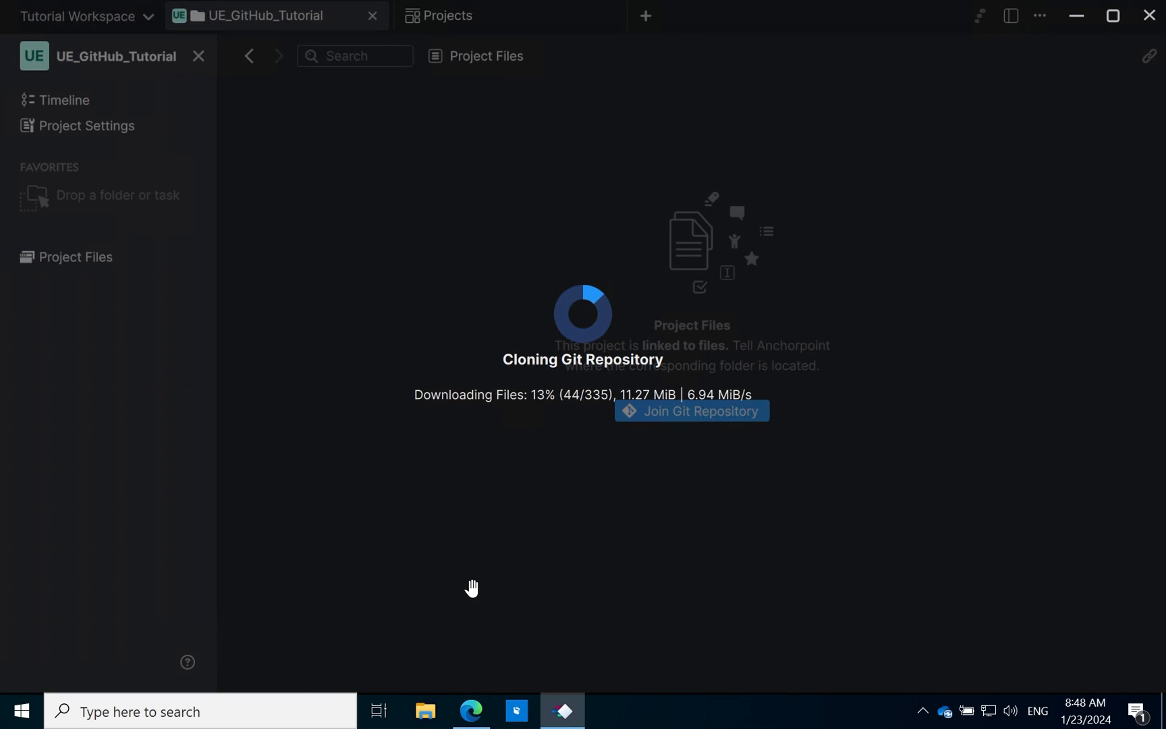
Step: Review the three cloned commits in the project Timeline
{"action": "left_click", "coordinate": [64, 100]}
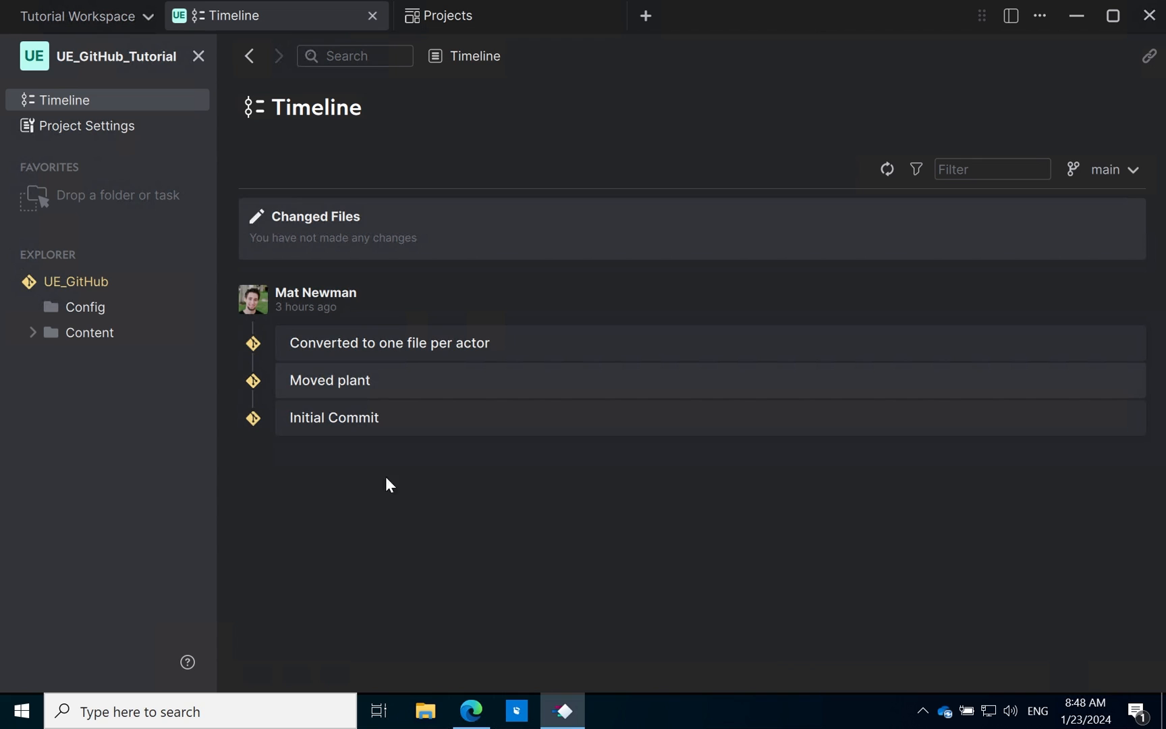
{"action": "mouse_move", "coordinate": [573, 342]}
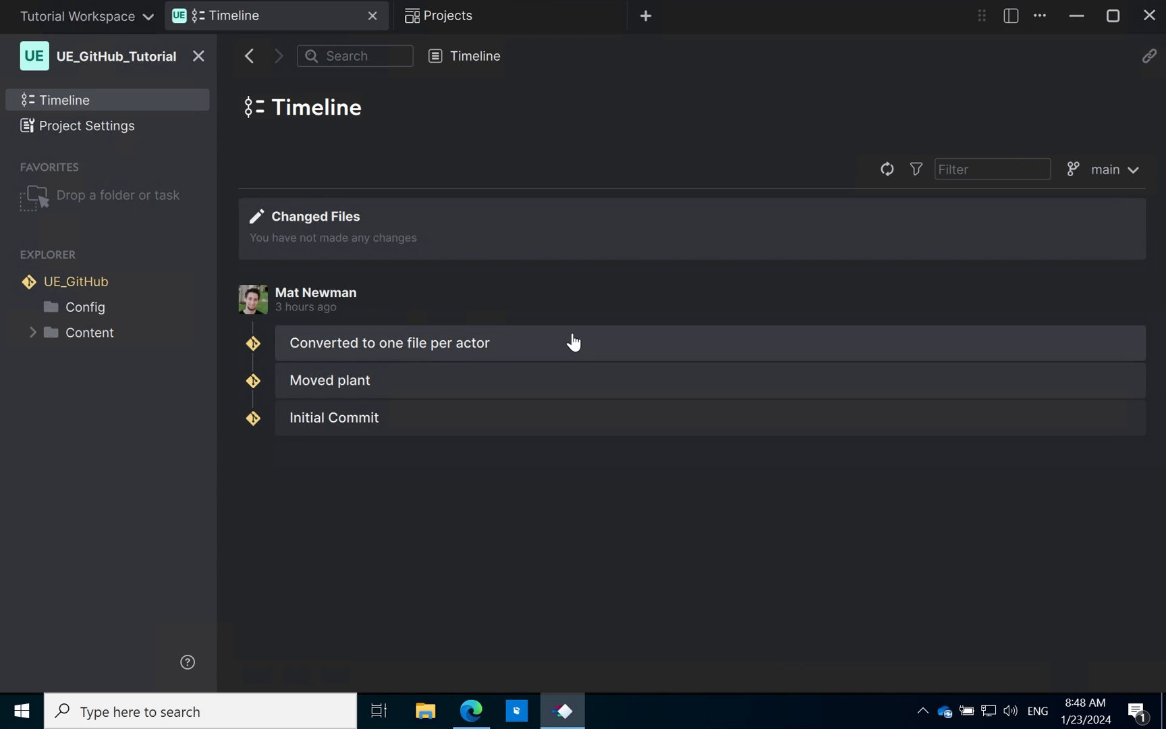
{"action": "mouse_move", "coordinate": [810, 585]}
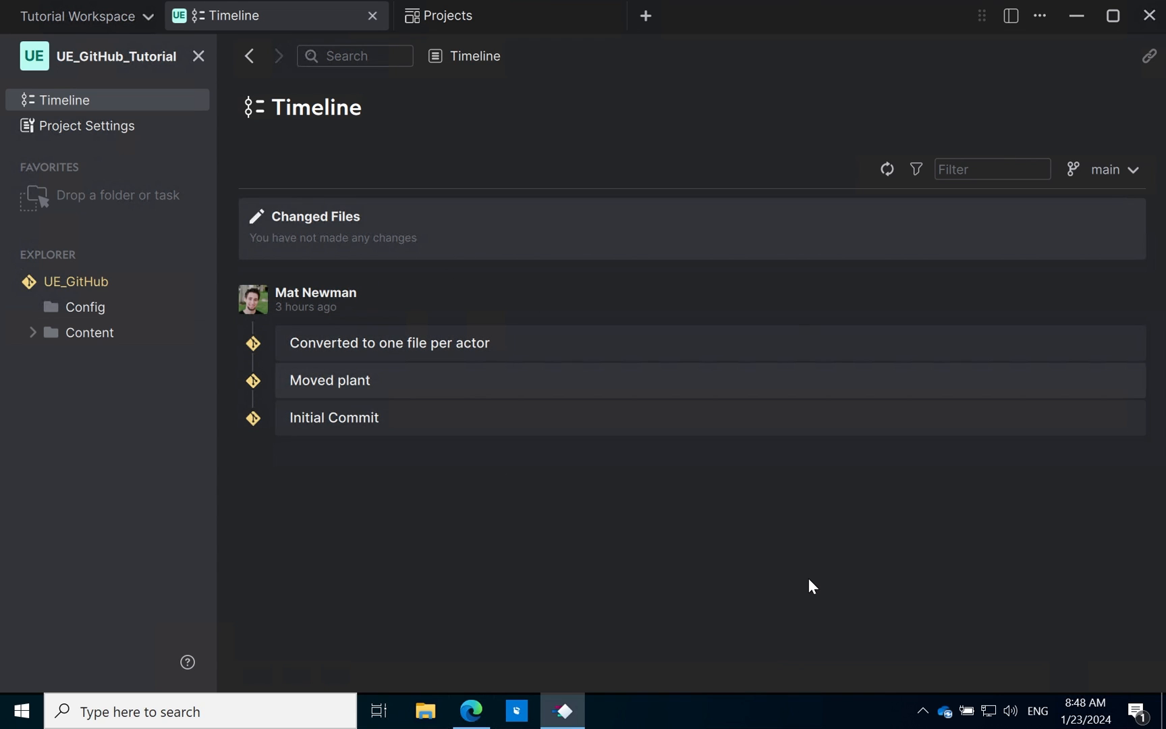
{"action": "mouse_move", "coordinate": [667, 234]}
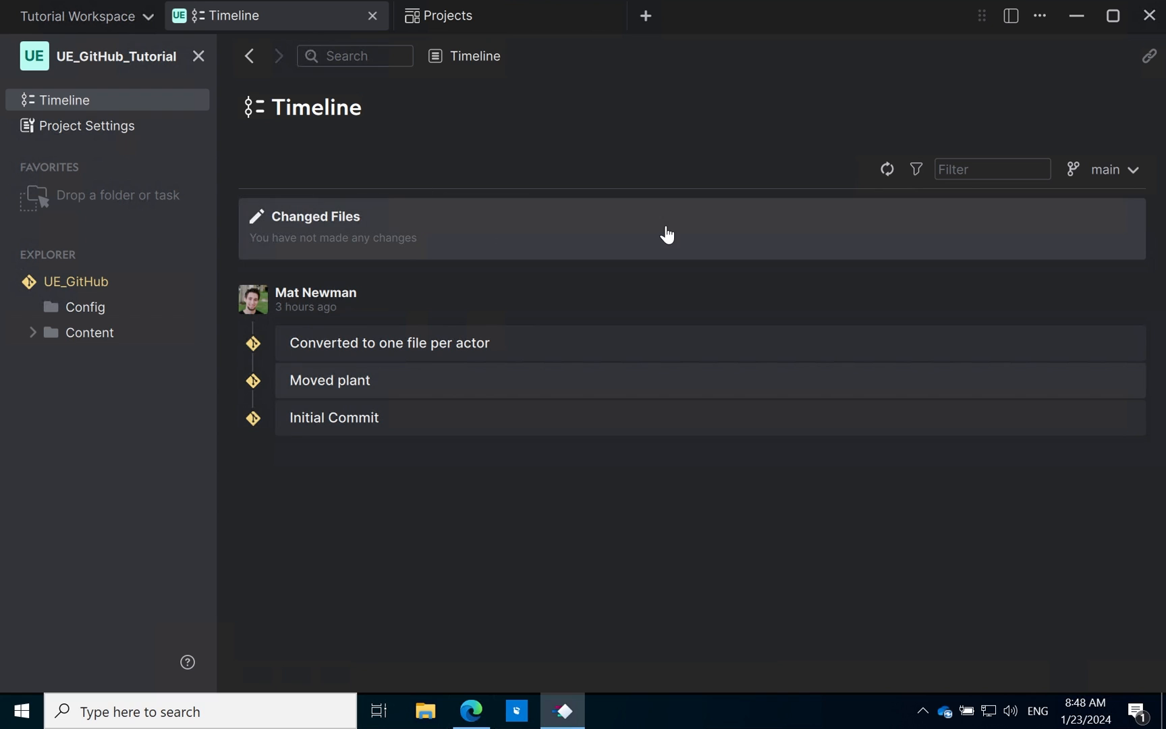